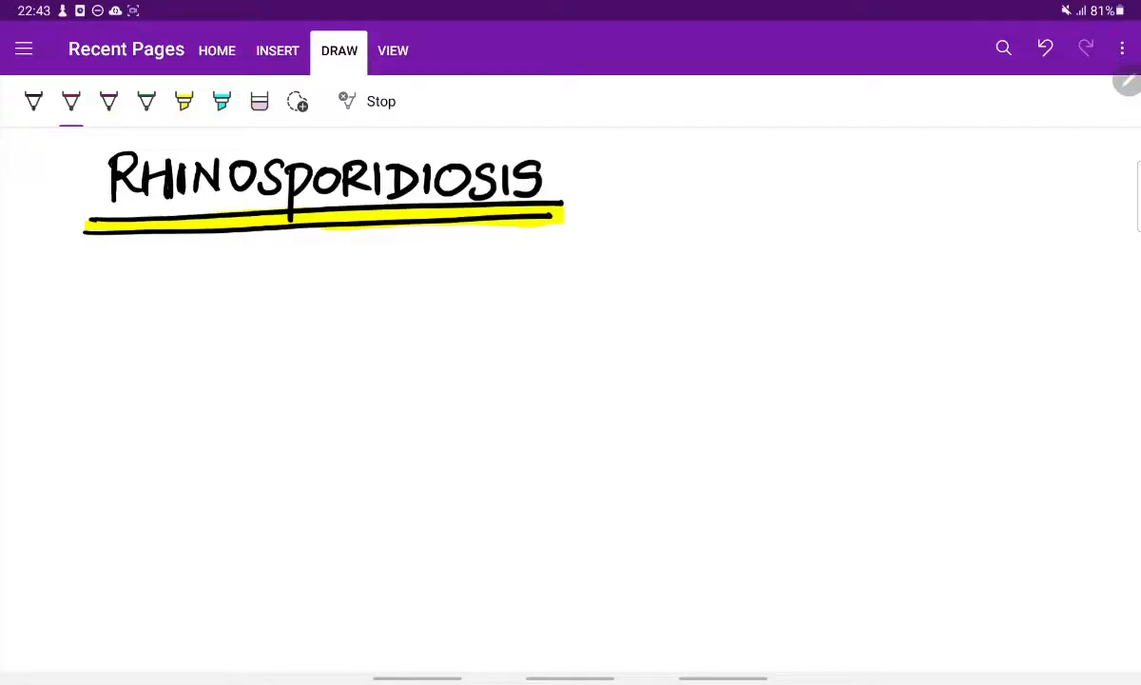
Handwrite the first pink bullet '– Chronic granulomatous ds' under the RHINOSPORIDIOSIS heading
drag(105, 289, 137, 286)
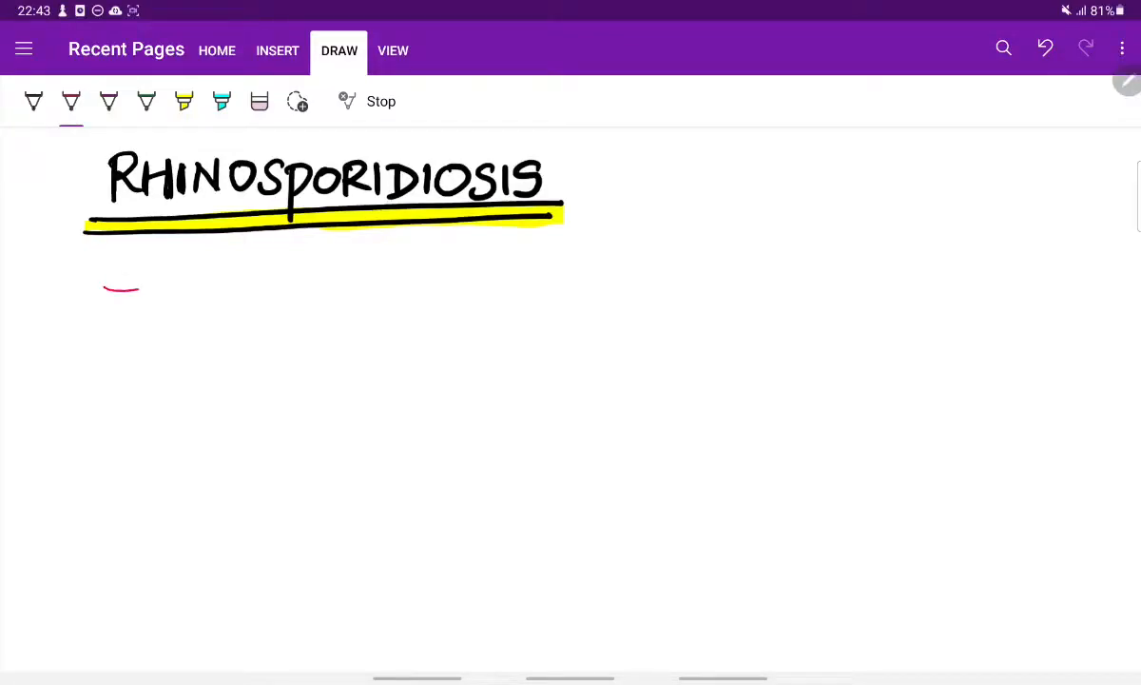
drag(186, 285, 247, 285)
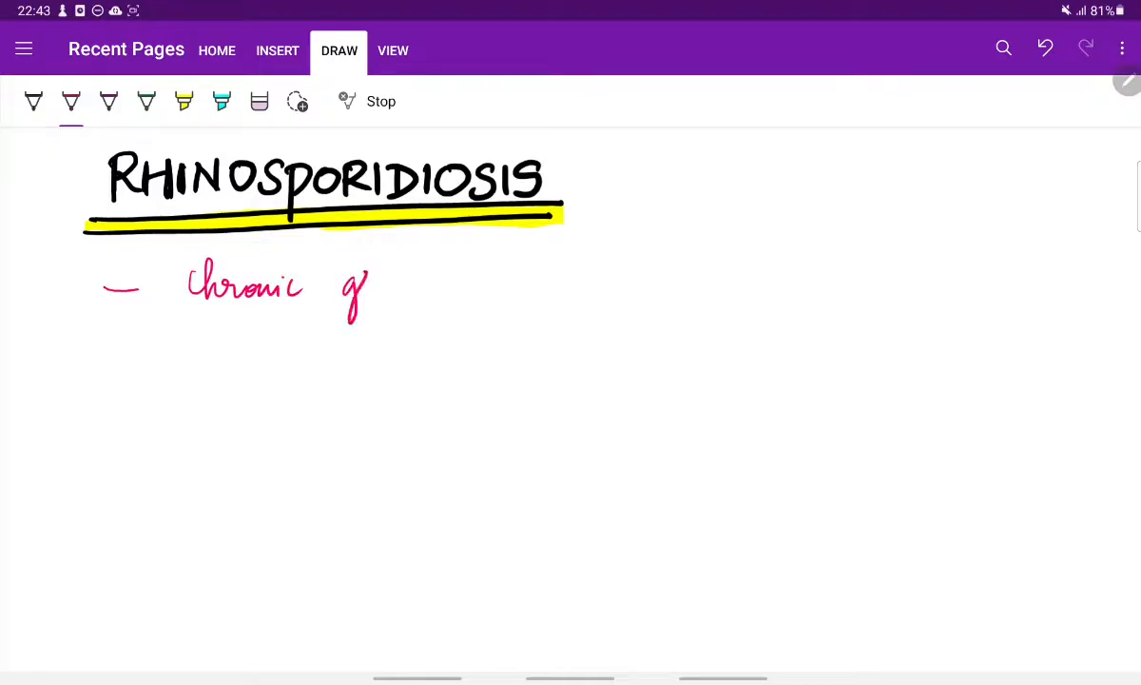
drag(357, 294, 460, 295)
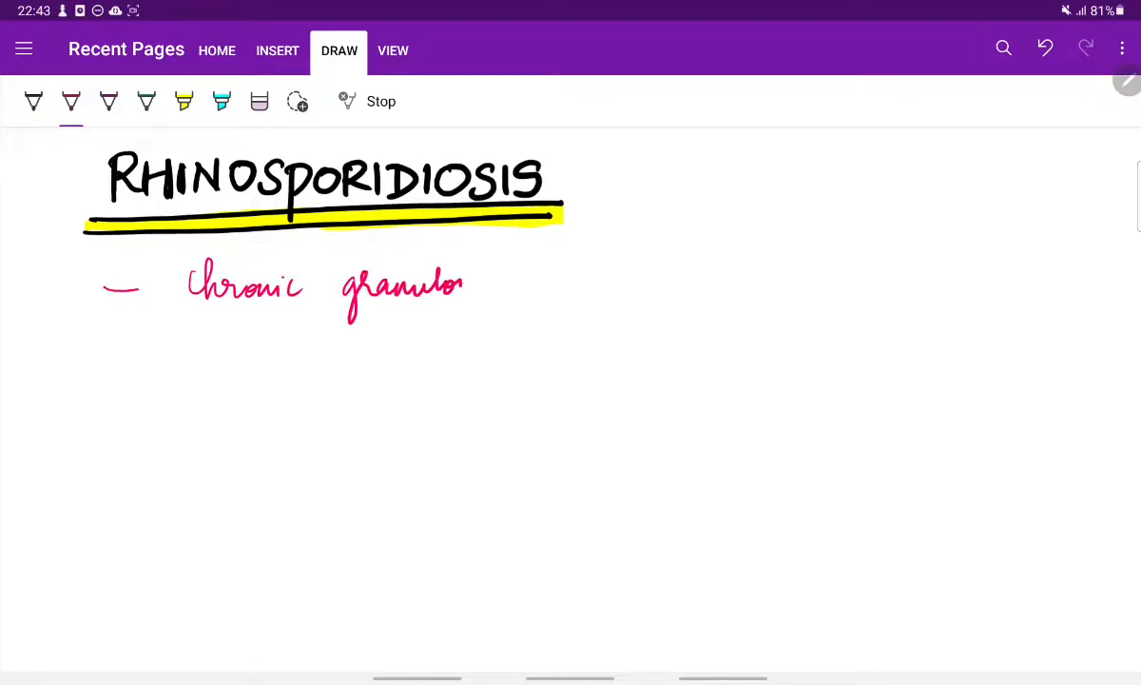
drag(437, 285, 556, 286)
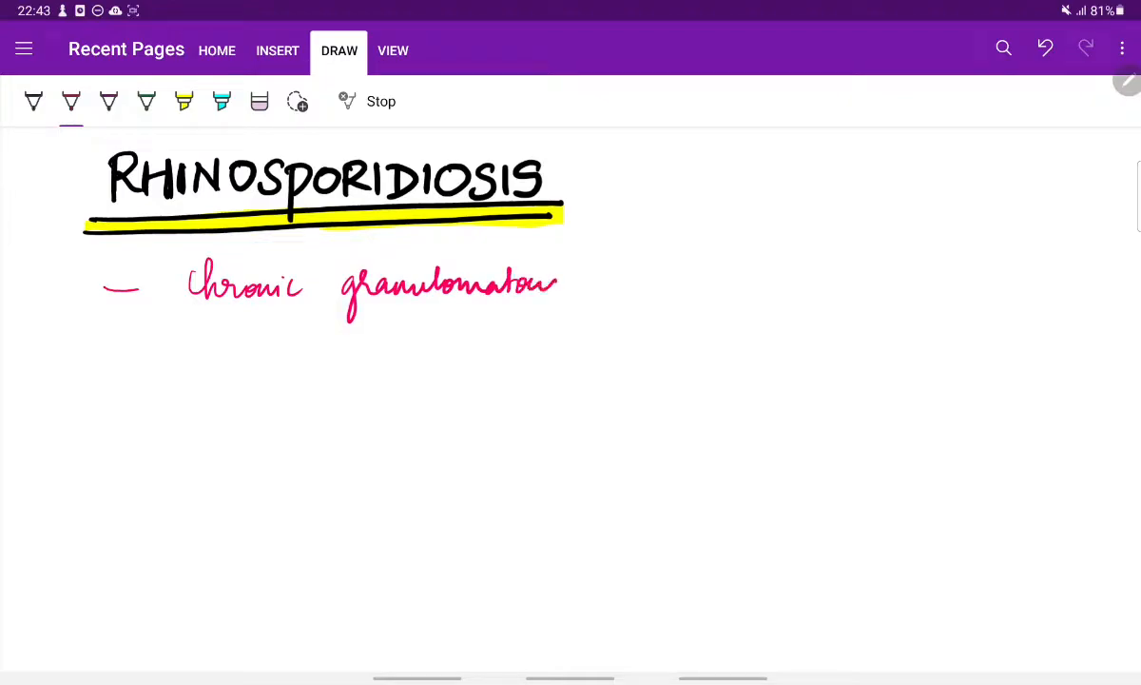
drag(570, 281, 612, 282)
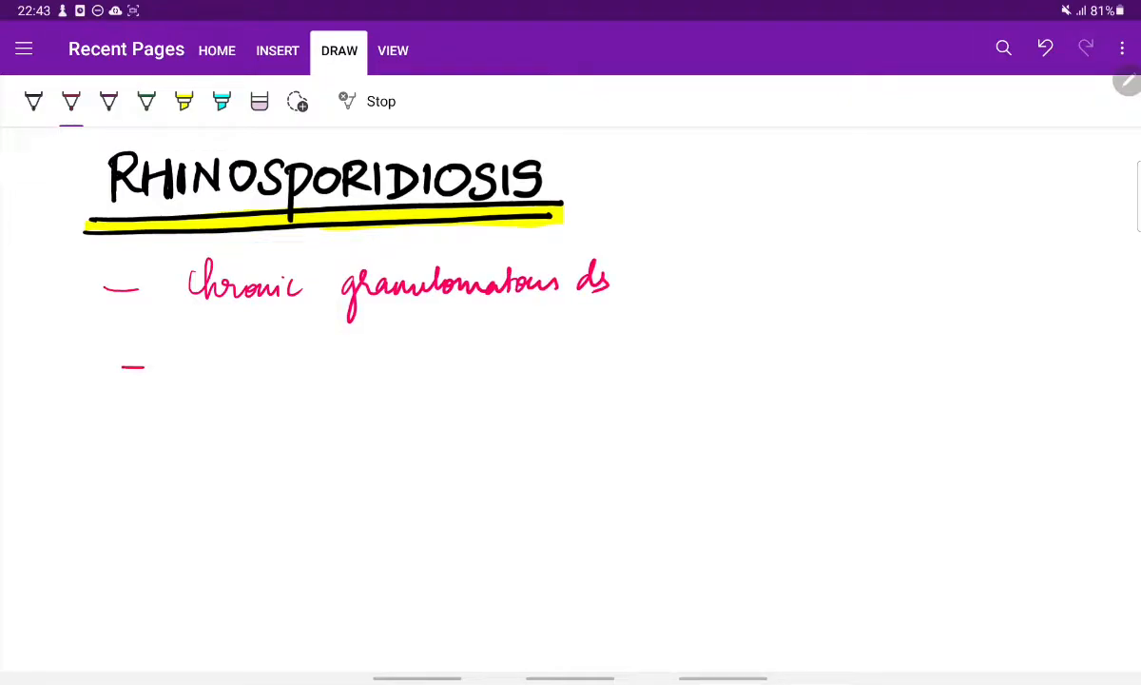
Handwrite the second pink bullet '– Rhinosporidium seeberi' below it
drag(205, 371, 264, 343)
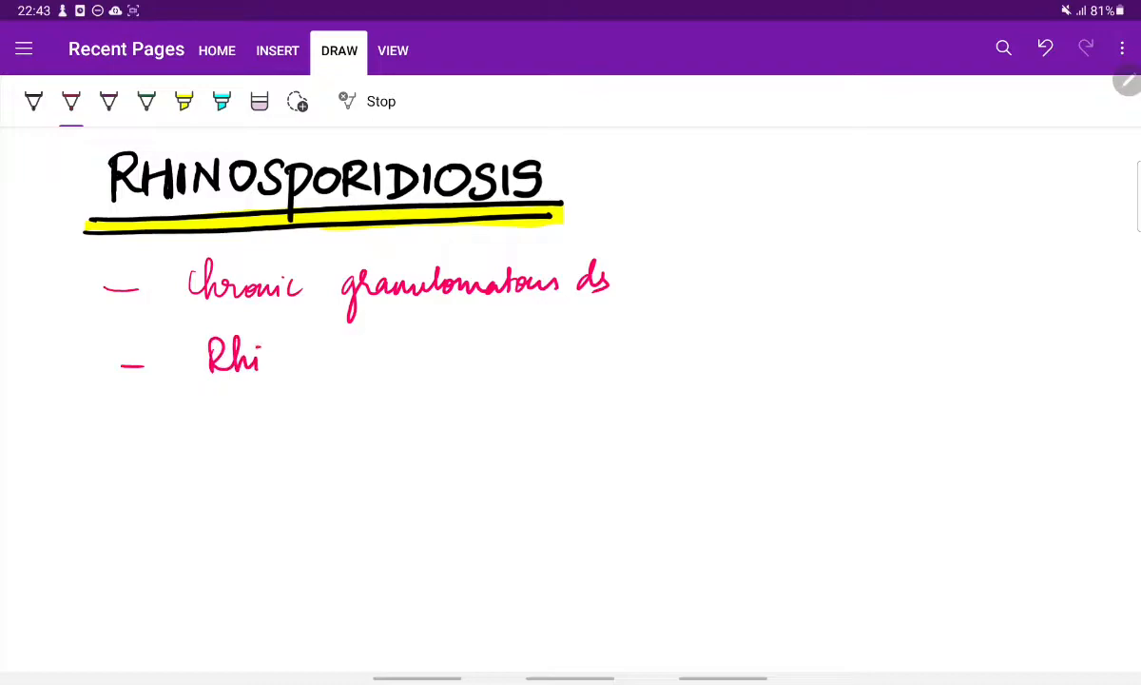
drag(257, 358, 359, 361)
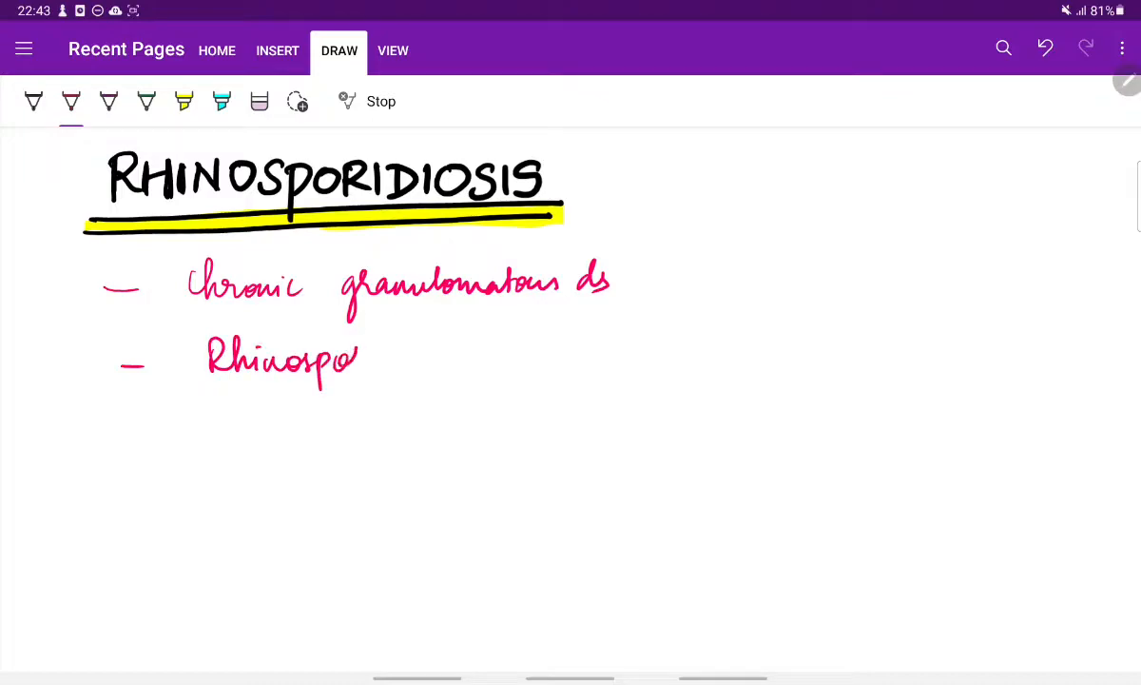
drag(360, 359, 415, 360)
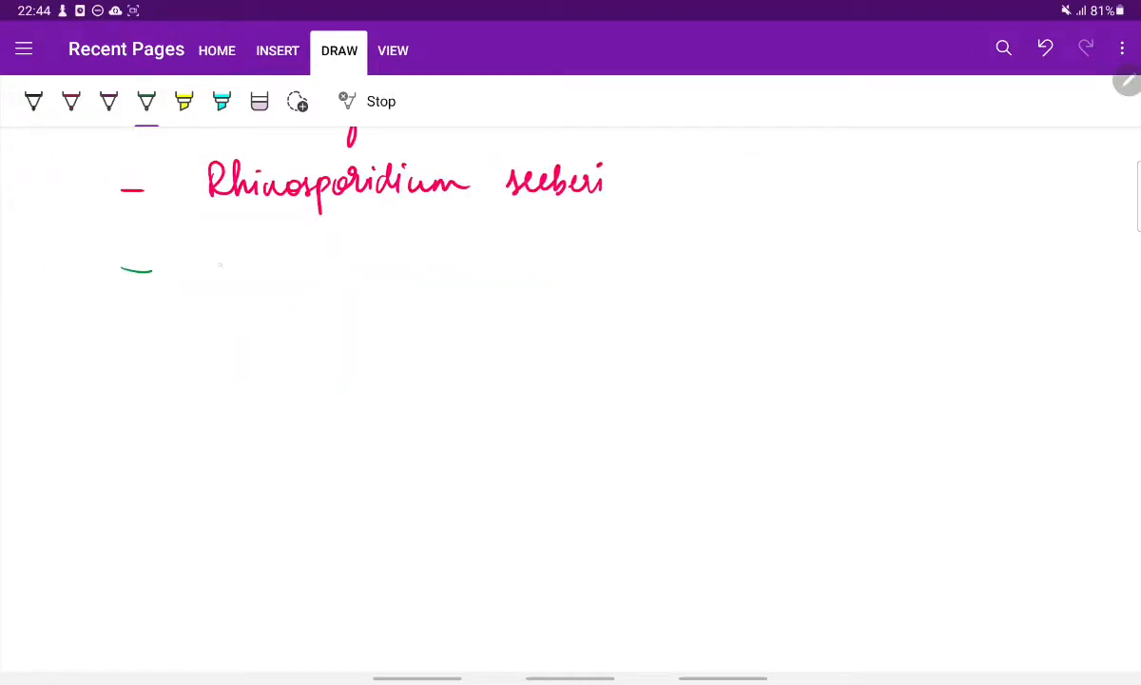
Handwrite 'India, Srilanka, Pakistan' in green as the distribution line
drag(209, 262, 270, 276)
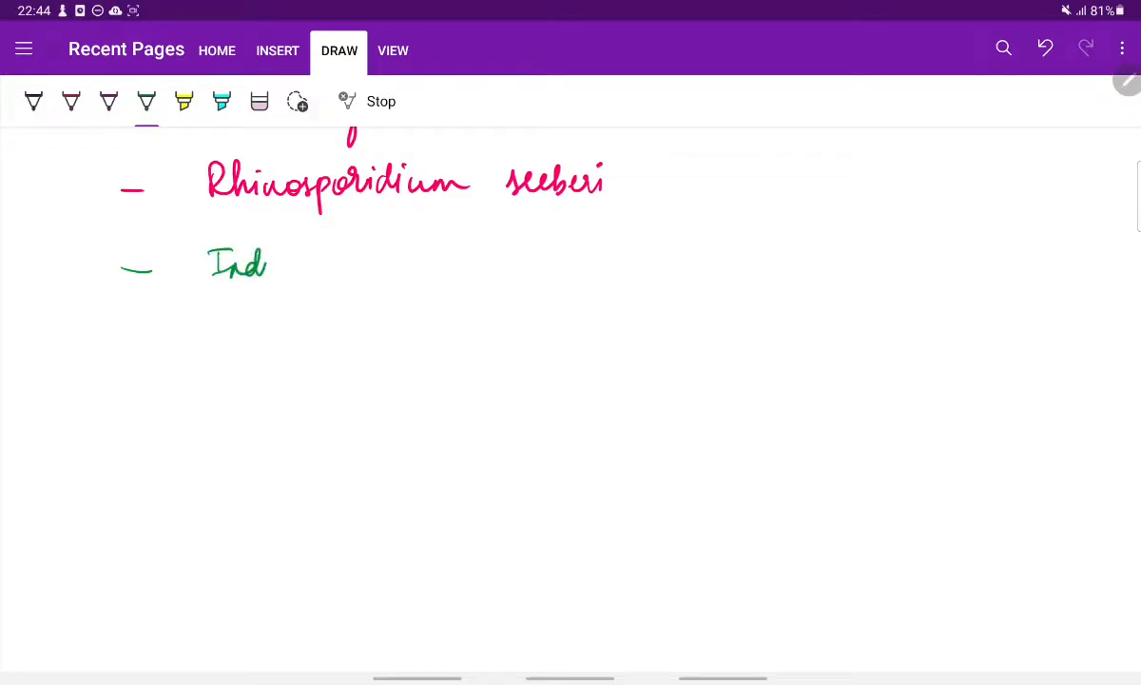
drag(238, 264, 361, 265)
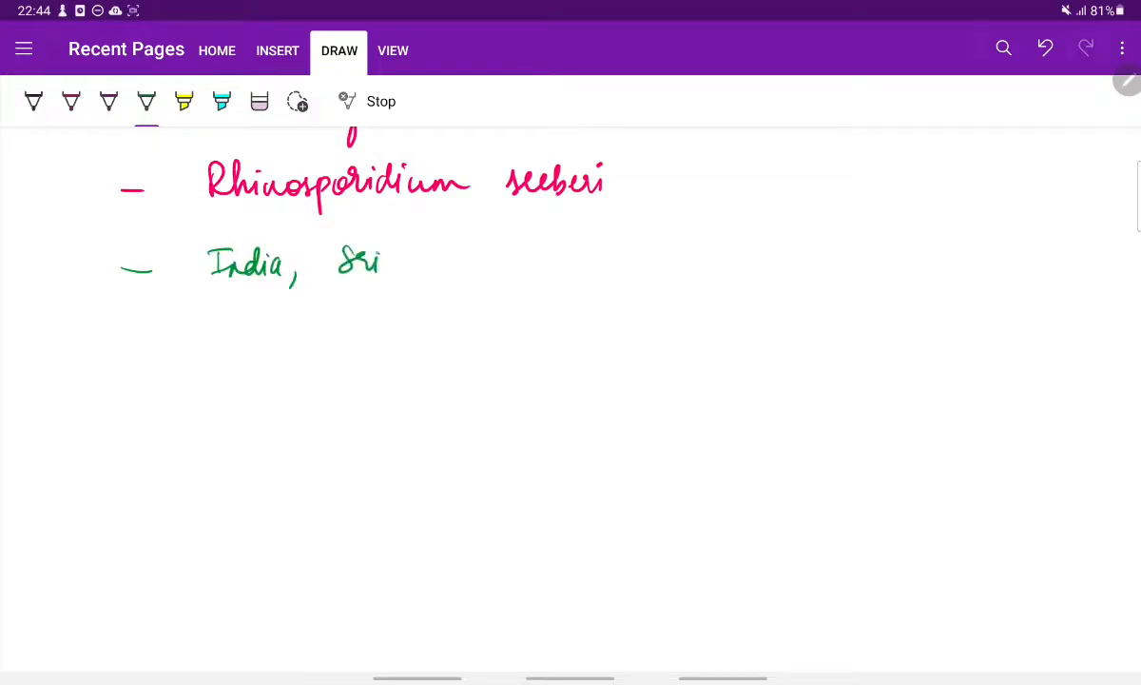
drag(380, 262, 466, 266)
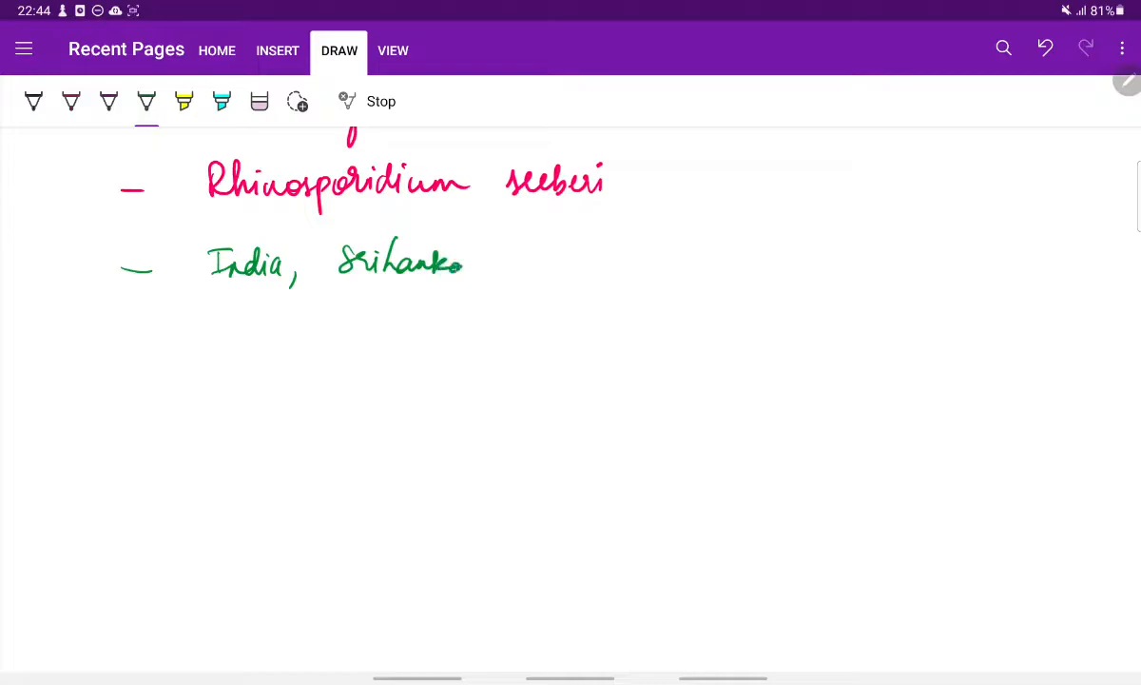
drag(485, 263, 571, 262)
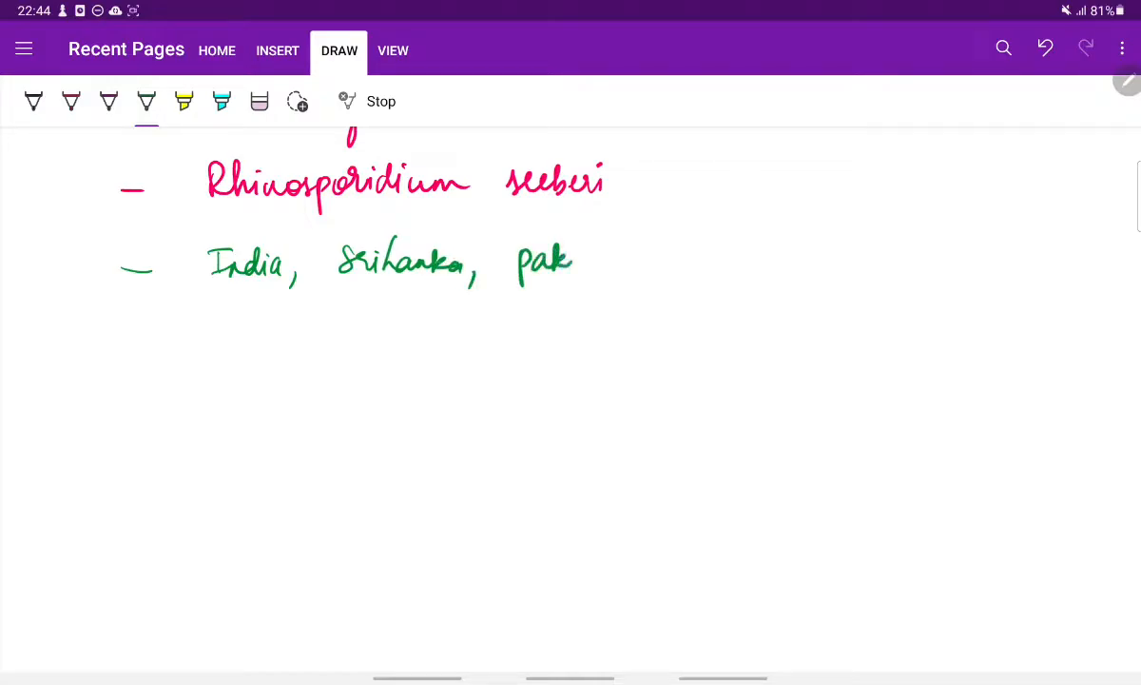
drag(570, 263, 651, 262)
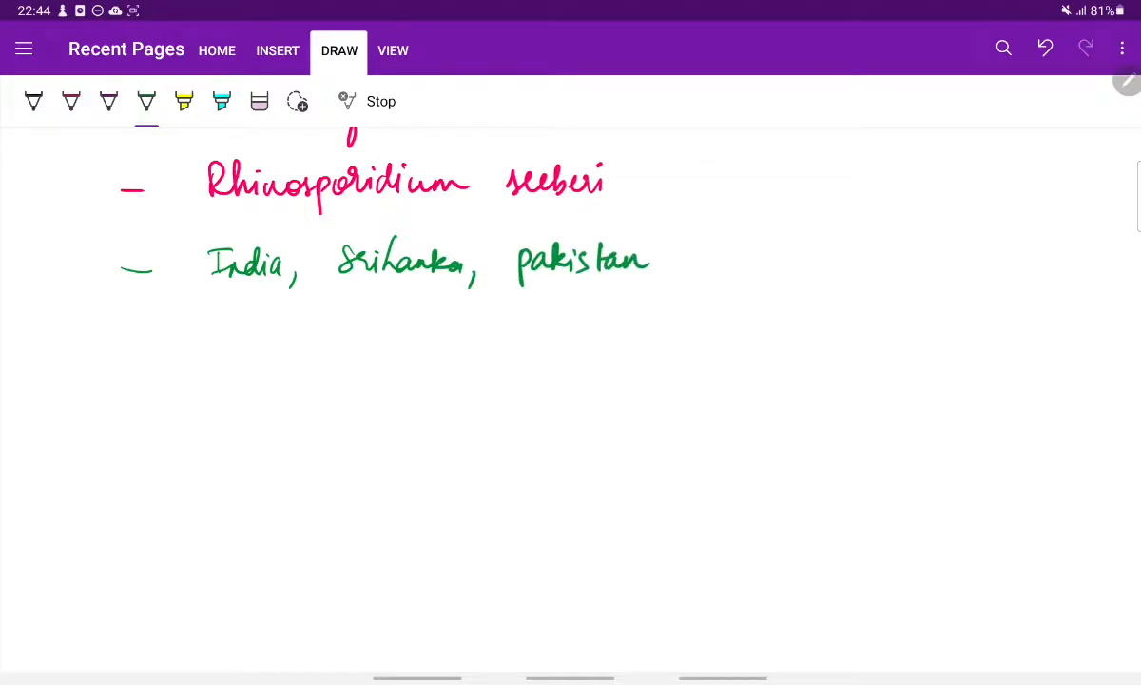
Add a down arrow to 'Southern' arrowing to the states TN, Kerala, Puducherry, AP
drag(255, 285, 236, 371)
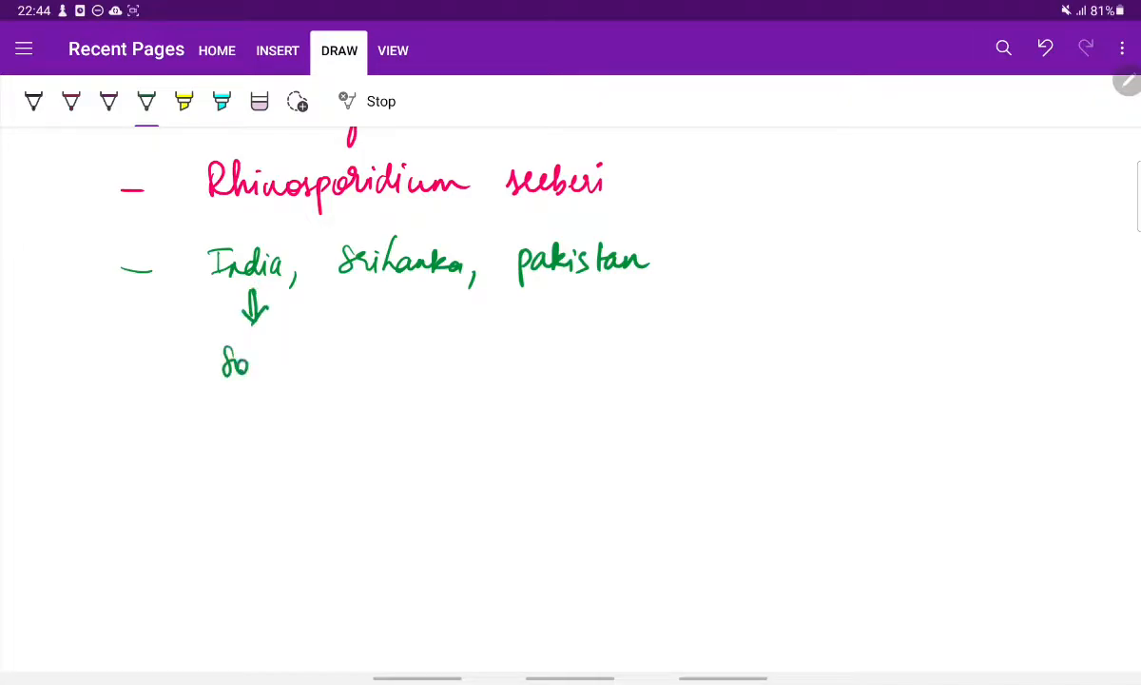
drag(251, 361, 348, 361)
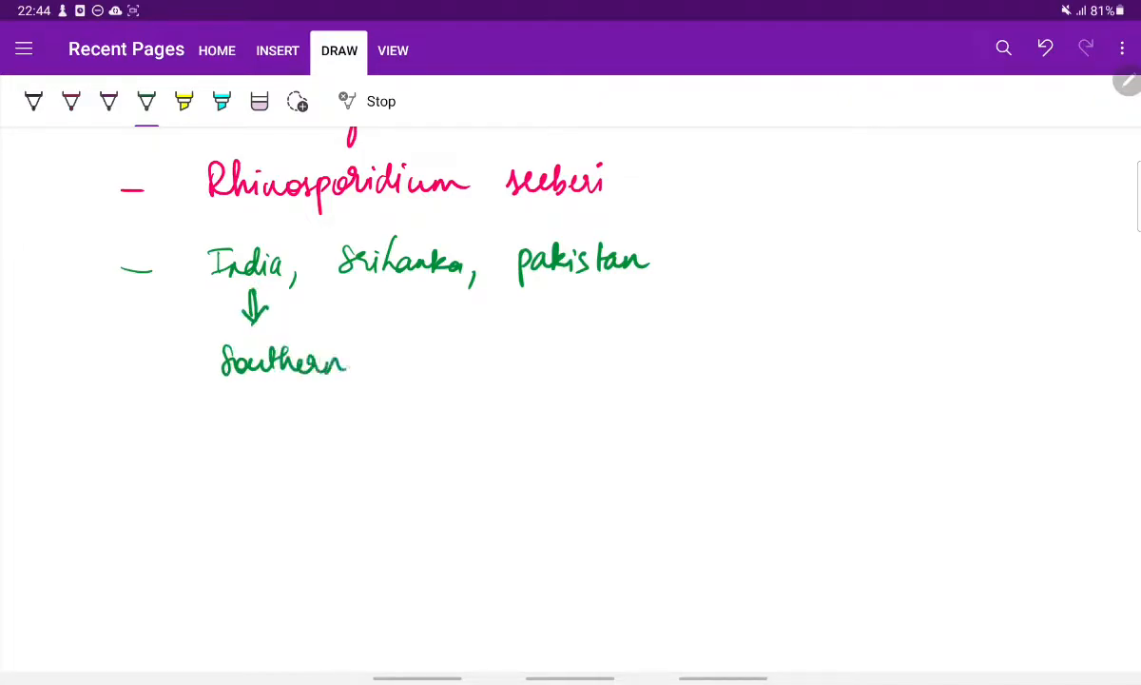
drag(358, 360, 438, 360)
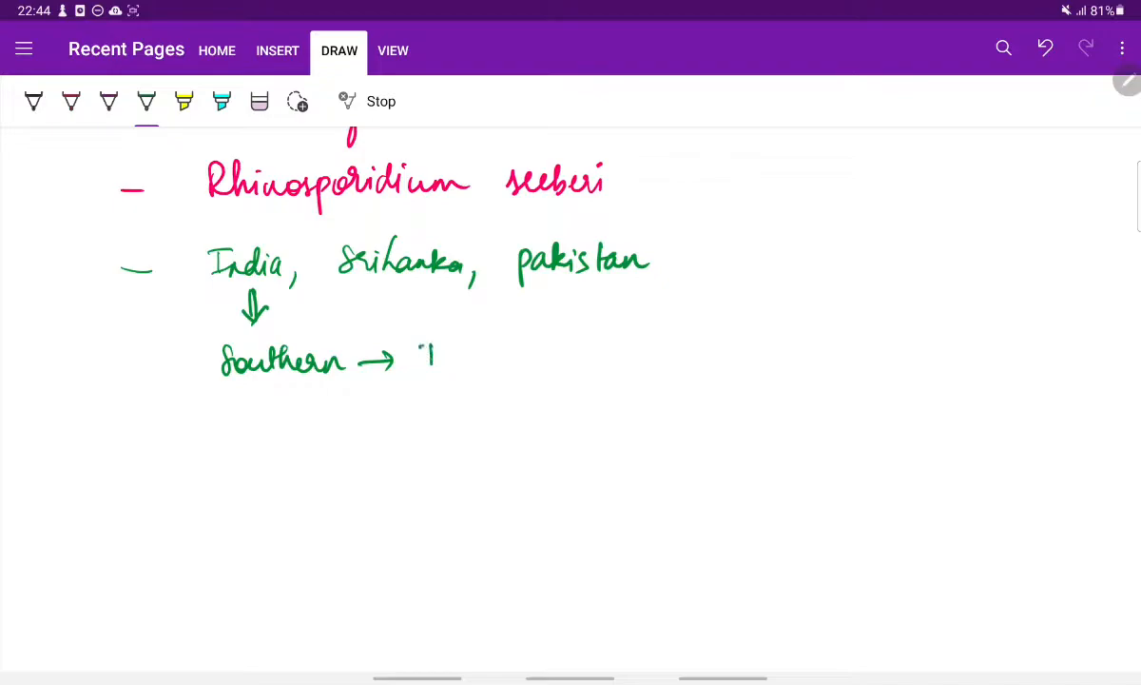
drag(419, 352, 542, 358)
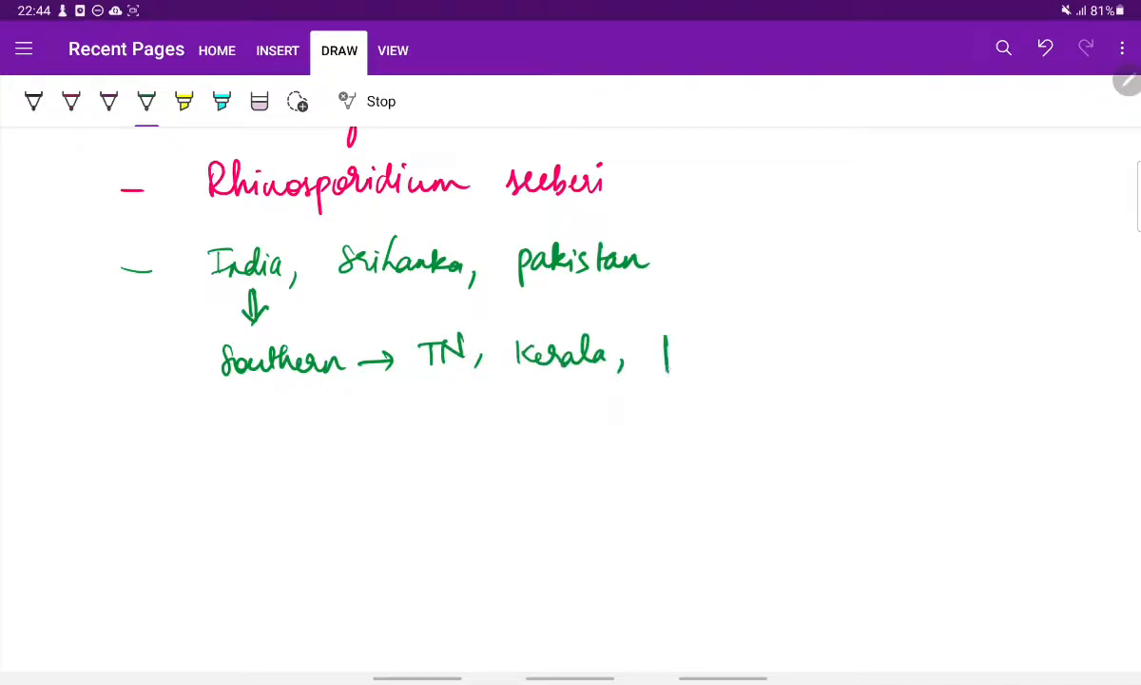
drag(656, 343, 770, 358)
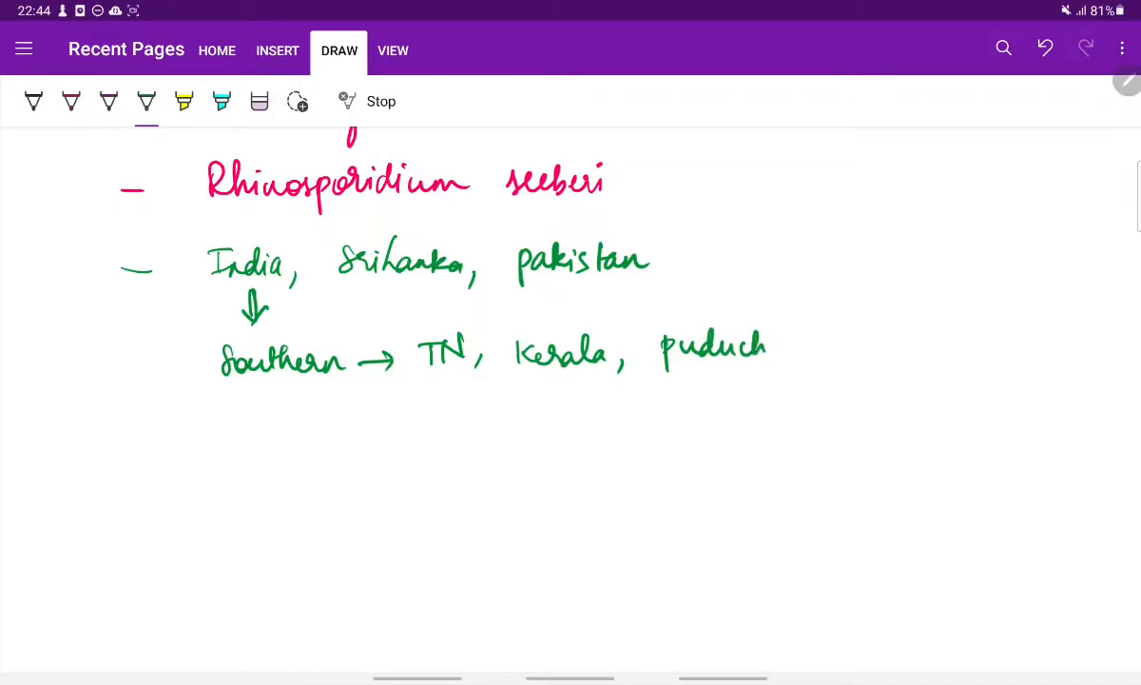
drag(770, 346, 866, 342)
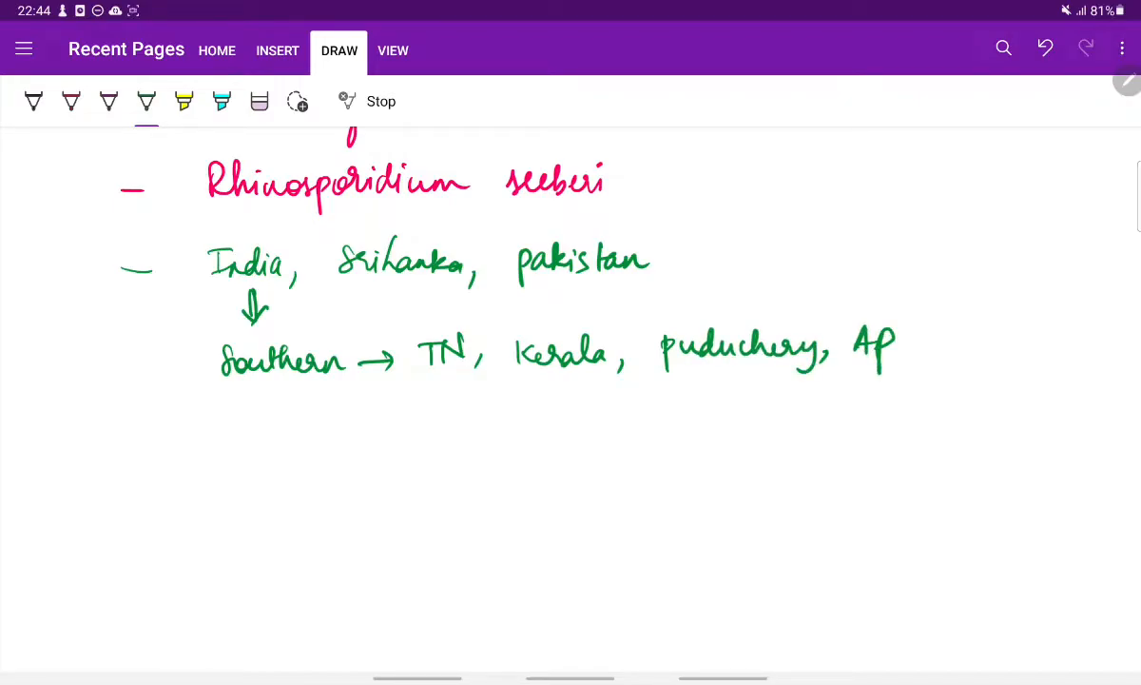
Add the bullet '– also in animals' below the states
drag(129, 434, 173, 428)
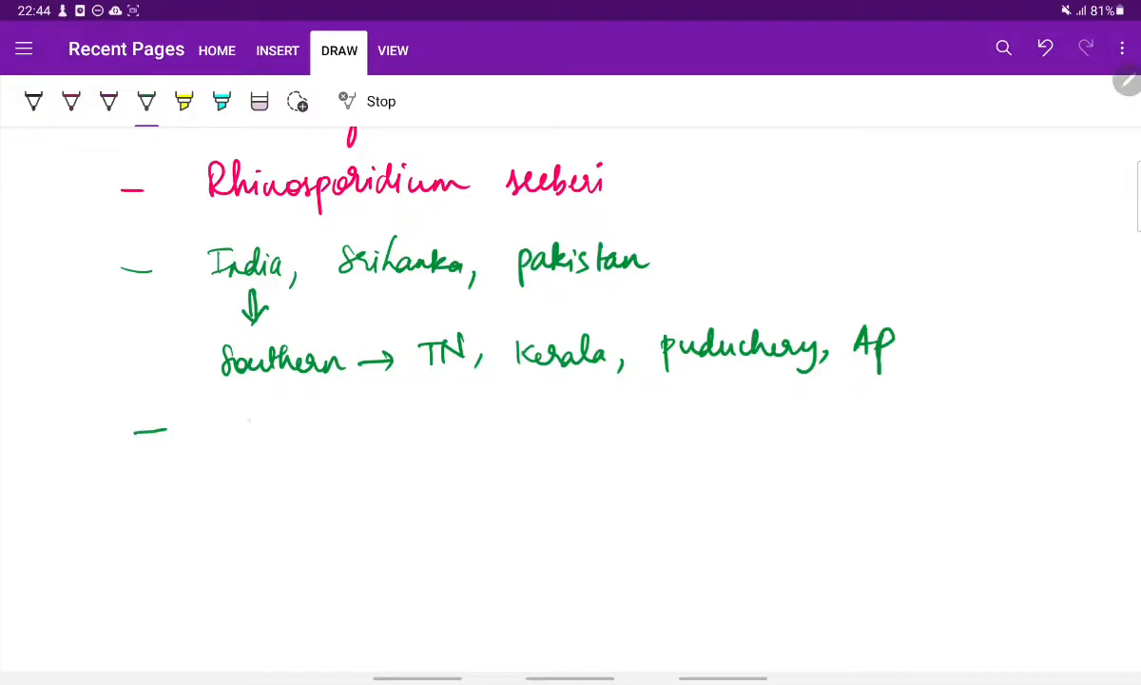
drag(228, 438, 282, 423)
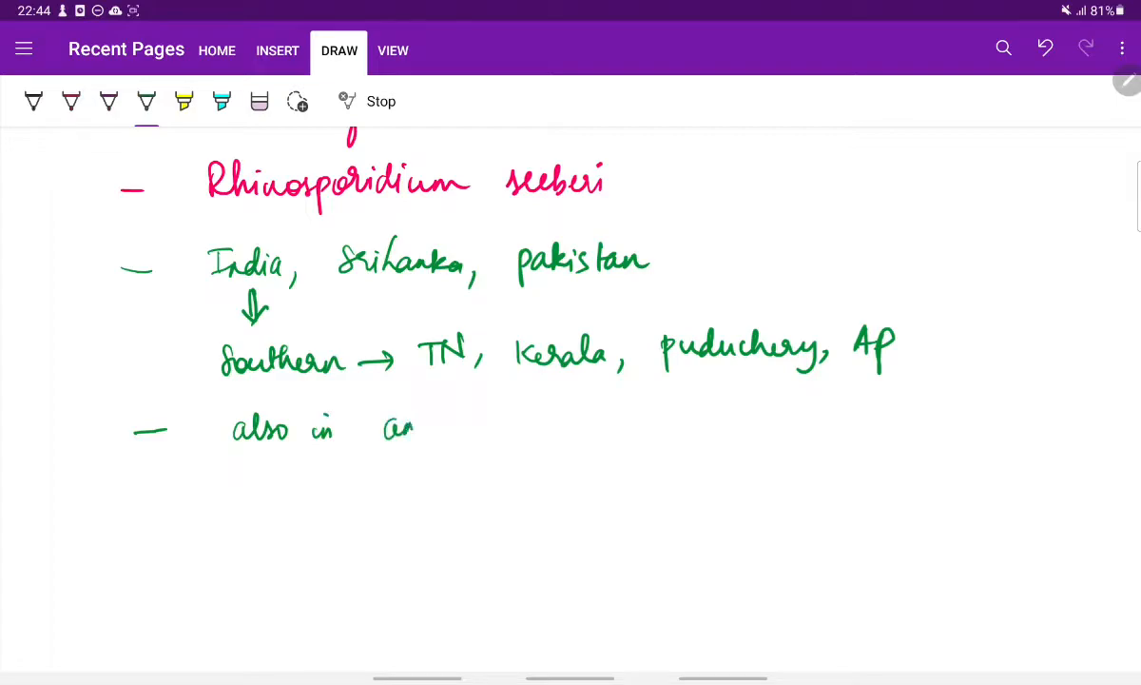
drag(390, 428, 493, 422)
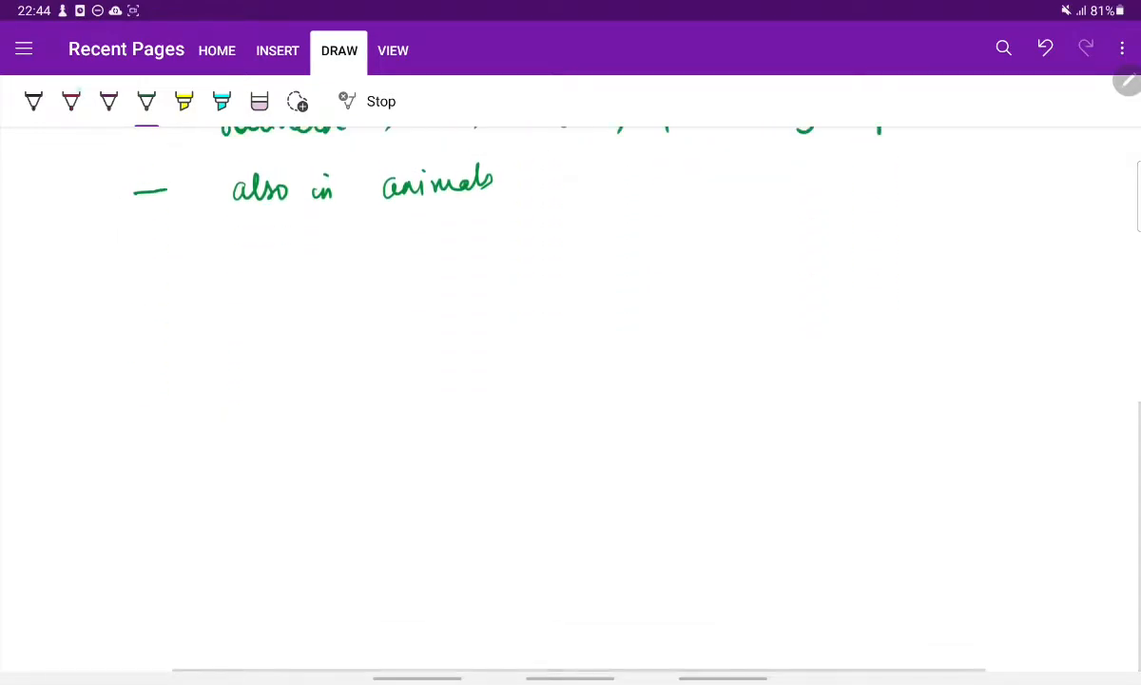
Write and underline the ETIOLOGY heading with 'R. seeberi' as its first bullet
drag(156, 266, 150, 289)
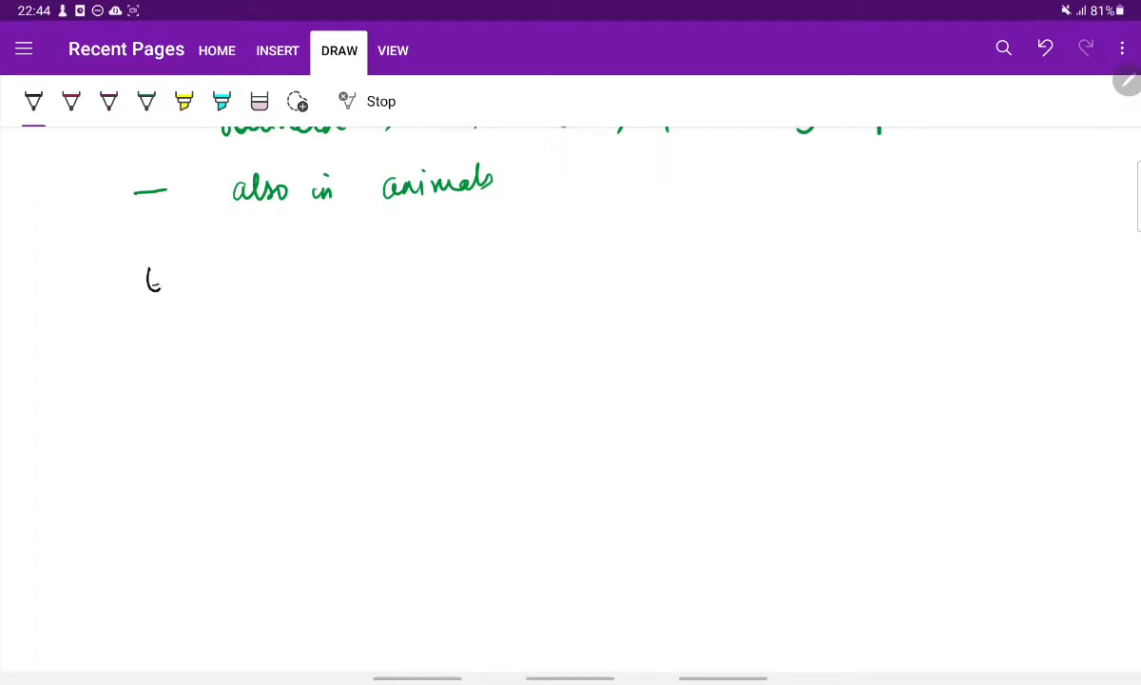
drag(144, 285, 263, 276)
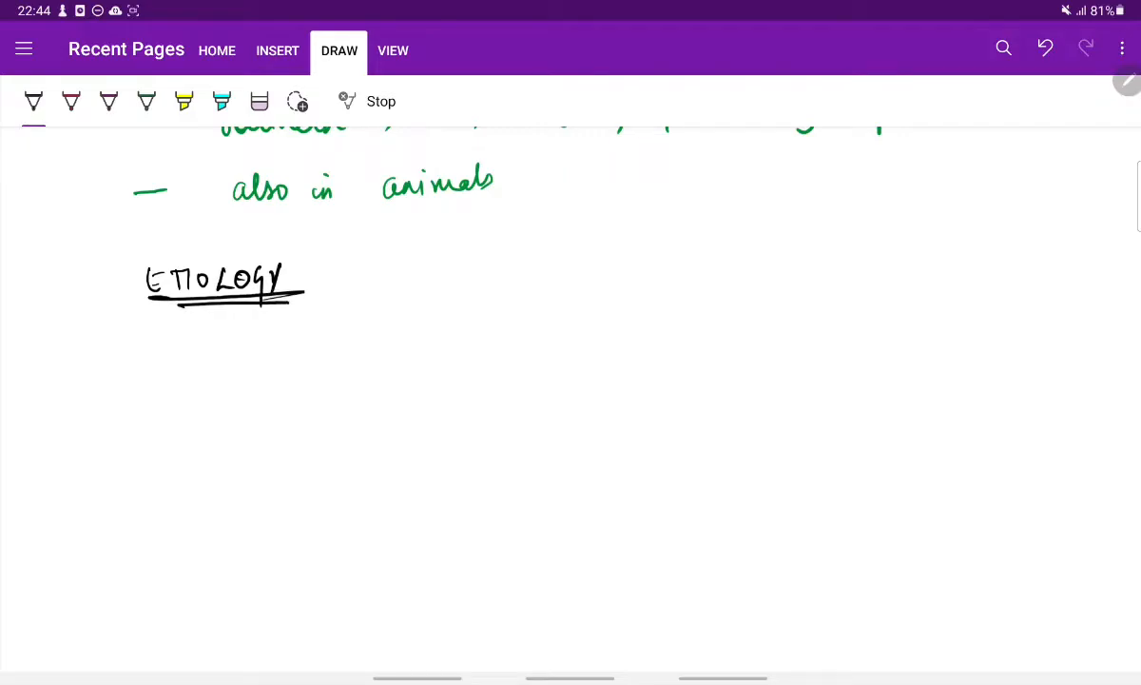
drag(300, 324, 313, 352)
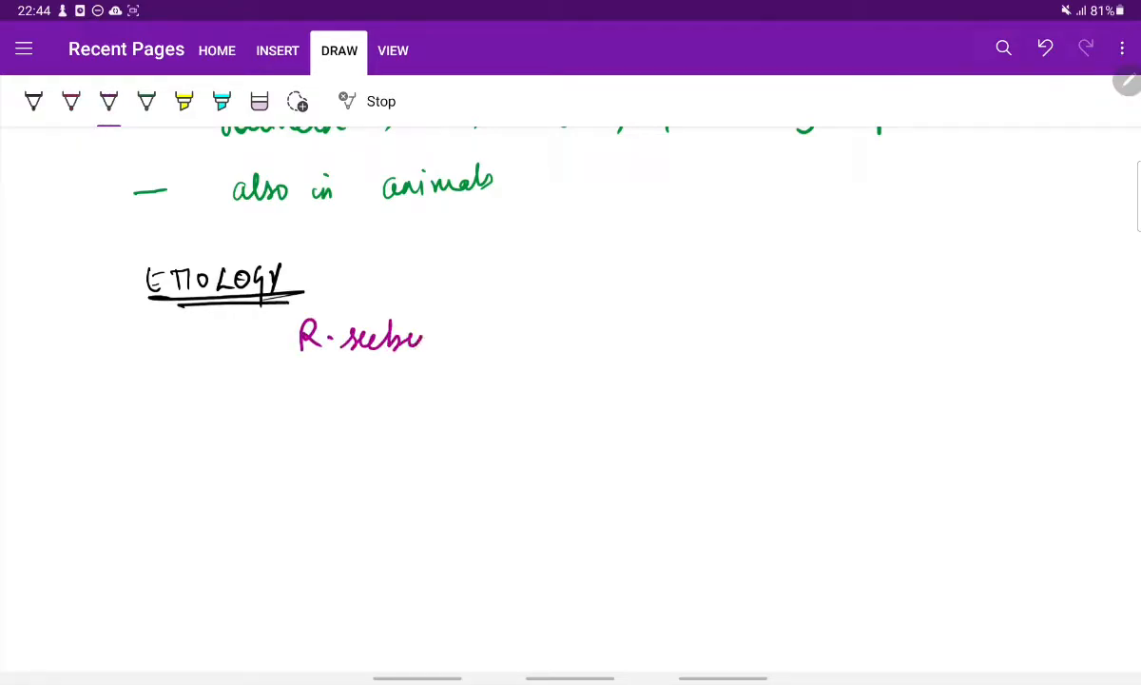
drag(418, 339, 447, 342)
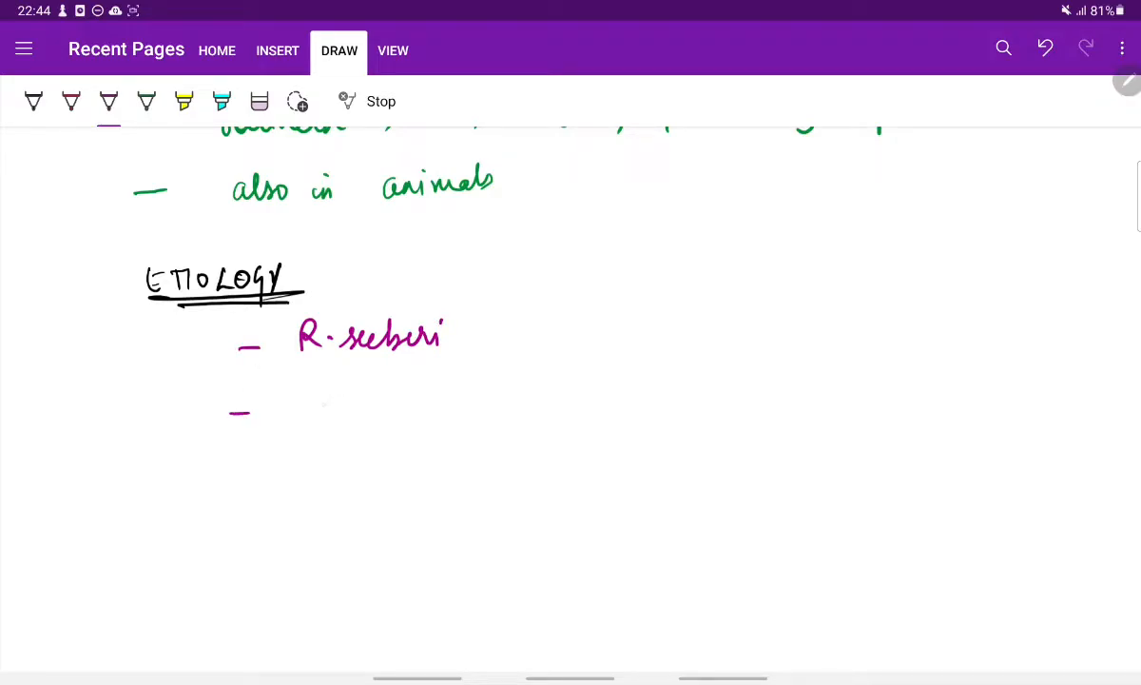
Add the bullet 'protozoa / fish parasite' followed by the word DRIP
drag(333, 400, 331, 441)
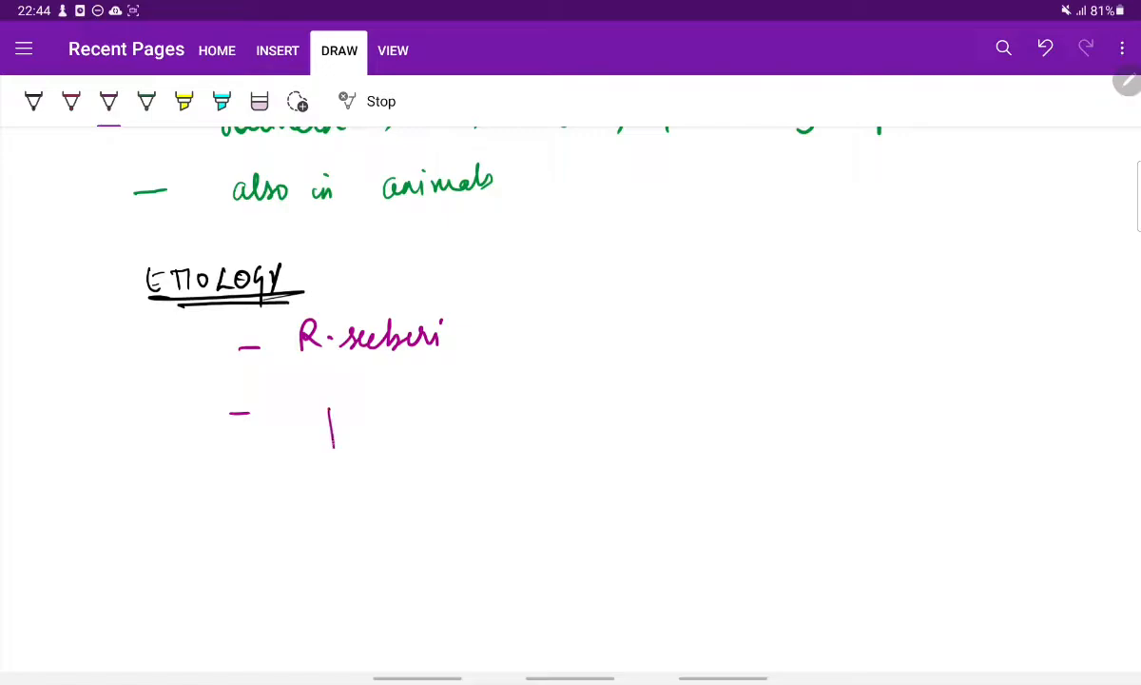
drag(323, 438, 409, 409)
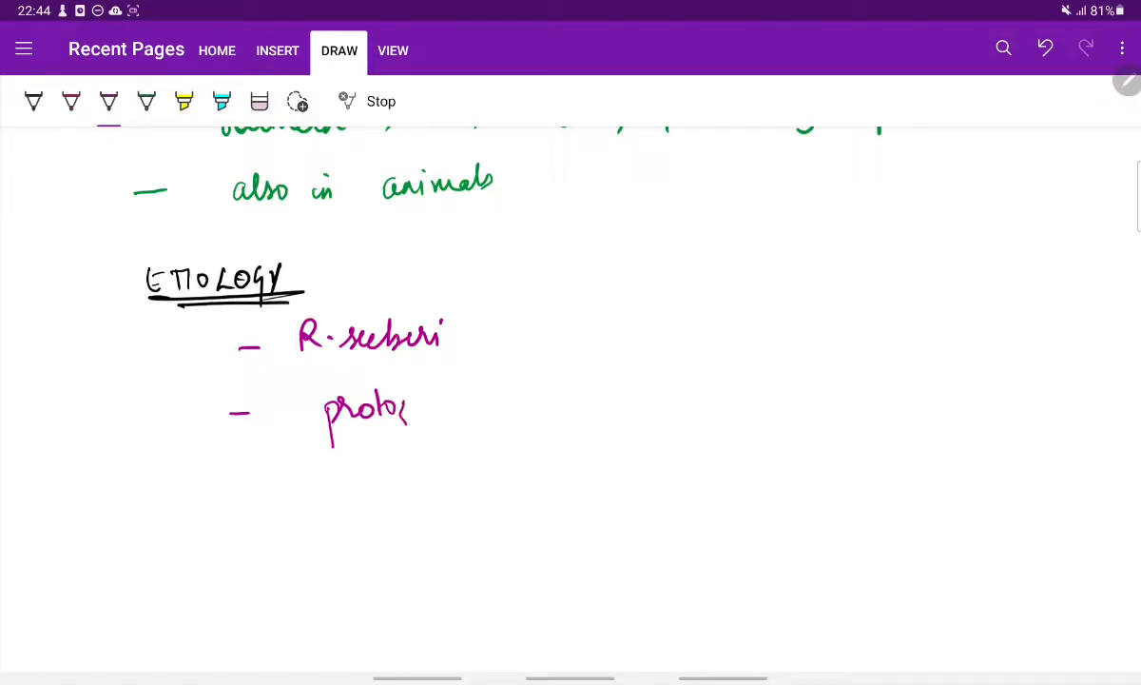
drag(418, 409, 495, 409)
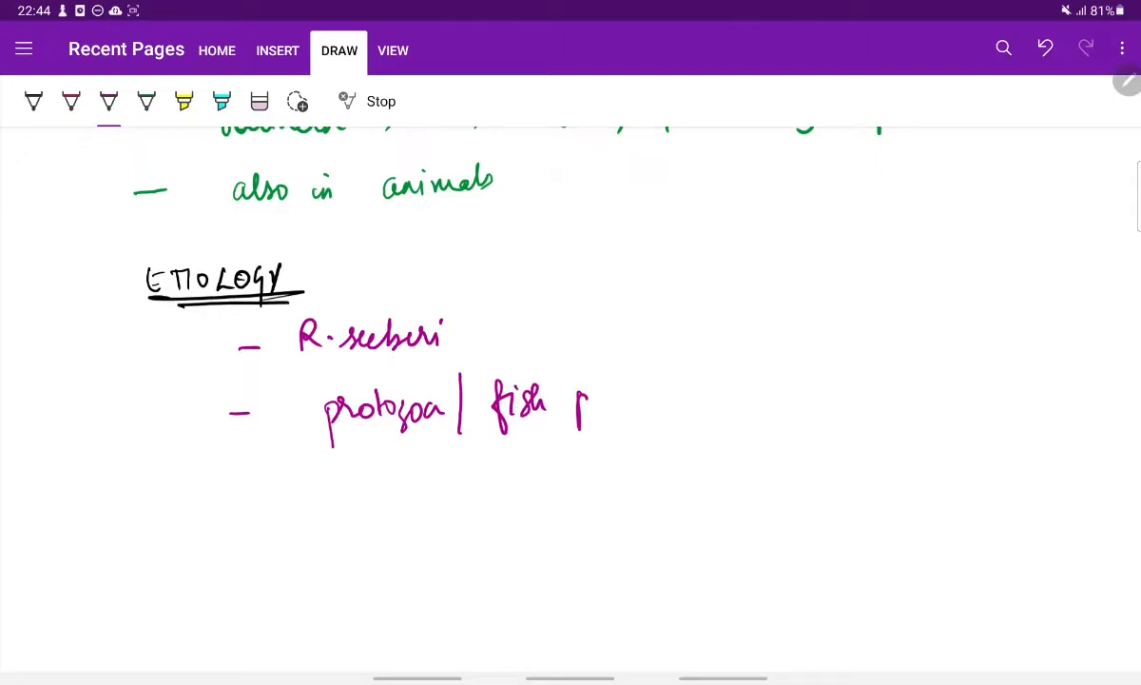
drag(574, 409, 676, 394)
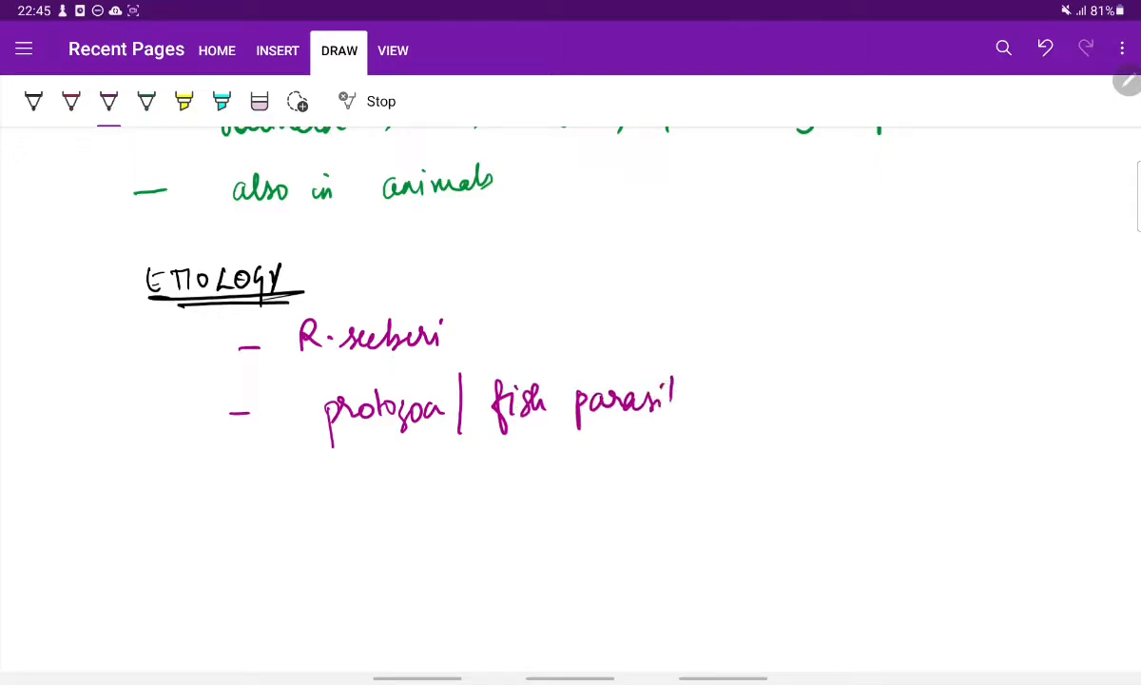
drag(666, 409, 694, 390)
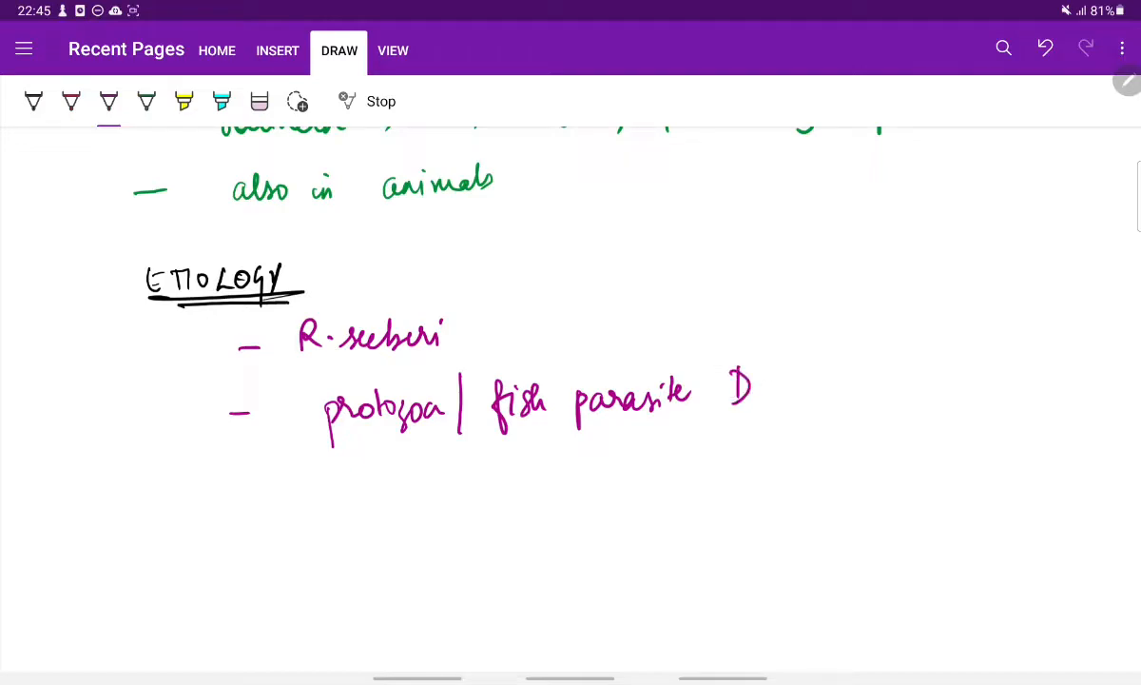
drag(761, 390, 837, 399)
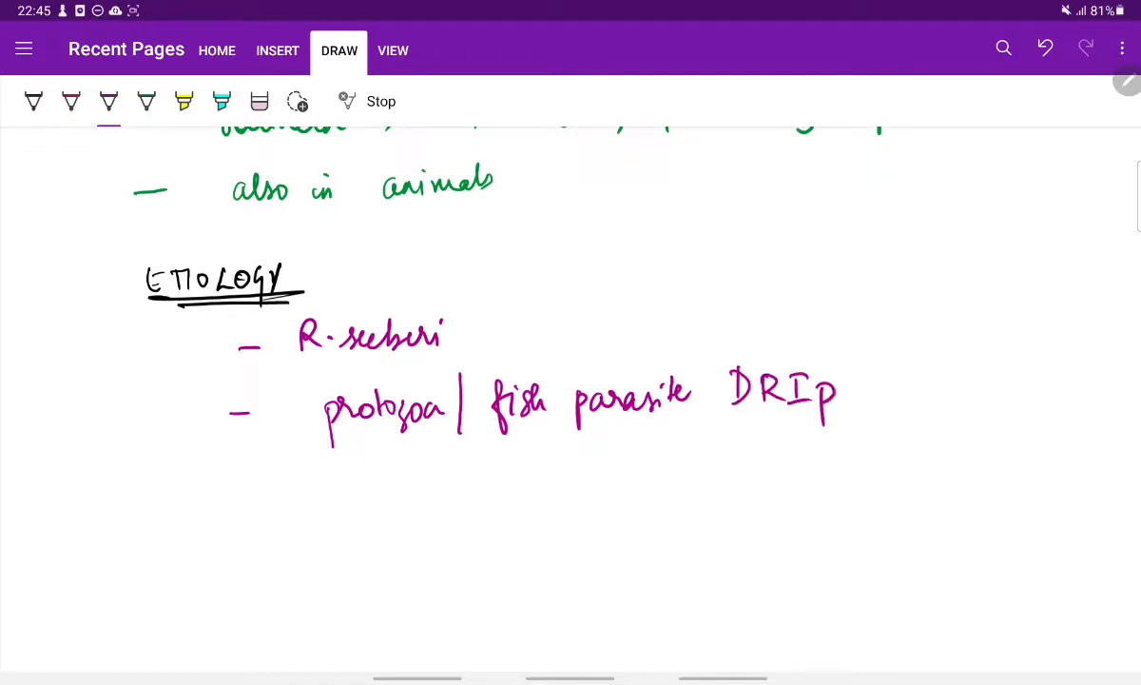
Draw short underlines beneath each letter of DRIP
drag(712, 428, 750, 428)
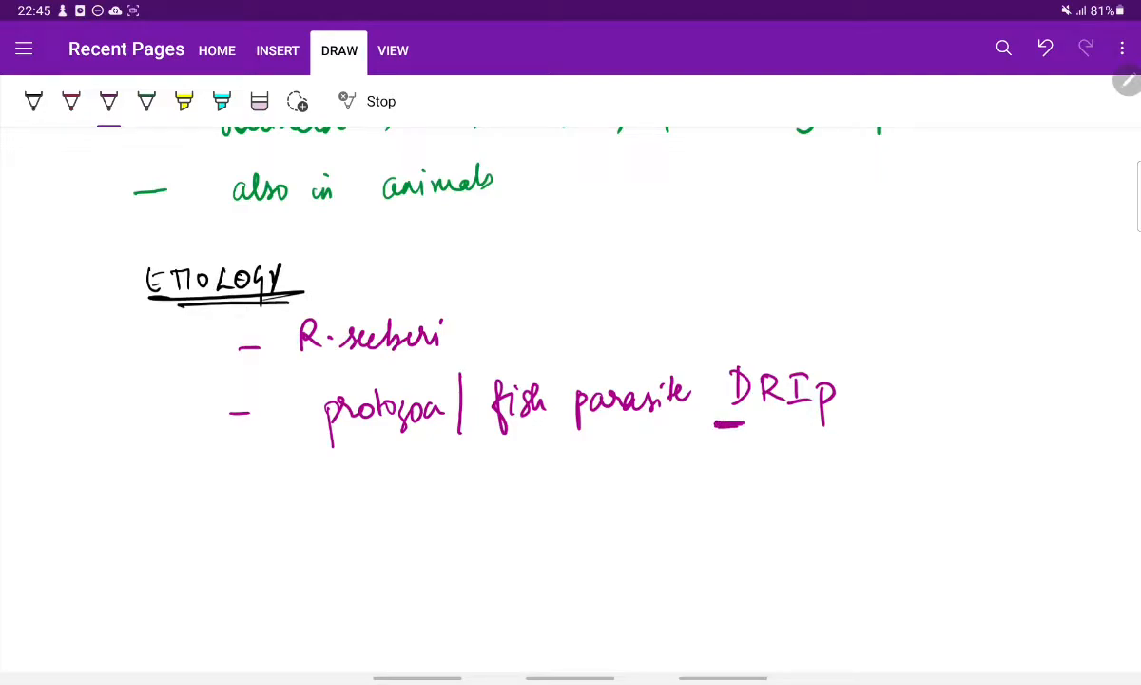
drag(751, 426, 789, 426)
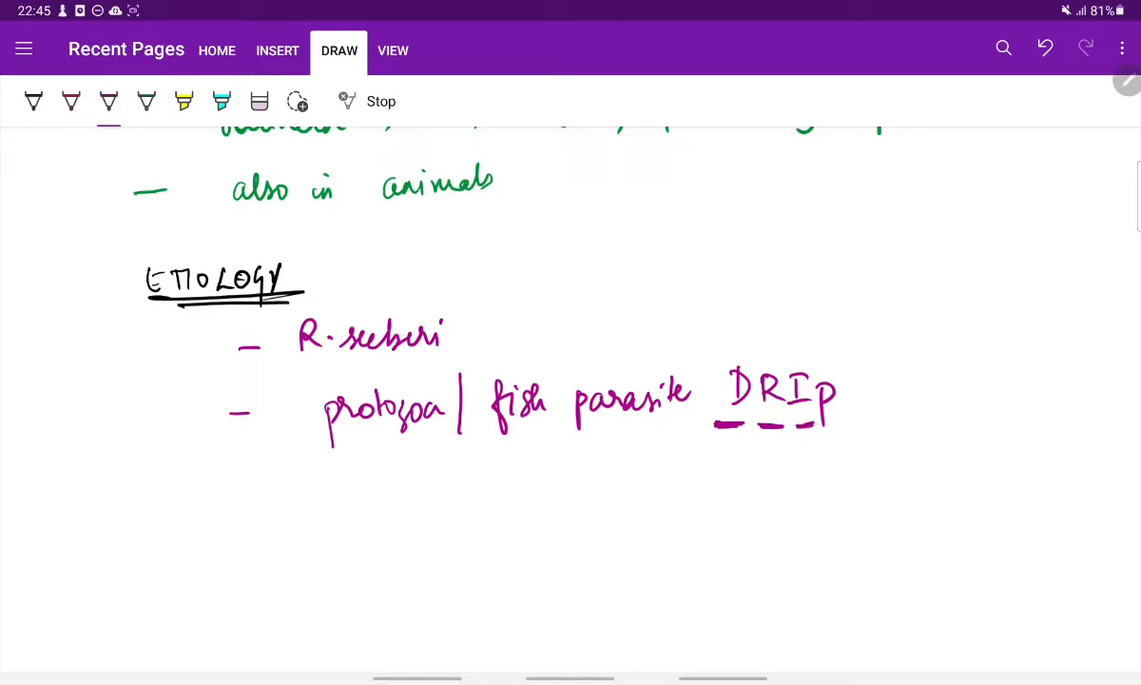
drag(818, 422, 852, 422)
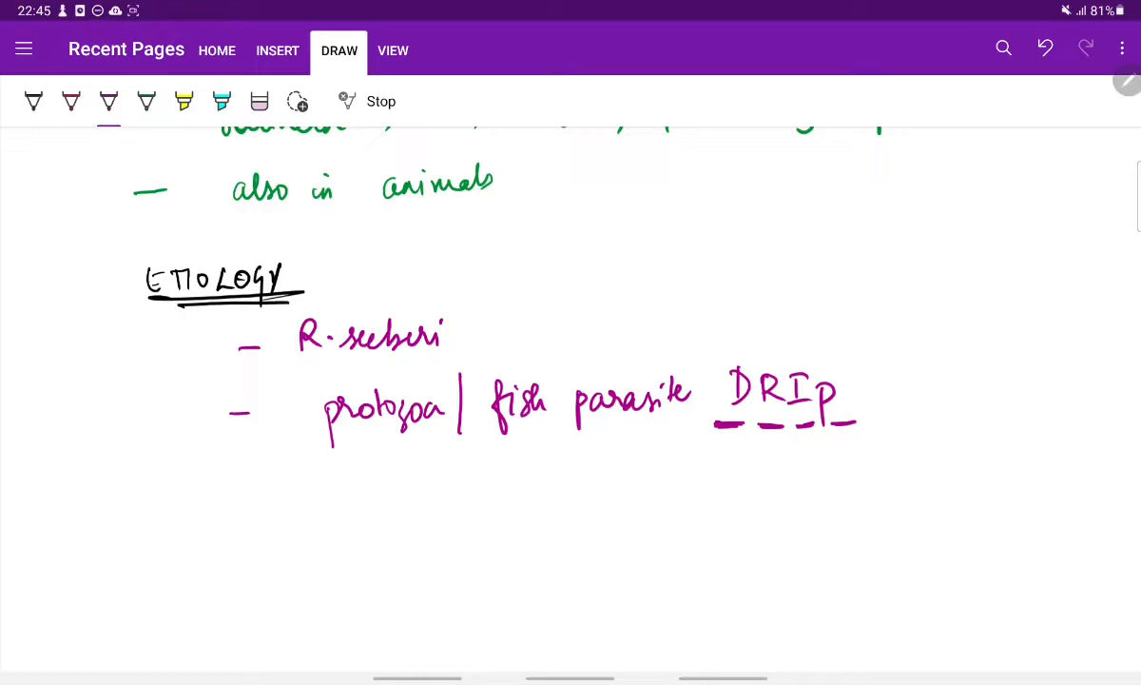
scroll(down, 3)
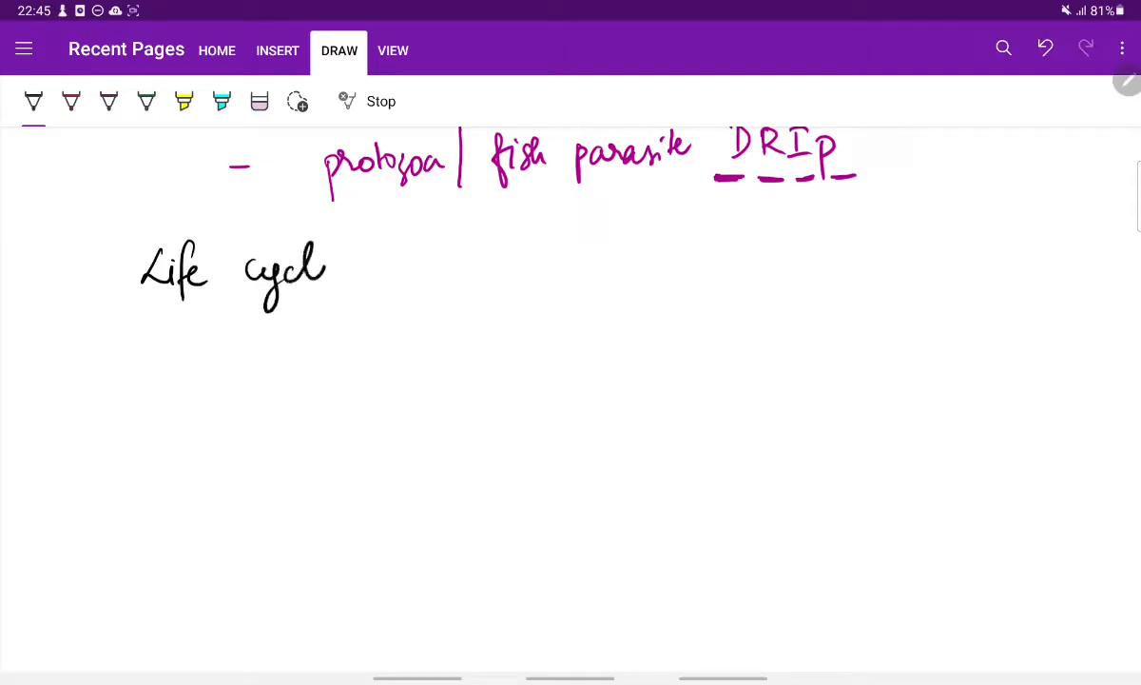
Underline the 'Life cycle' heading and write 'Trophic stage' in pink with a downward arrow
drag(133, 304, 359, 302)
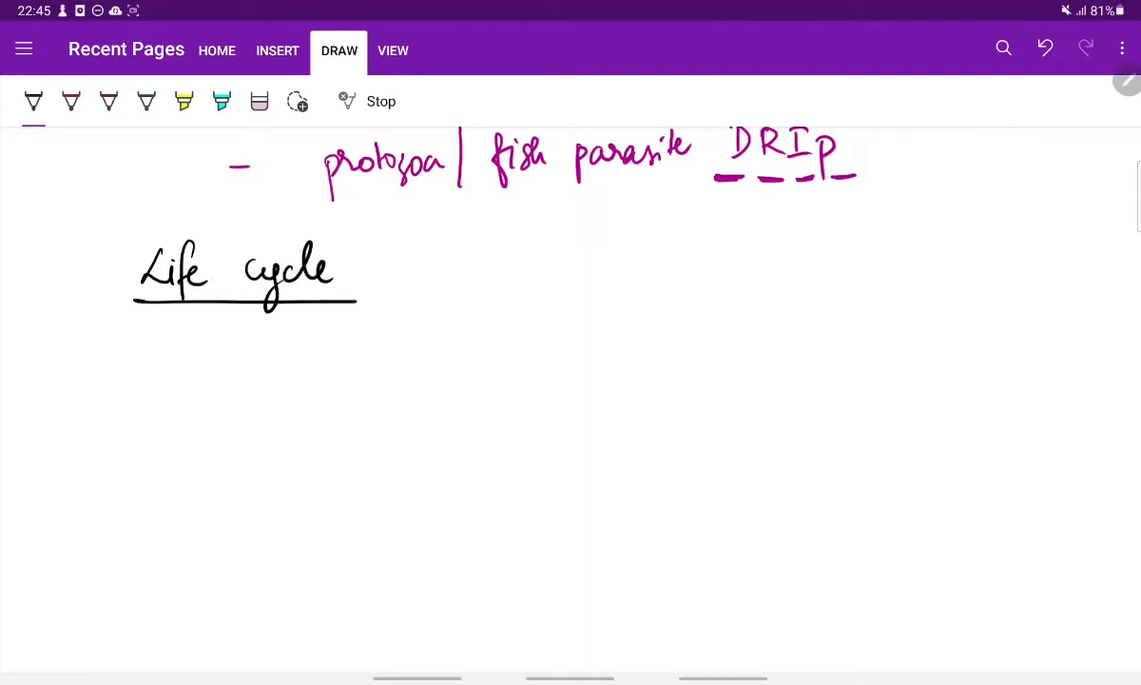
click(71, 103)
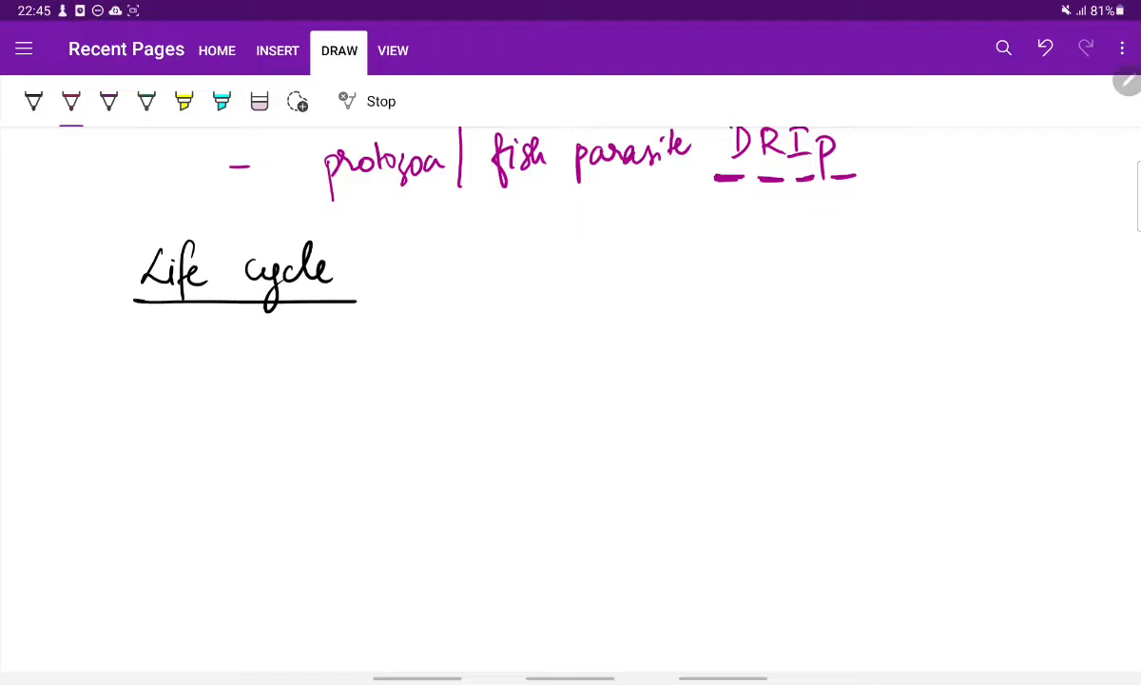
drag(219, 333, 251, 365)
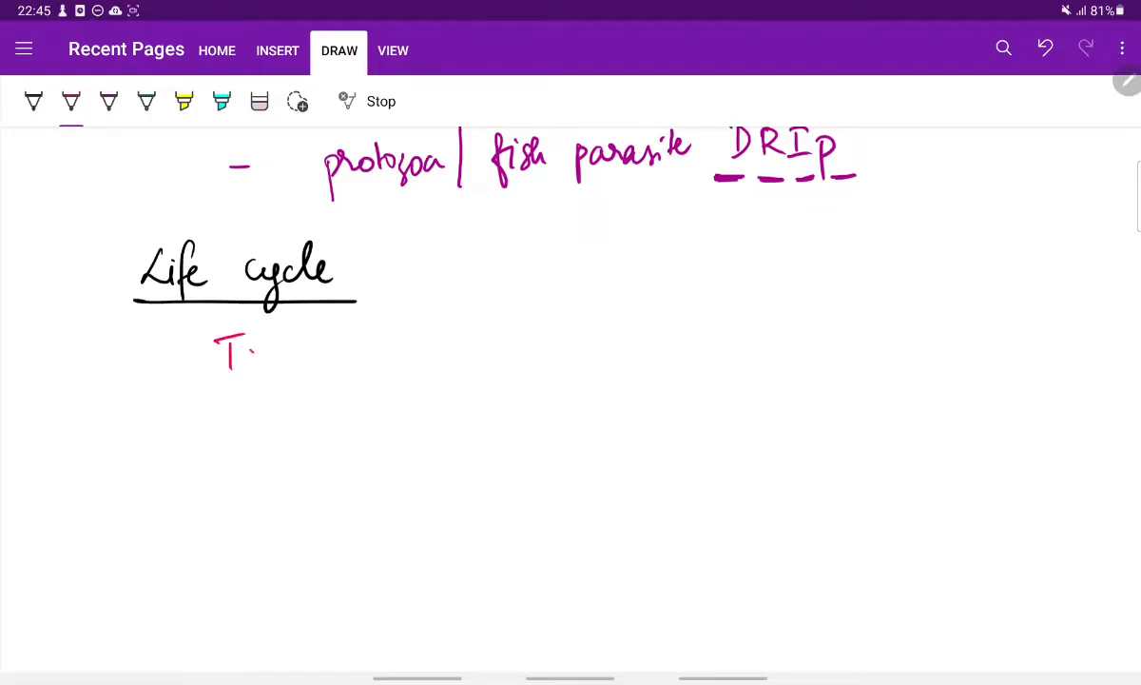
drag(247, 358, 321, 381)
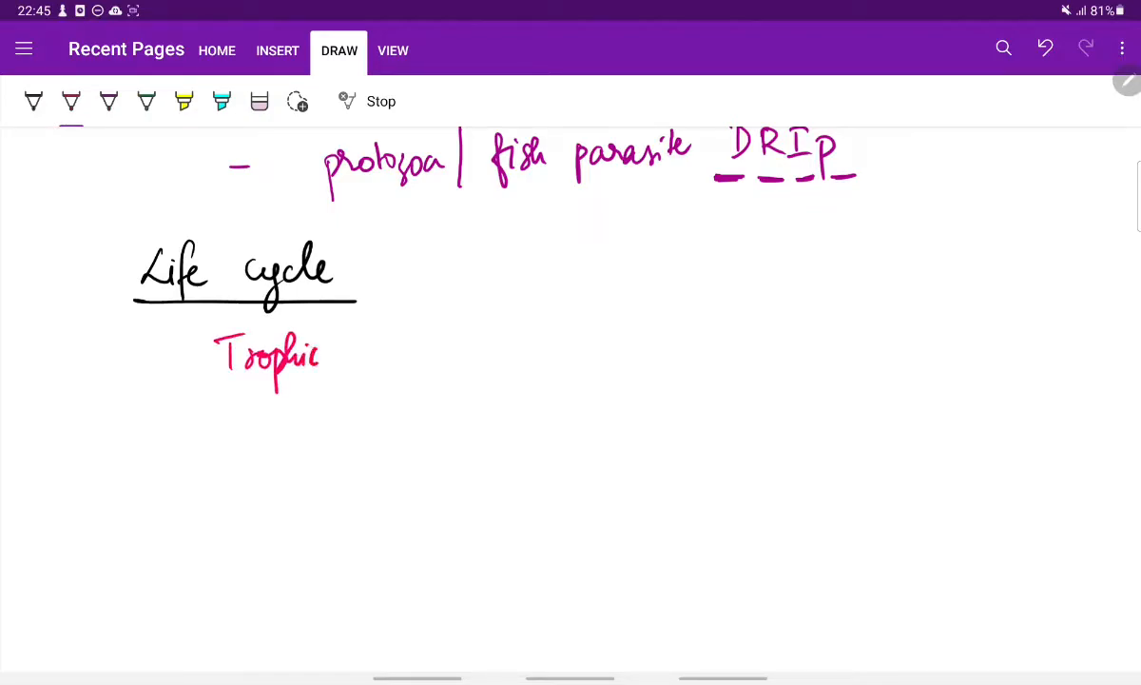
drag(359, 365, 428, 381)
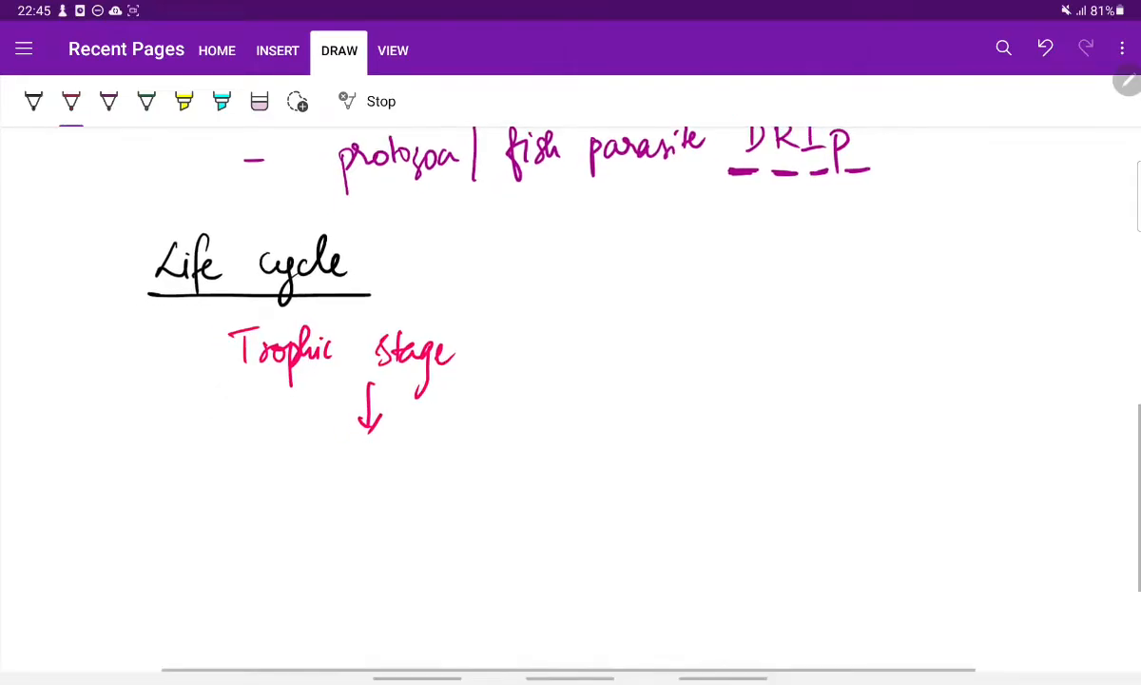
Write 'Sporangium' arrowing right to 'prod. of Endospores' to complete the flow
scroll(up, 3)
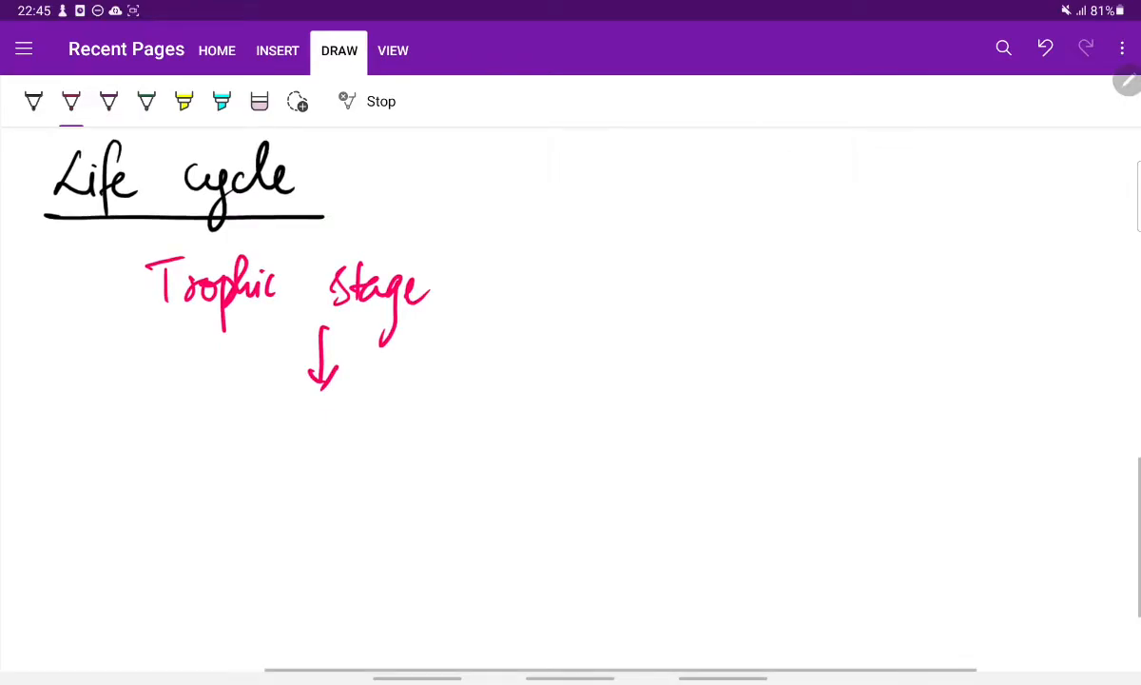
drag(228, 447, 289, 434)
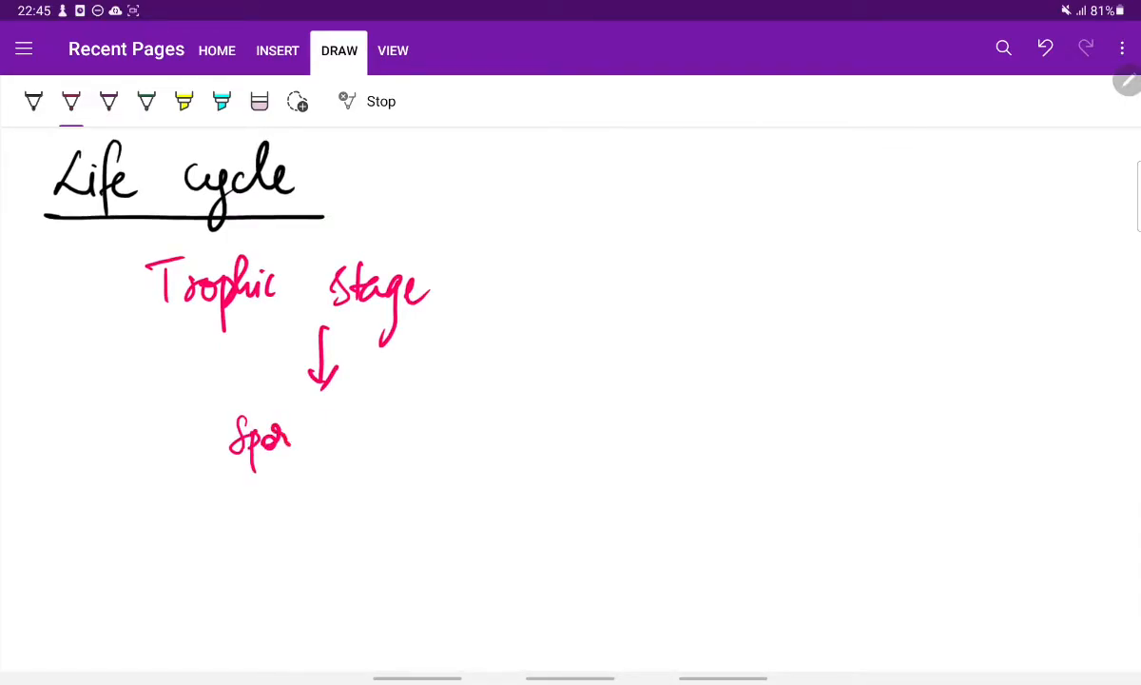
drag(282, 441, 352, 466)
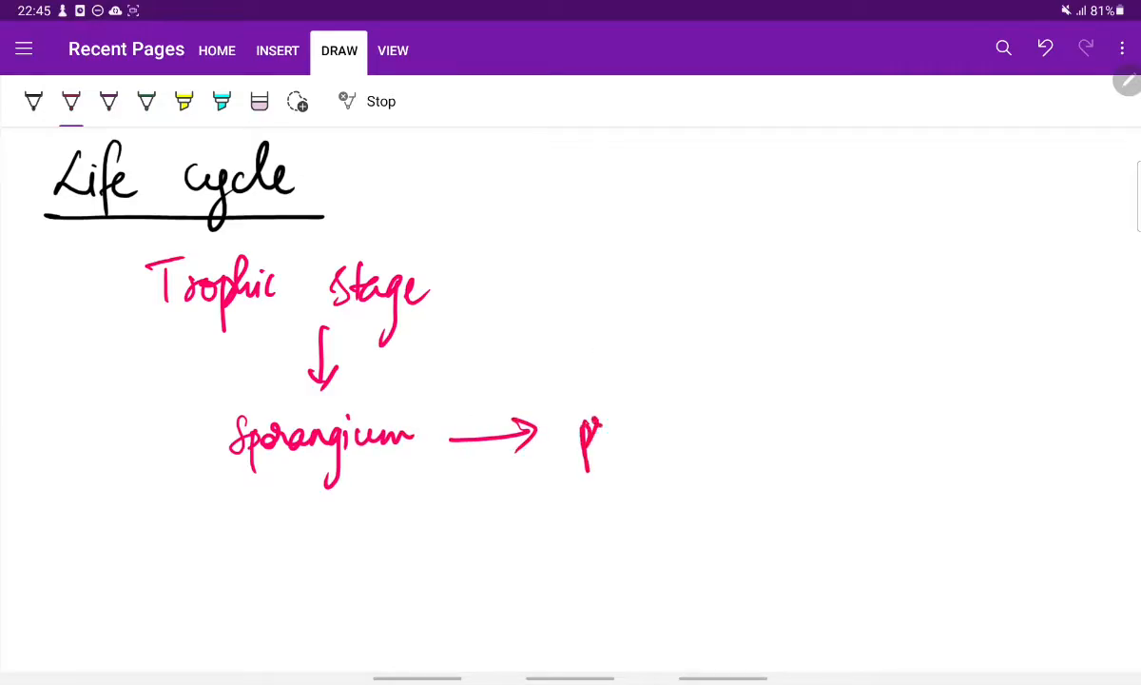
drag(581, 442, 689, 457)
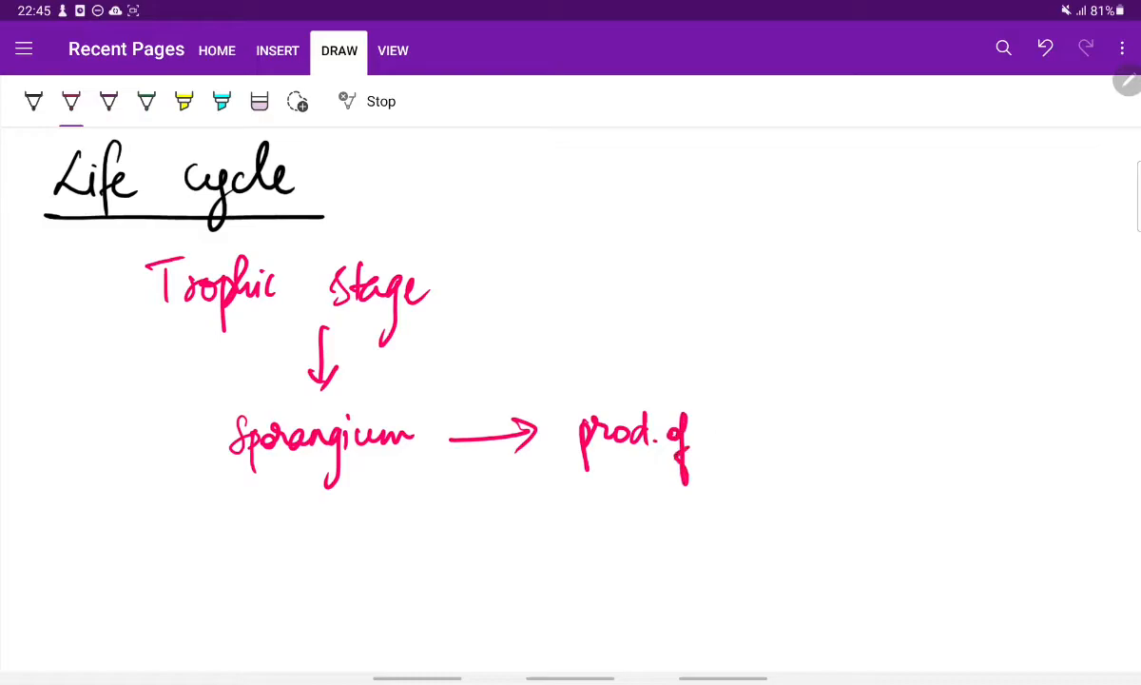
drag(733, 438, 814, 447)
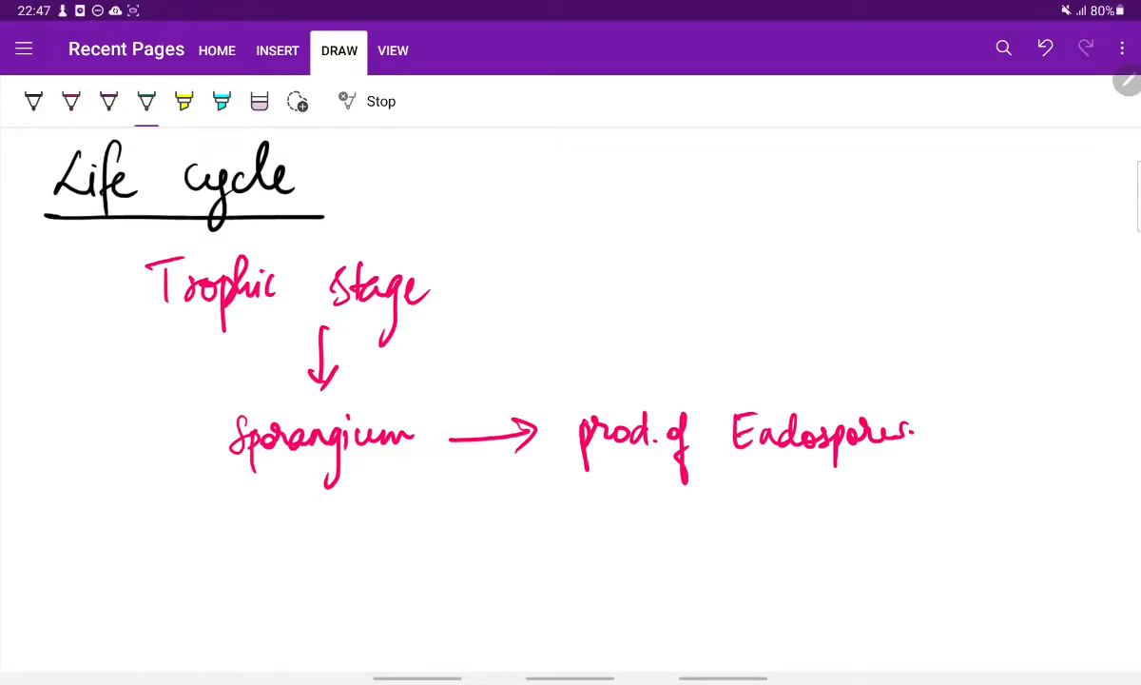
Draw a green double-walled circle under Sporangium, labelling the walls chitinous and cellulose
drag(295, 485, 295, 600)
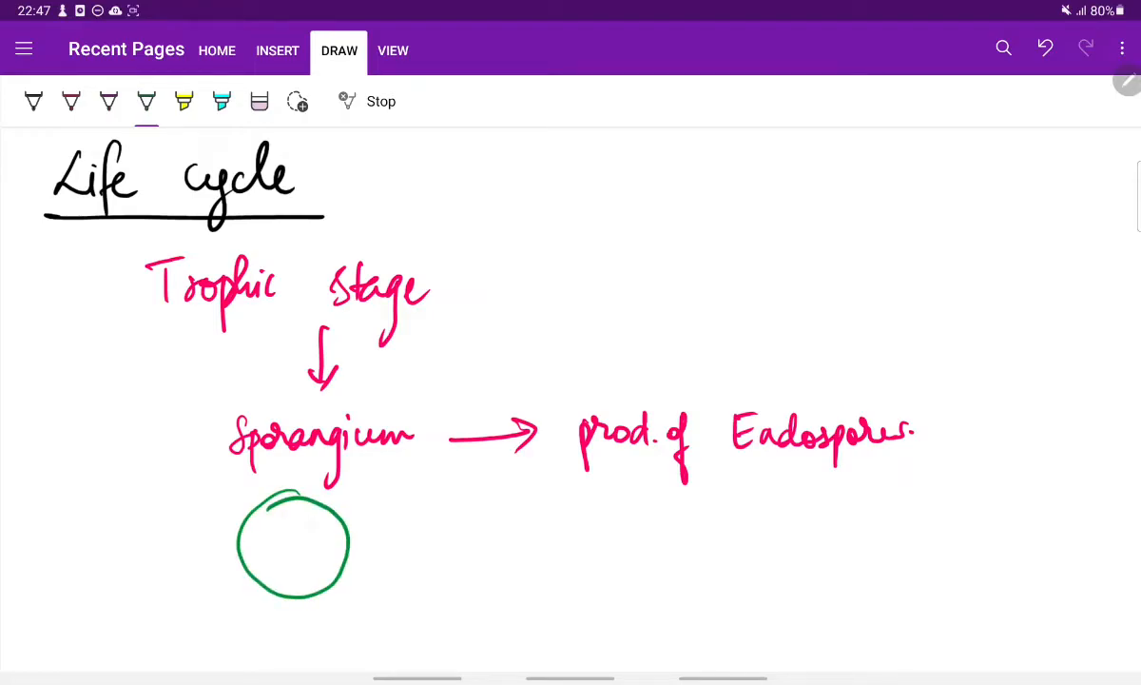
drag(295, 513, 295, 586)
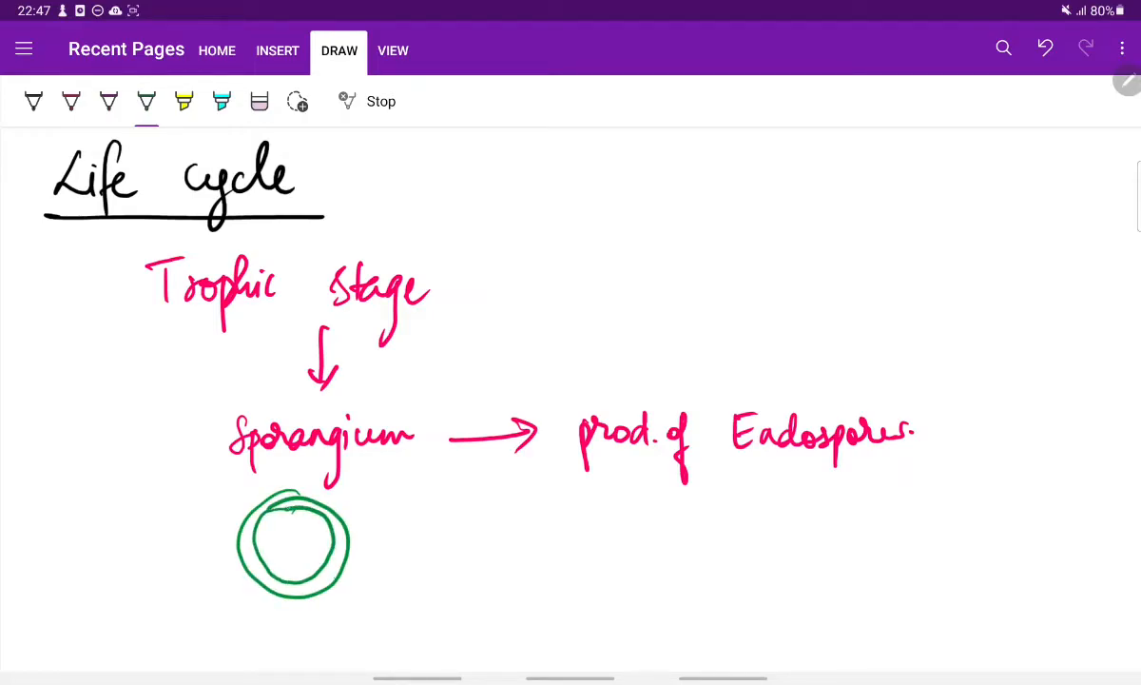
drag(342, 510, 410, 510)
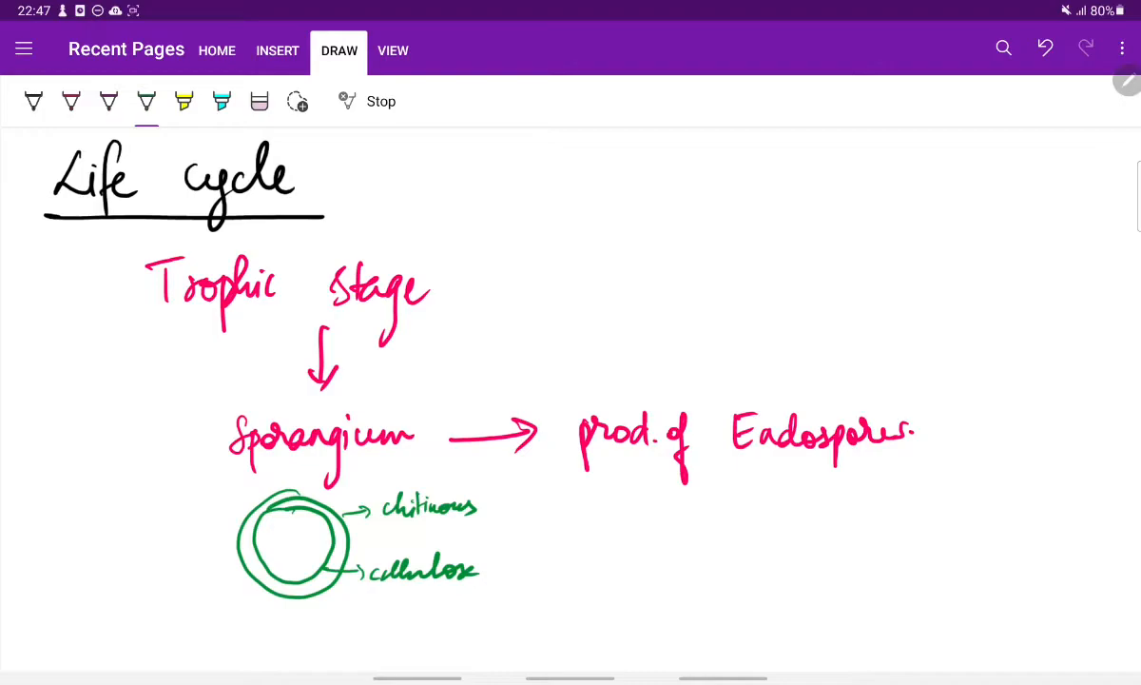
Fill the sporangium circle with small spores
drag(295, 529, 314, 517)
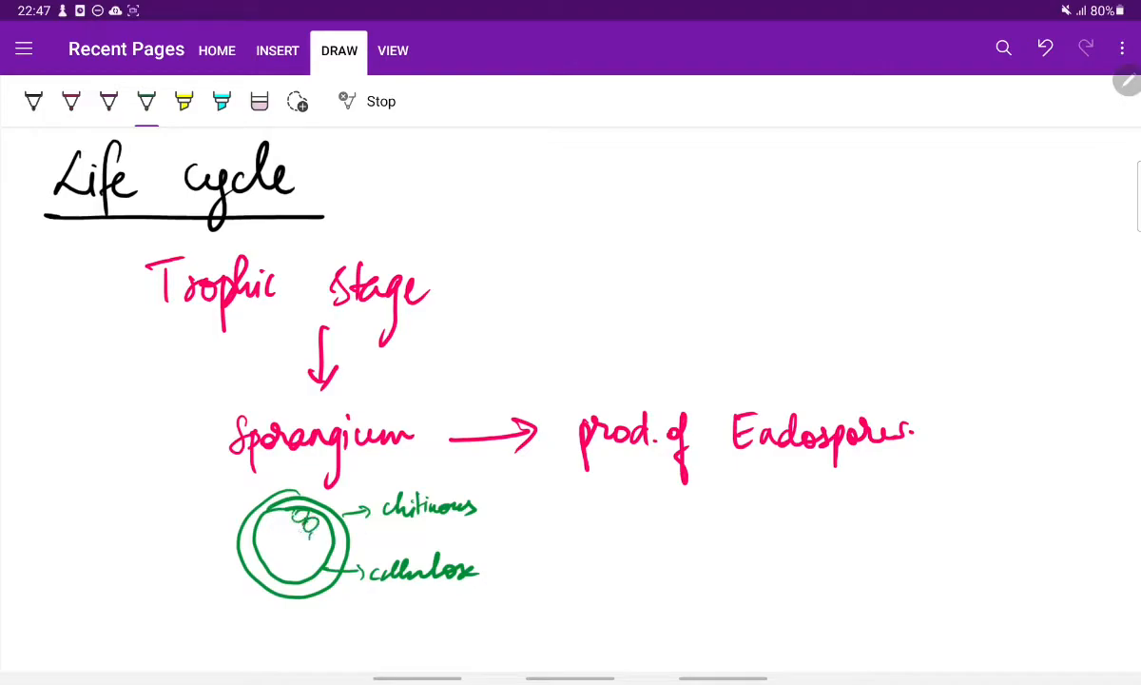
drag(305, 518, 309, 561)
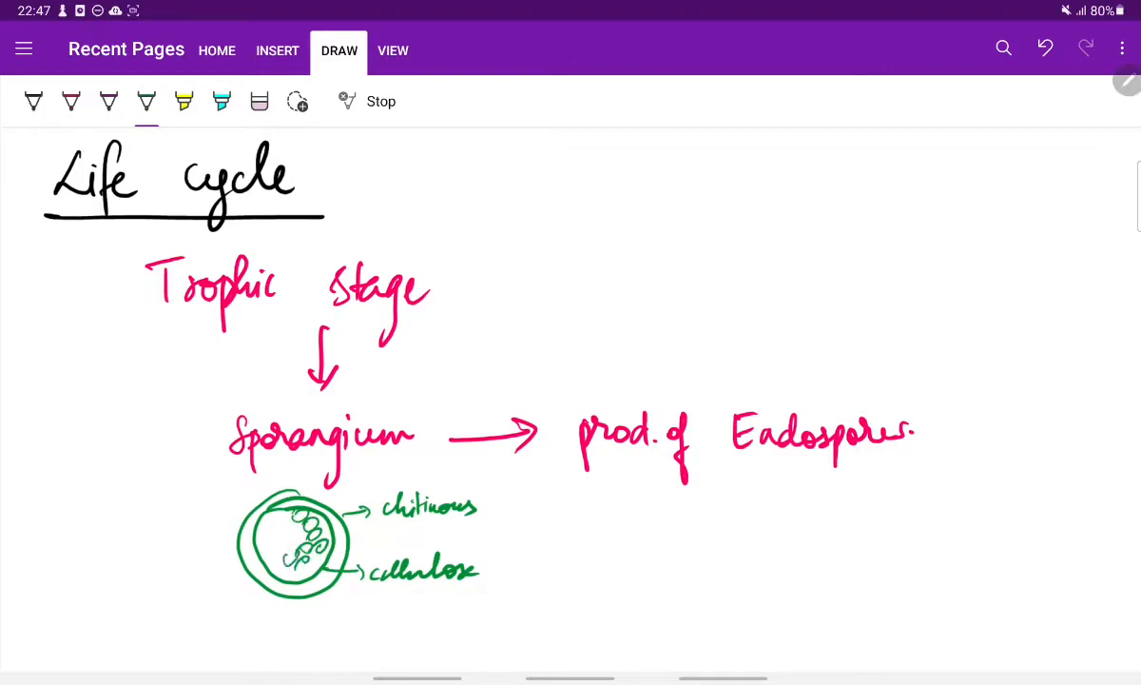
drag(285, 529, 308, 551)
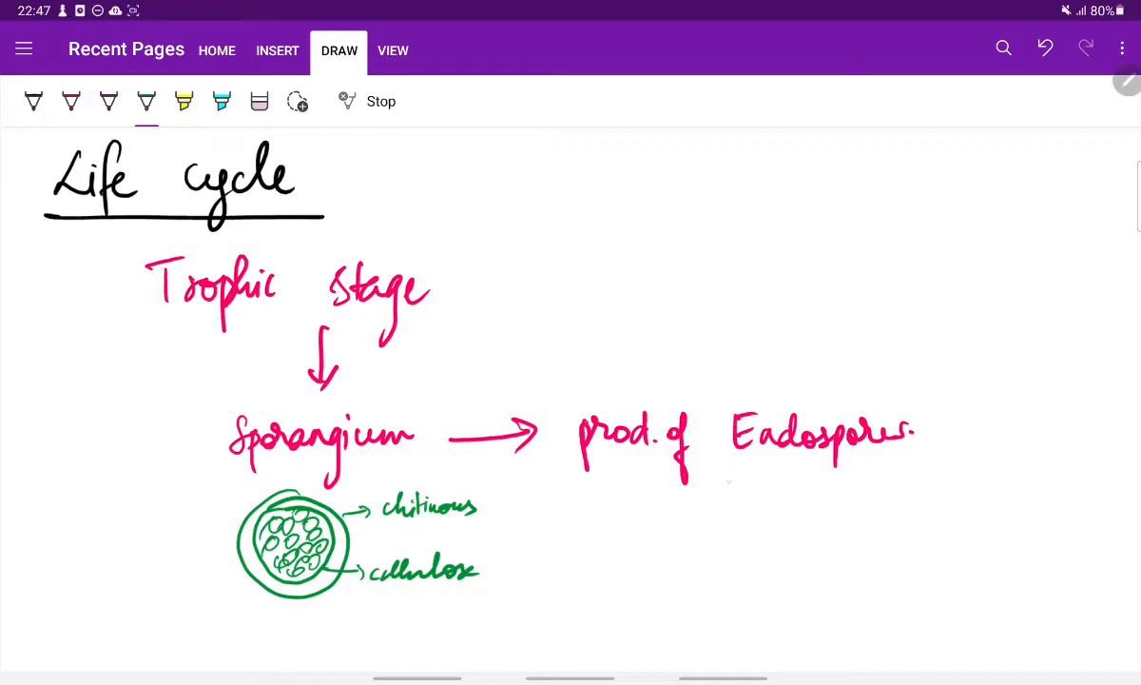
Add an arrow down from Endospores to the note 'liberated out'
drag(740, 475, 740, 502)
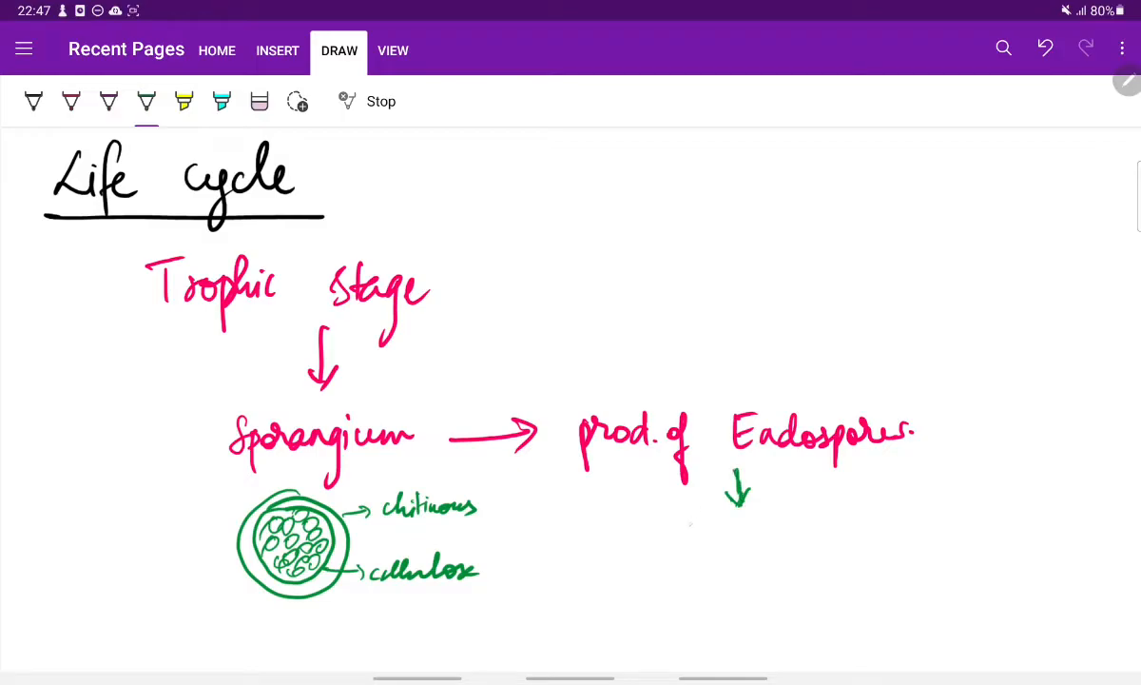
drag(700, 518, 758, 542)
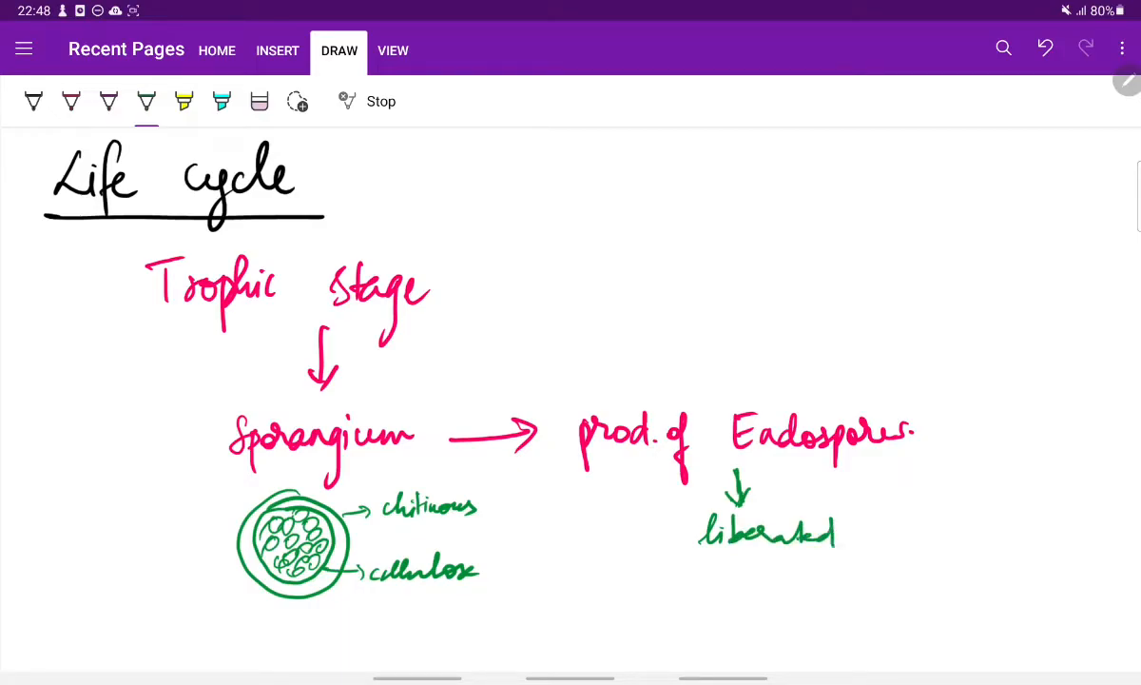
drag(846, 532, 903, 533)
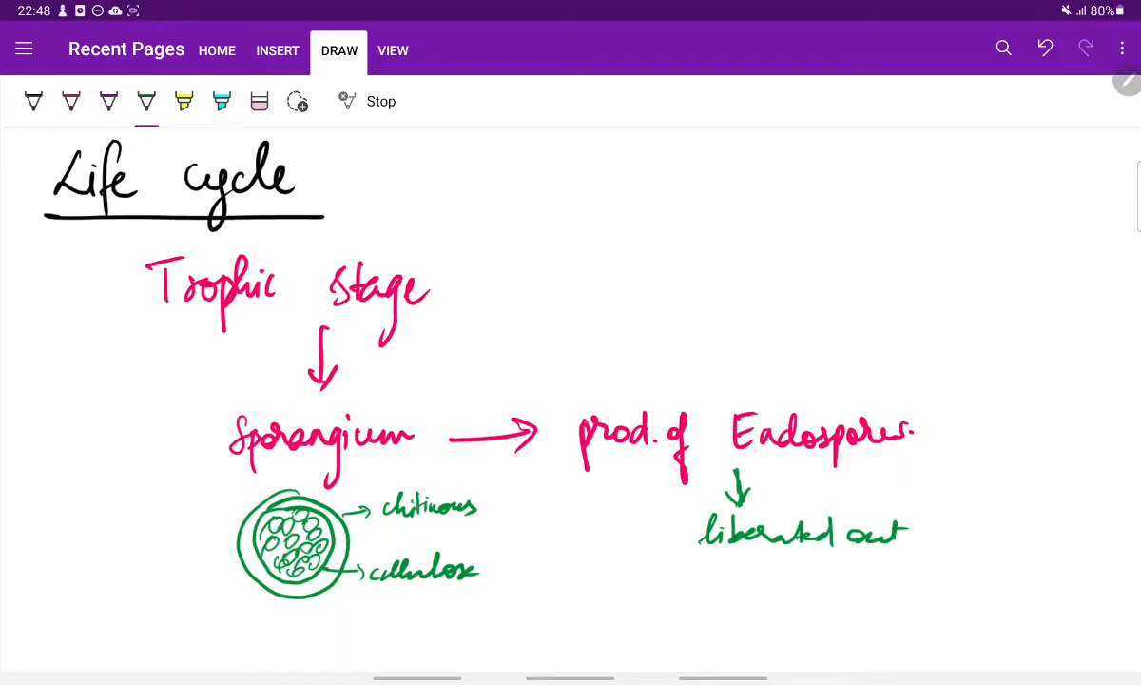
scroll(down, 3)
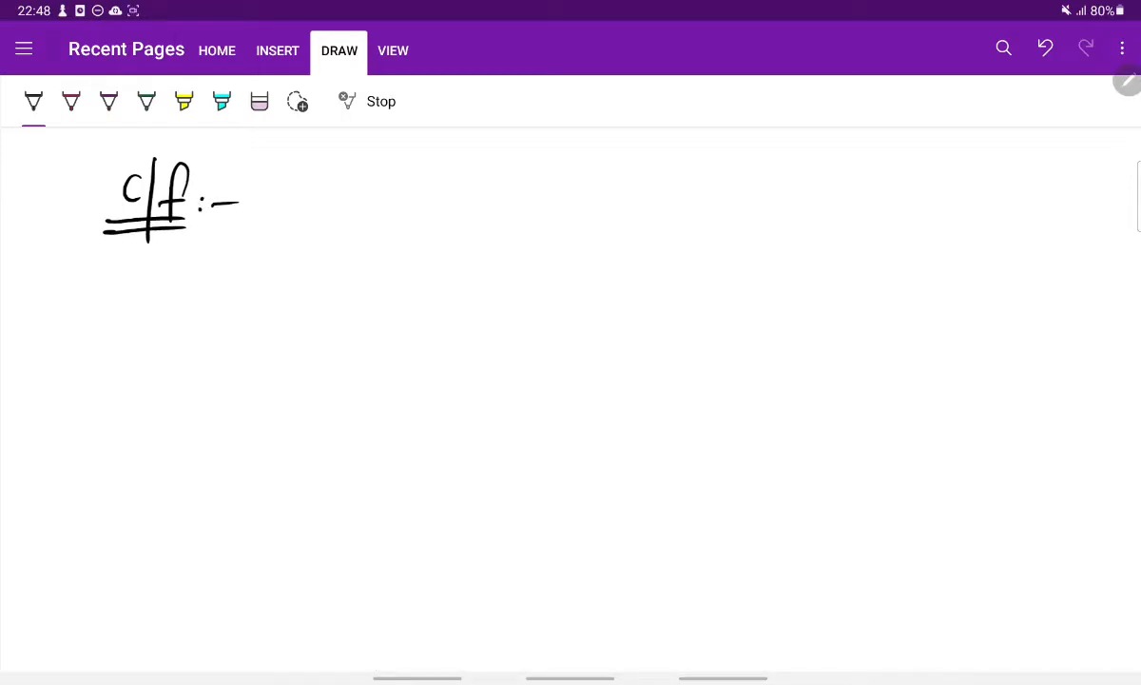
Note 'M/C – Nose & Nasopharynx' under the C/F heading
drag(190, 256, 208, 270)
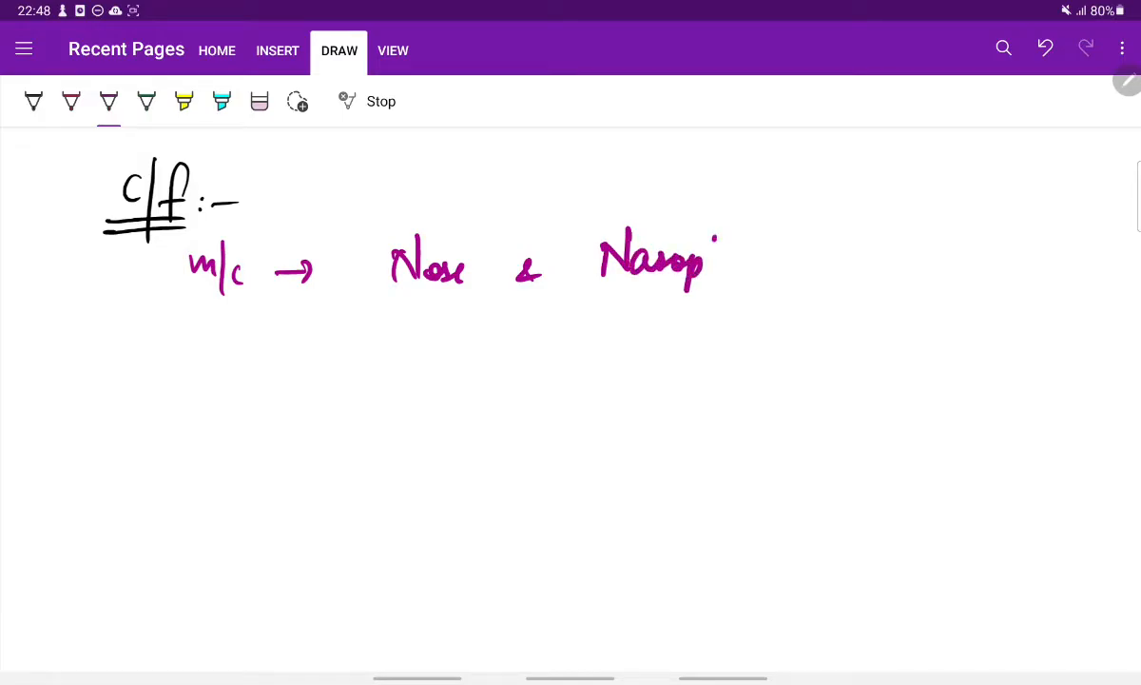
drag(708, 262, 814, 266)
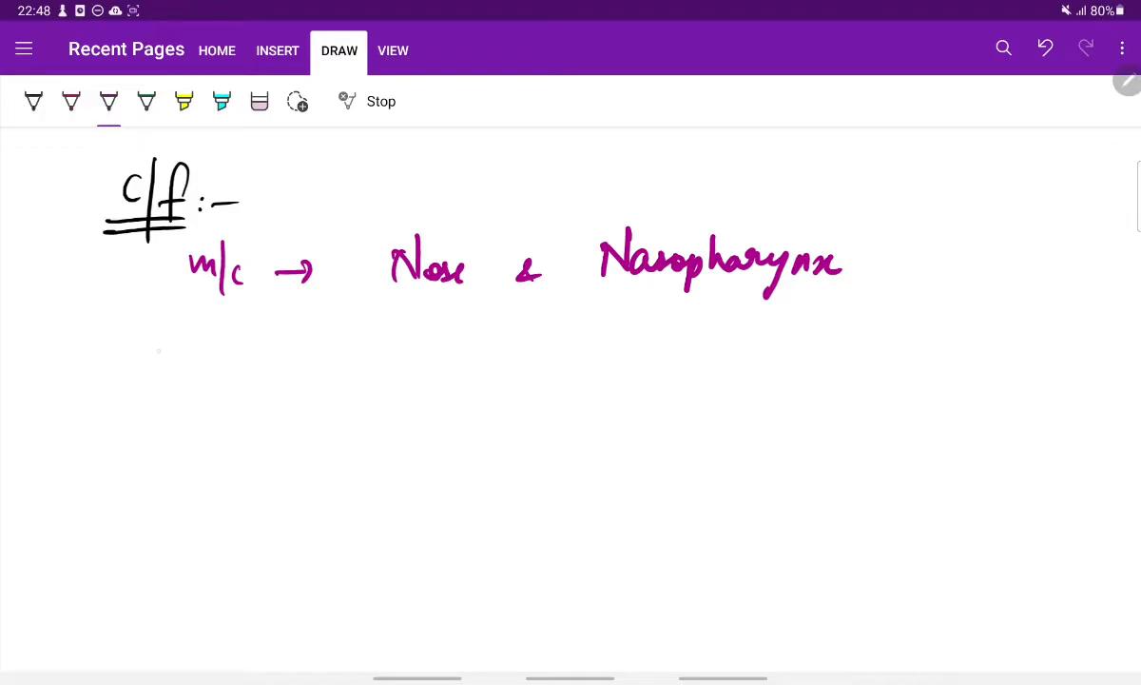
Write the dashed site list Eye, oral mucosa, genital mucosa below it
drag(152, 357, 276, 343)
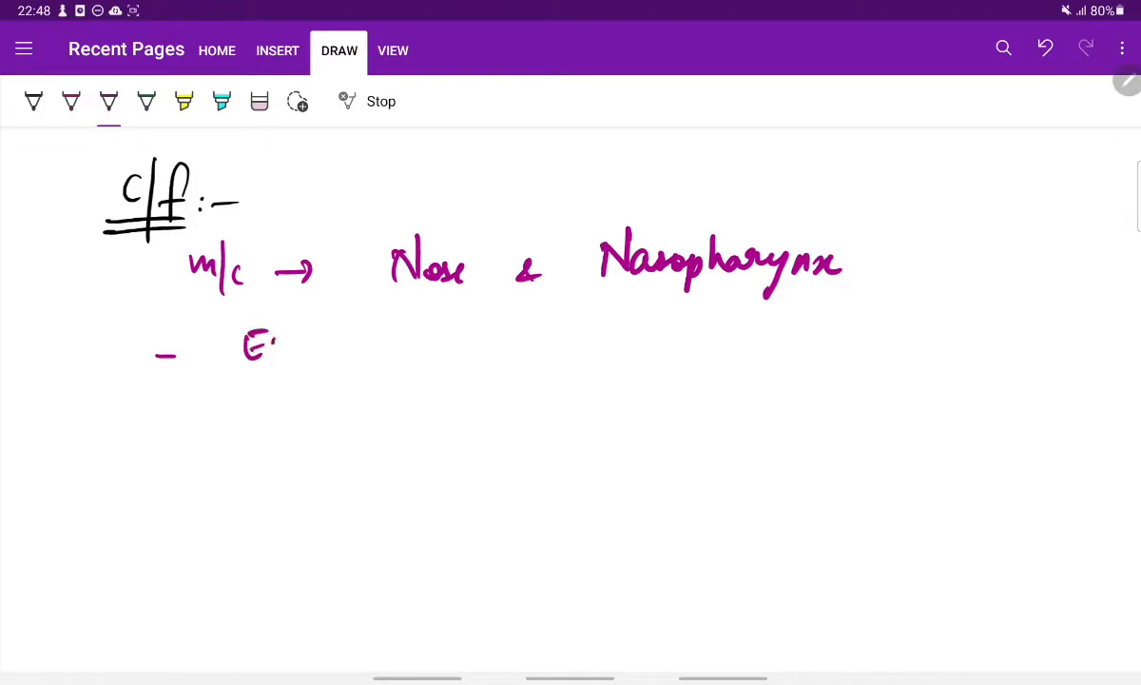
drag(266, 343, 323, 381)
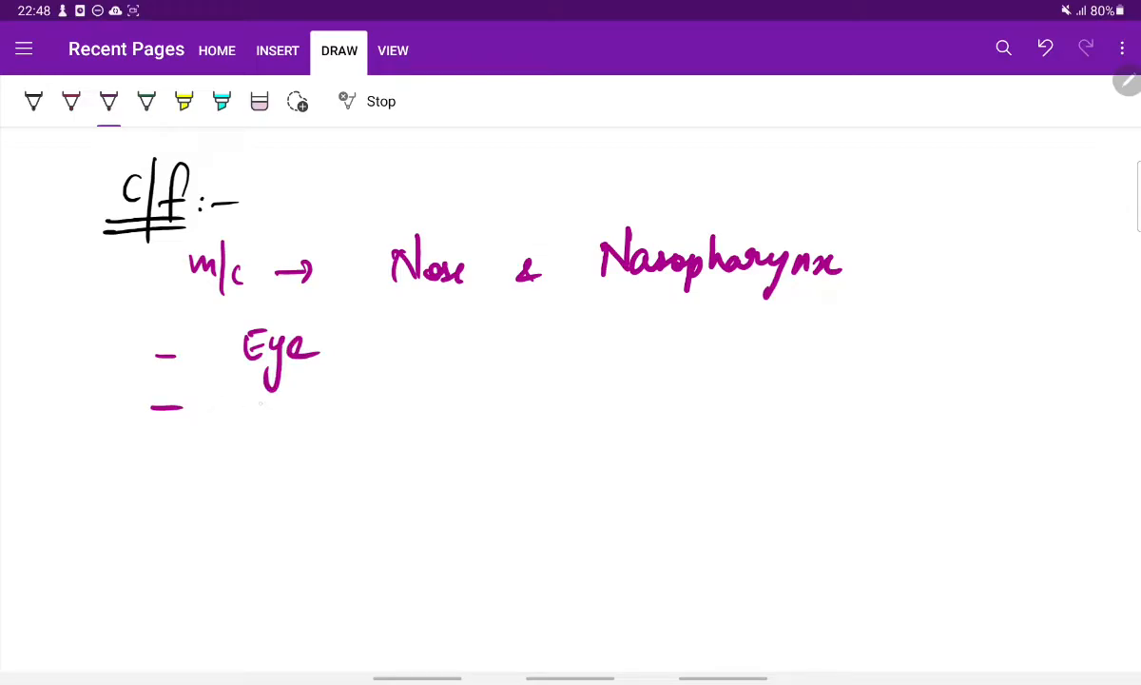
drag(262, 403, 377, 400)
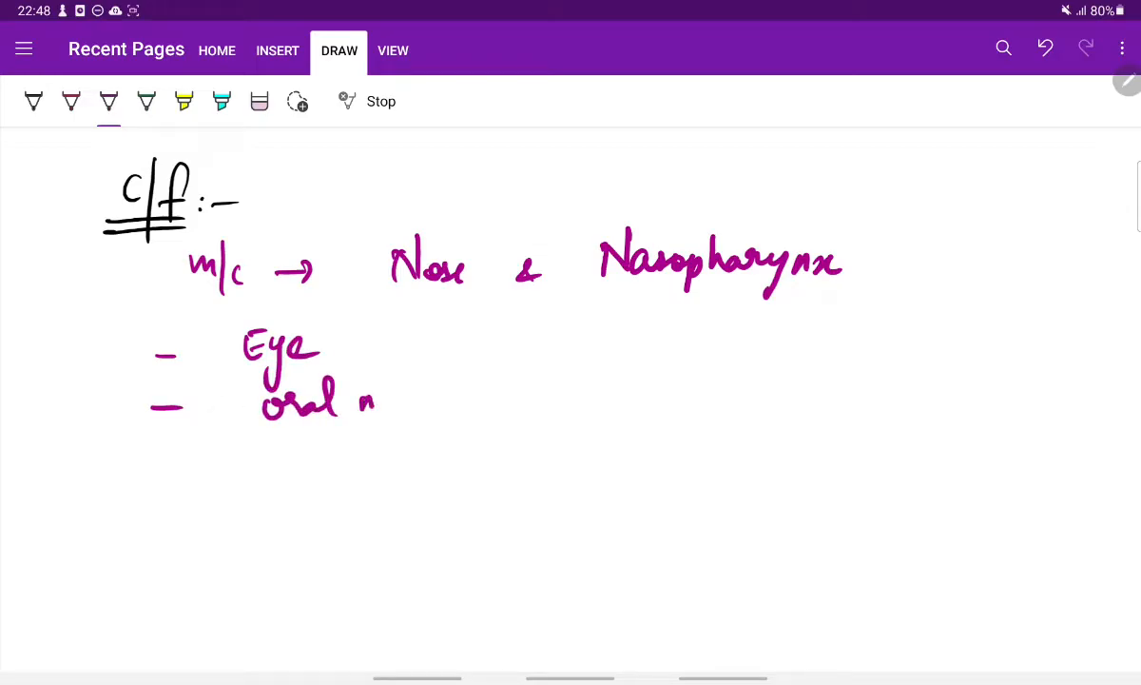
drag(367, 409, 476, 409)
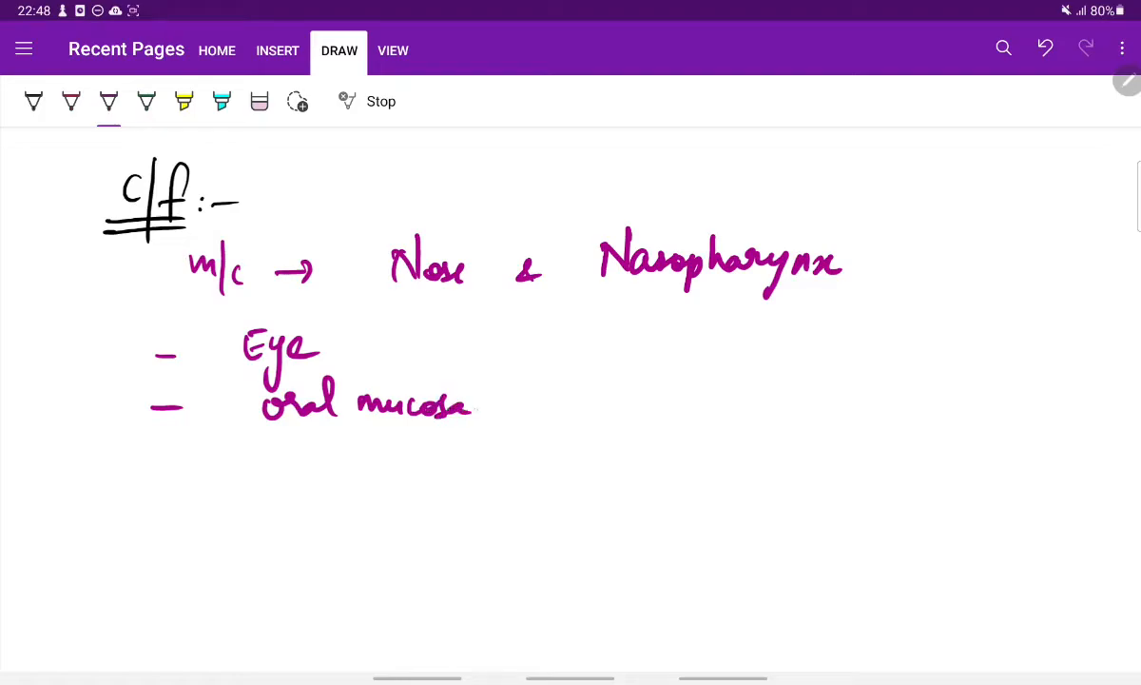
drag(152, 462, 314, 466)
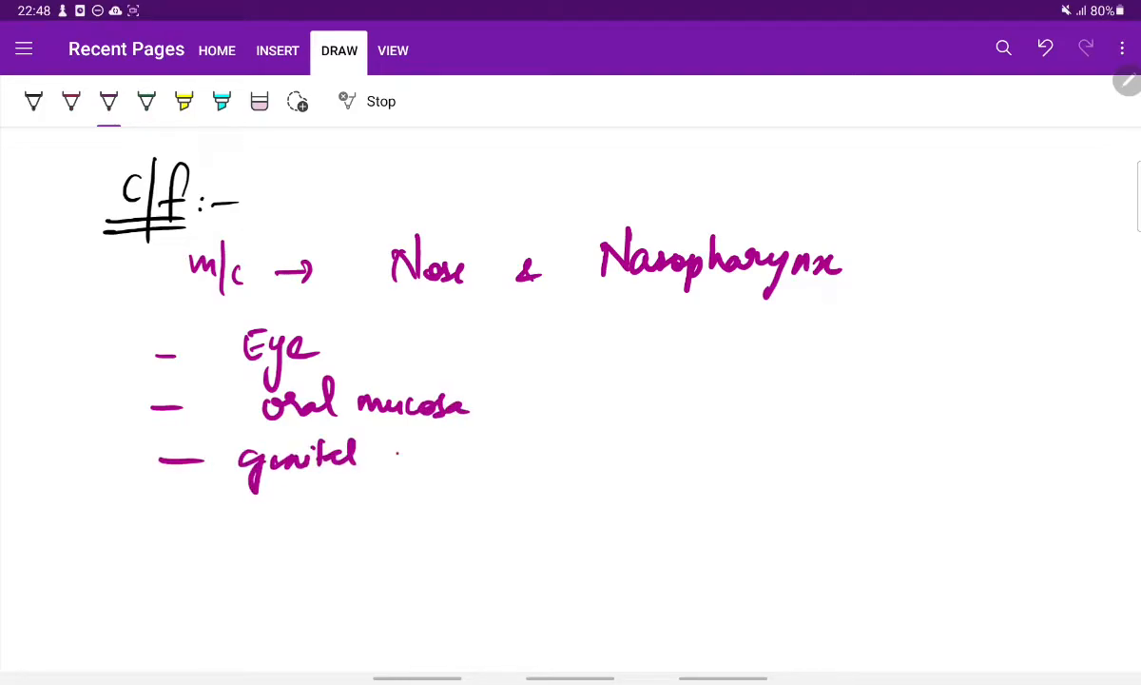
drag(390, 456, 495, 456)
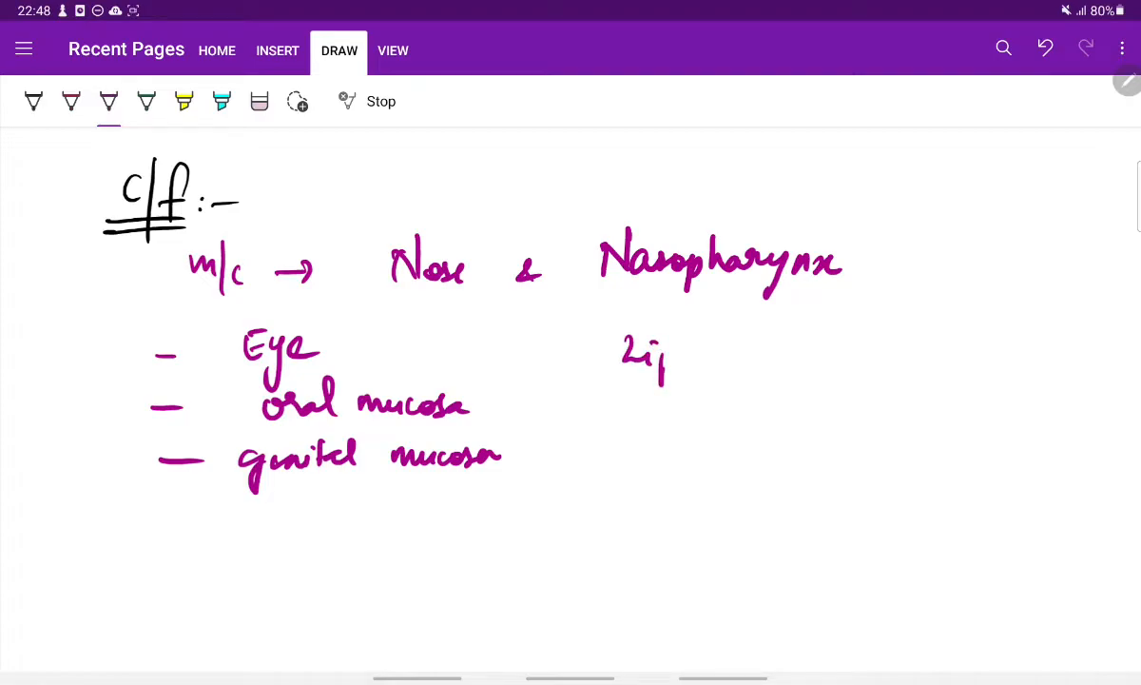
Add 'Lip, palate, epiglottis' beside the site list
drag(657, 371, 784, 346)
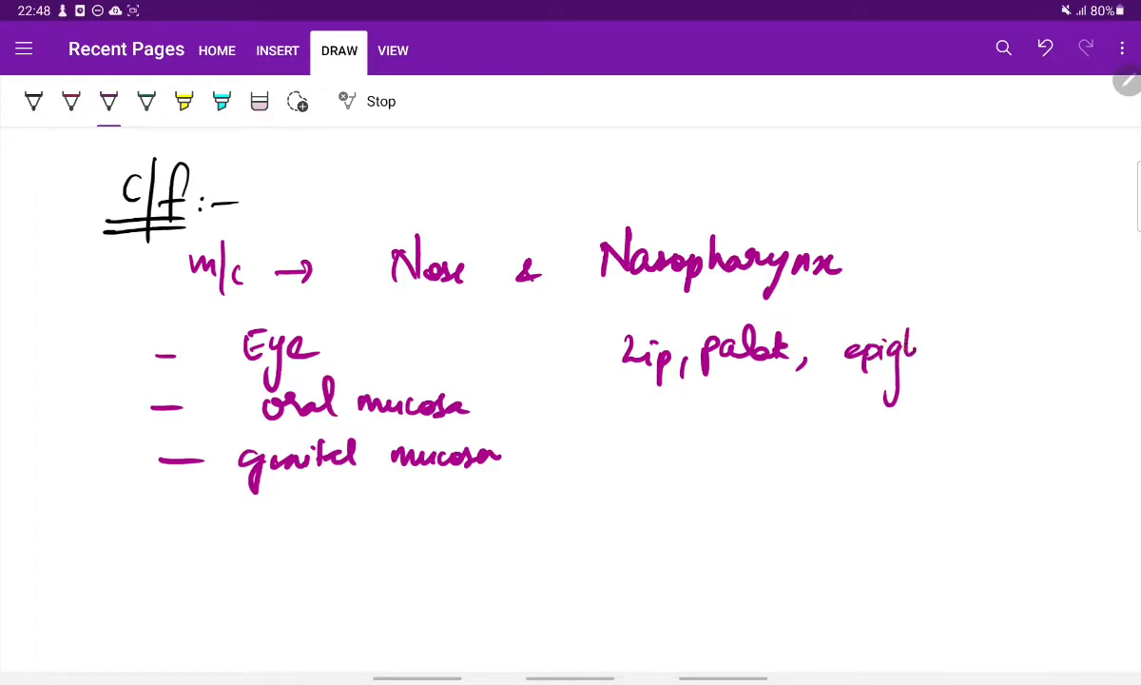
drag(884, 346, 970, 366)
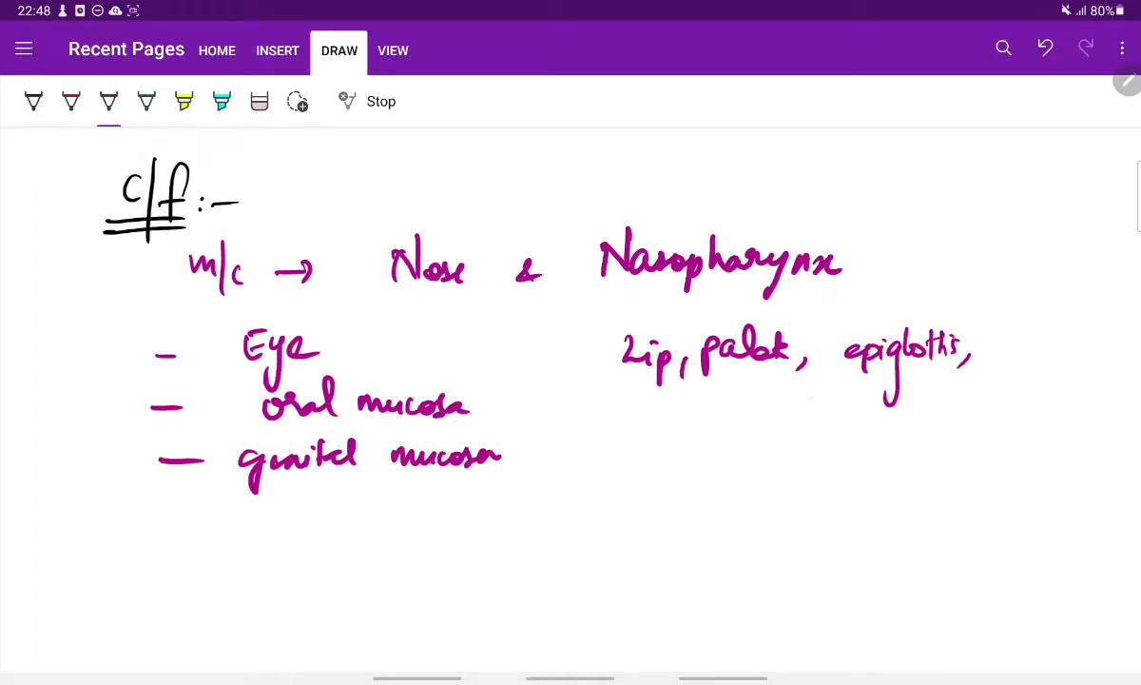
drag(805, 409, 898, 419)
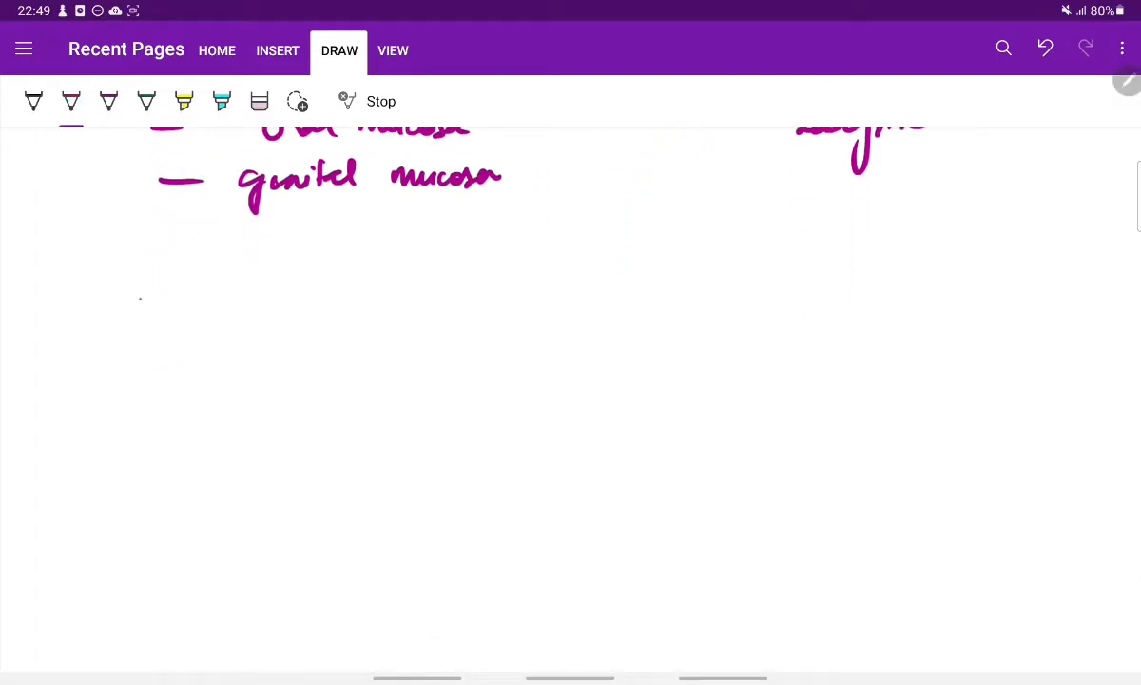
Write the arrowed point 'contaminated water' below the site list
drag(137, 301, 181, 301)
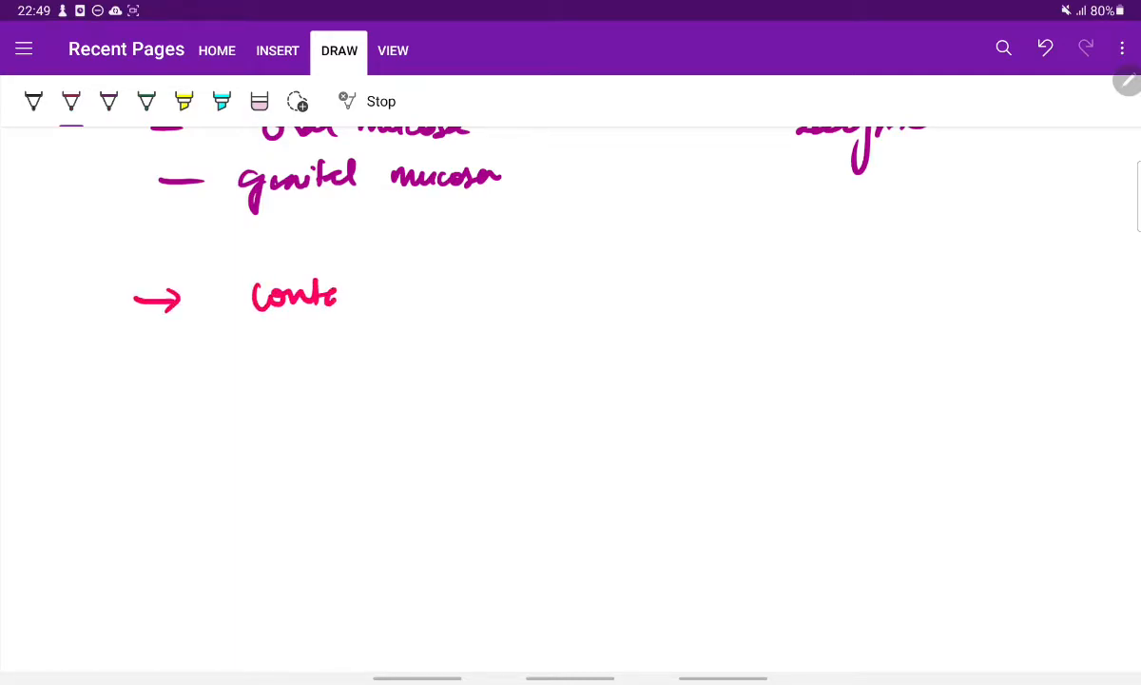
drag(333, 295, 428, 295)
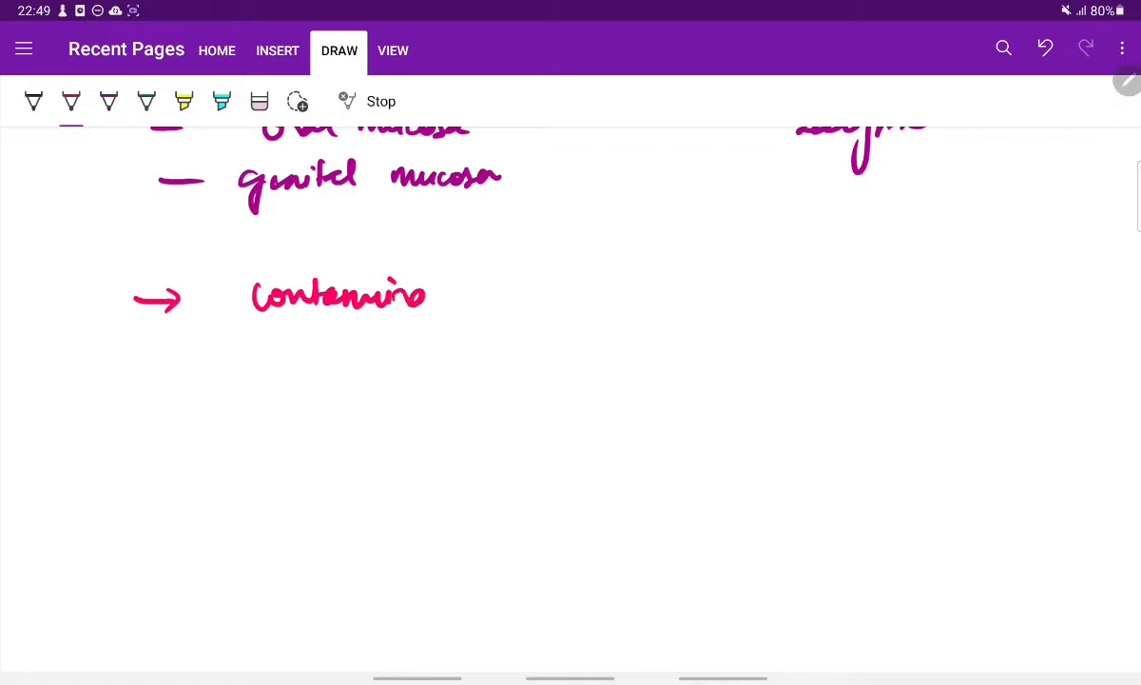
drag(428, 295, 548, 295)
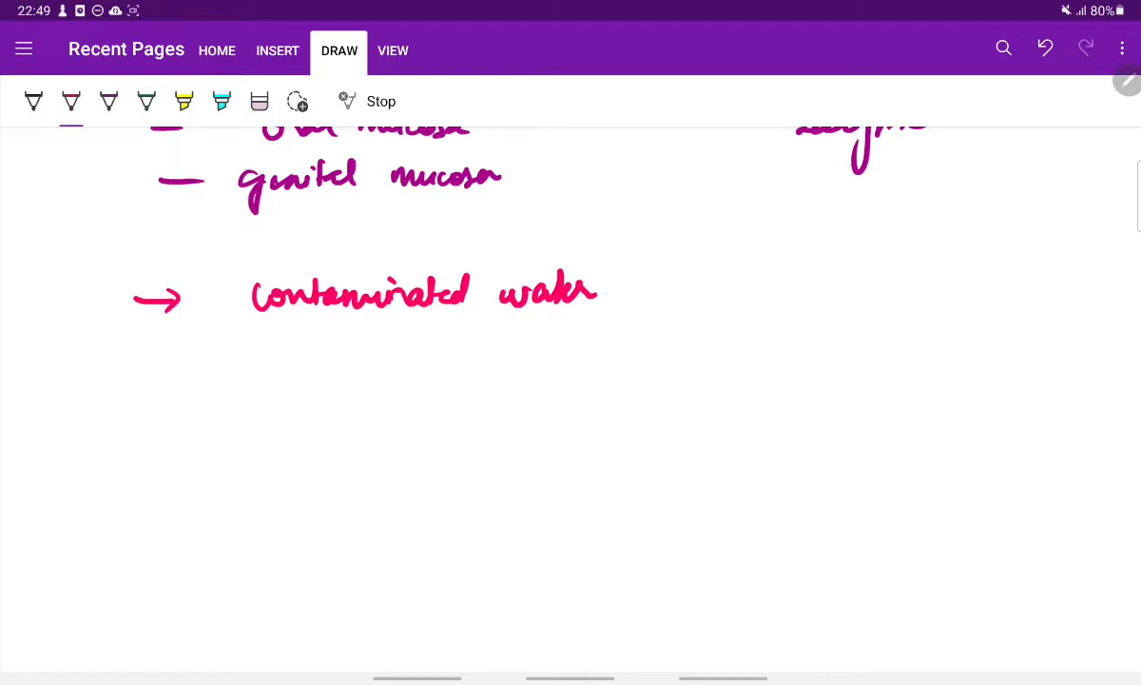
Write the second arrowed point 'pink Leafy, polypoidal mass'
drag(135, 377, 186, 376)
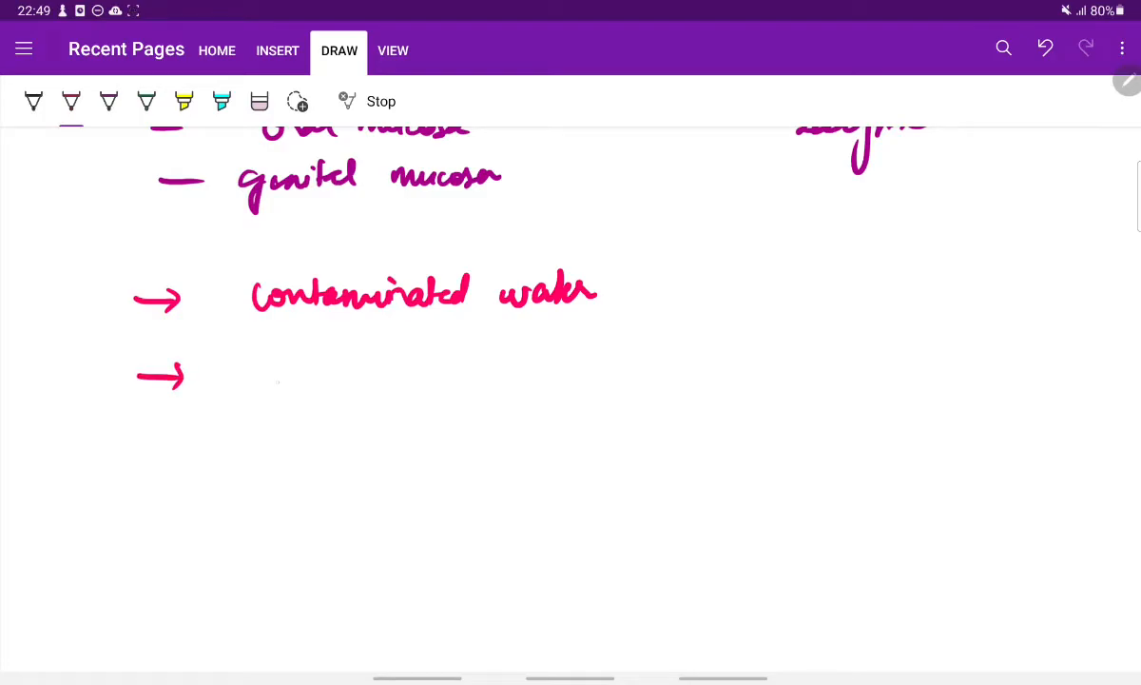
drag(262, 390, 320, 365)
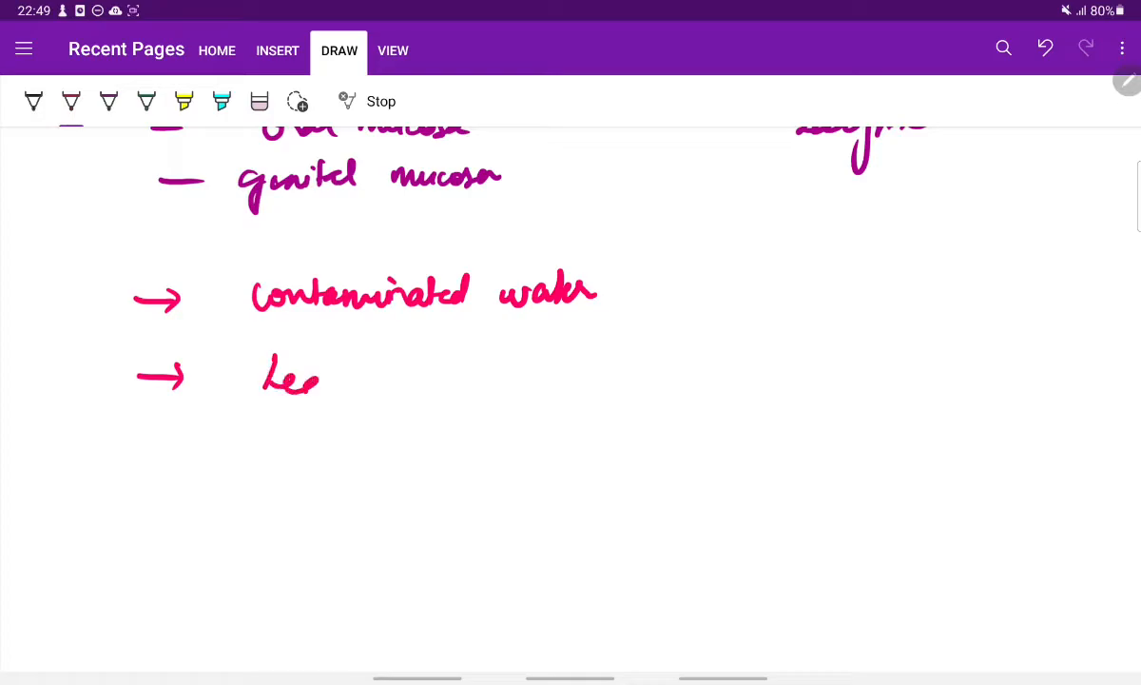
drag(289, 381, 437, 399)
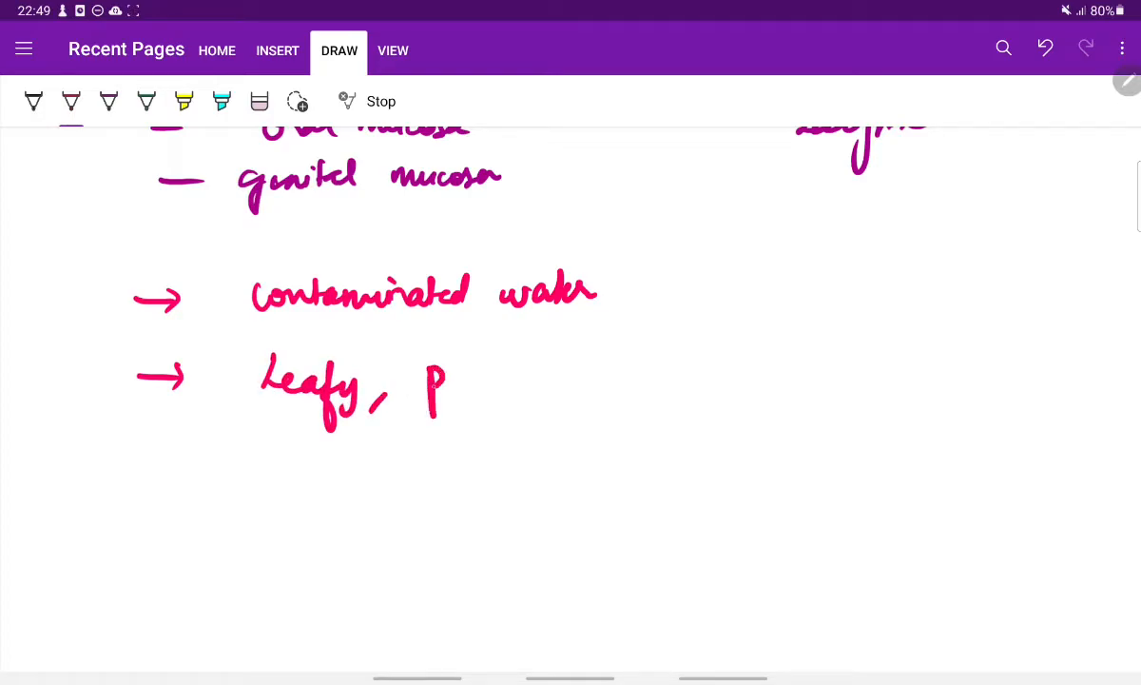
drag(438, 381, 543, 399)
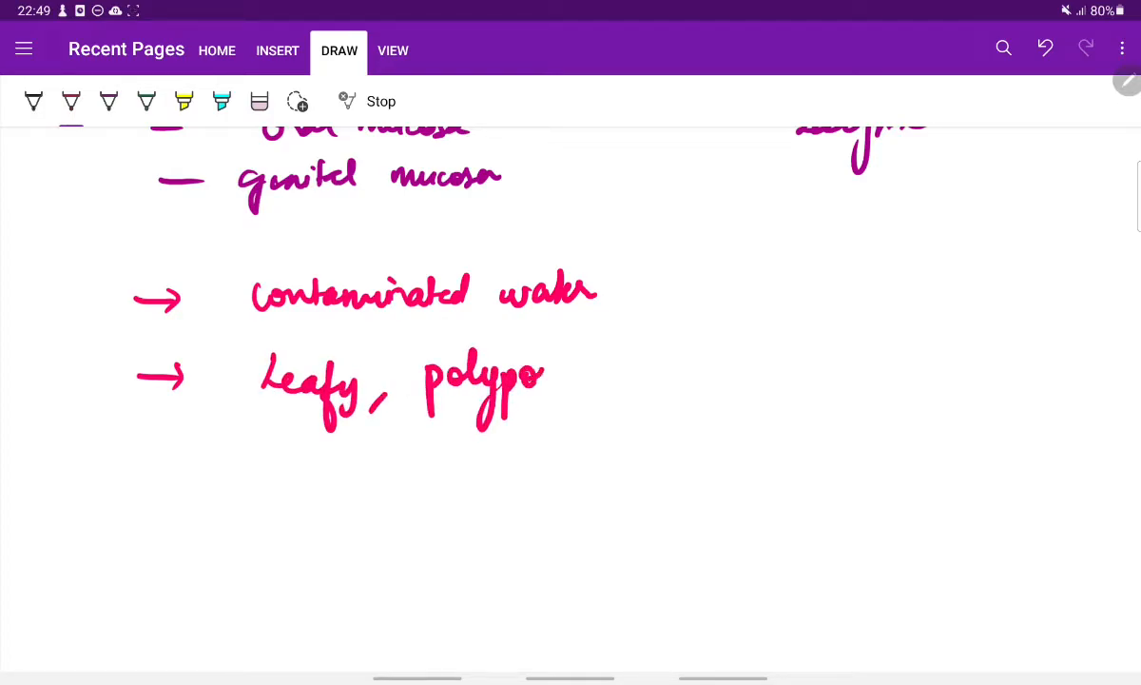
drag(533, 371, 656, 377)
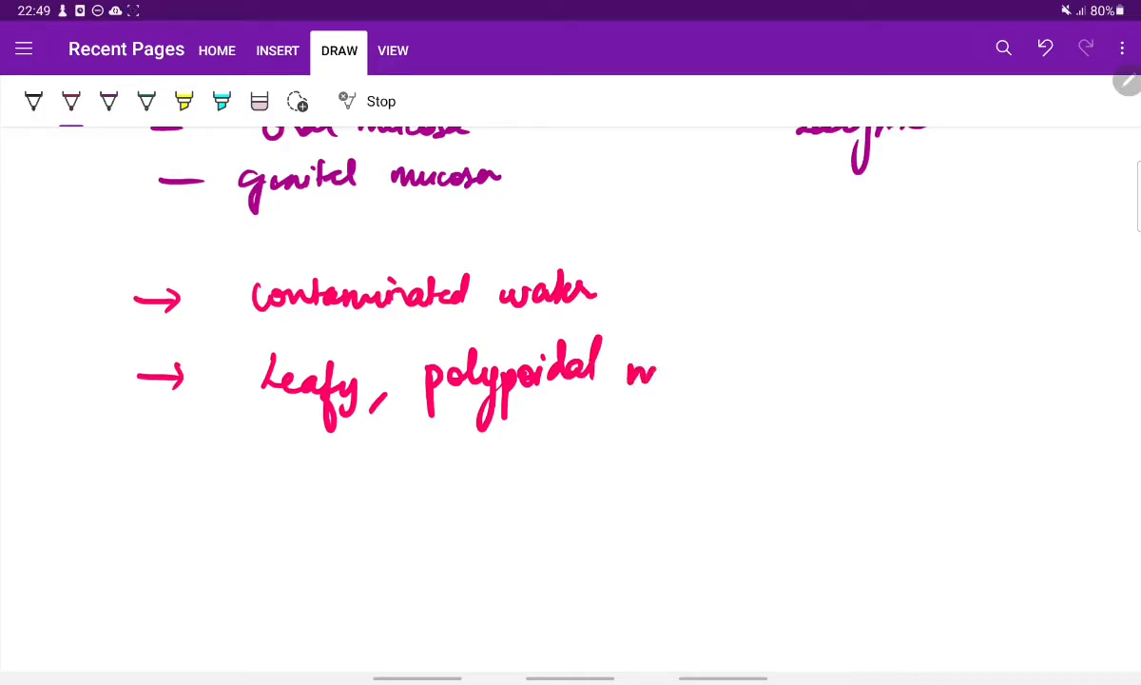
drag(656, 371, 719, 380)
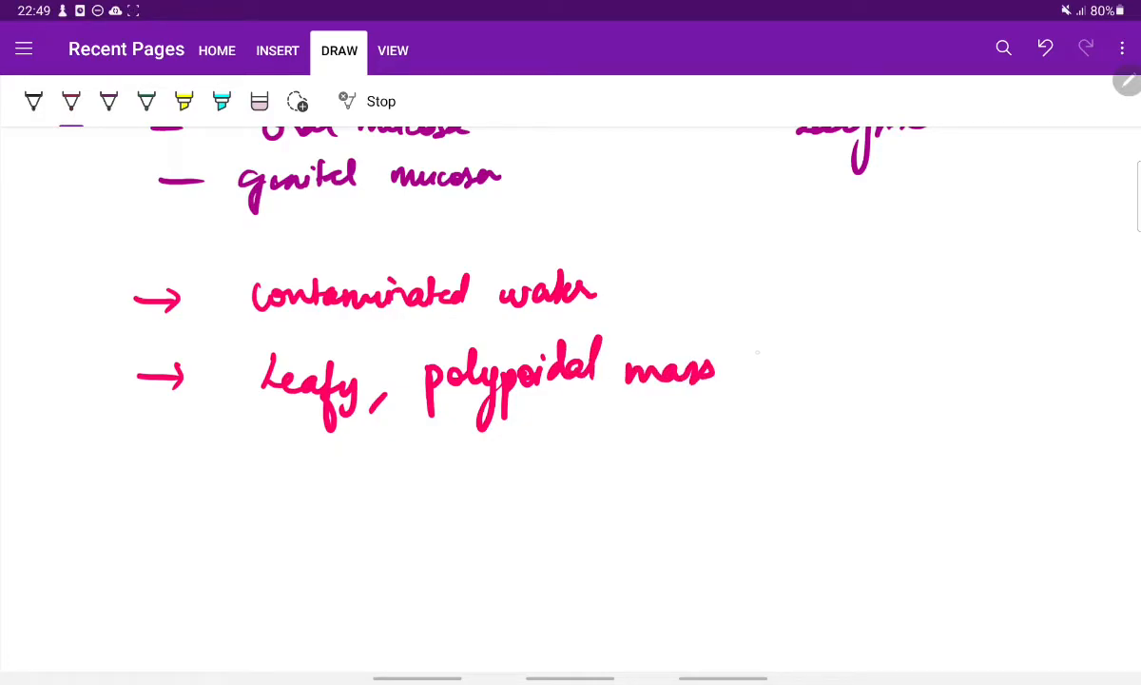
Branch the mass down to 'nasal septum / lateral wall'
drag(499, 434, 571, 485)
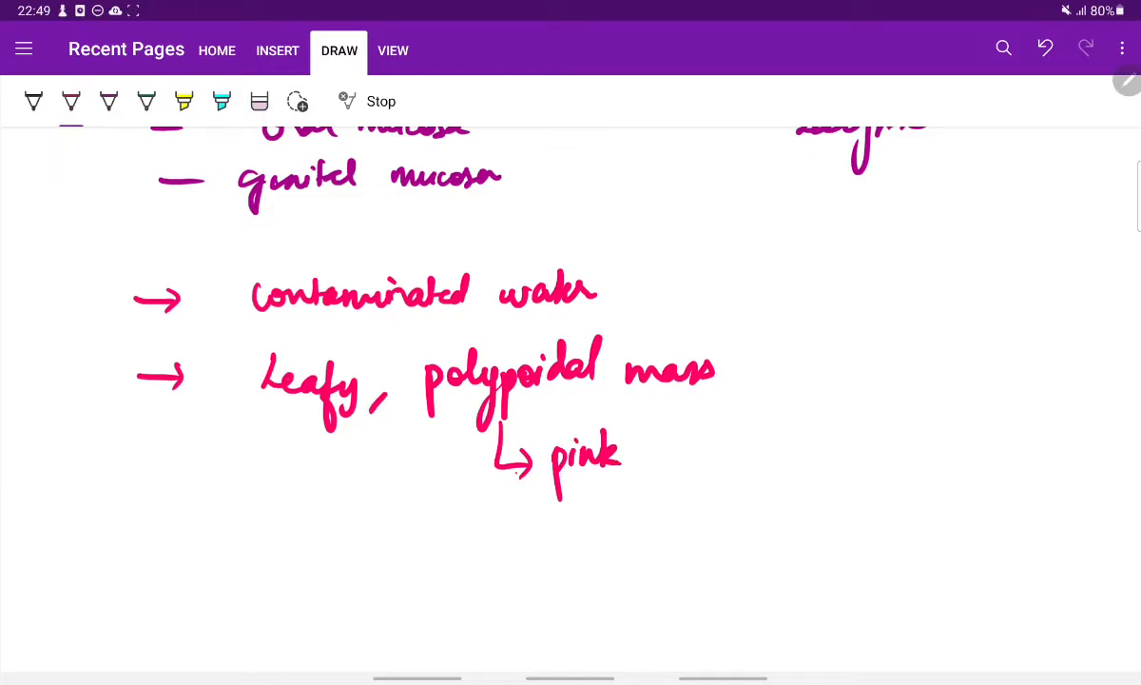
drag(504, 476, 543, 529)
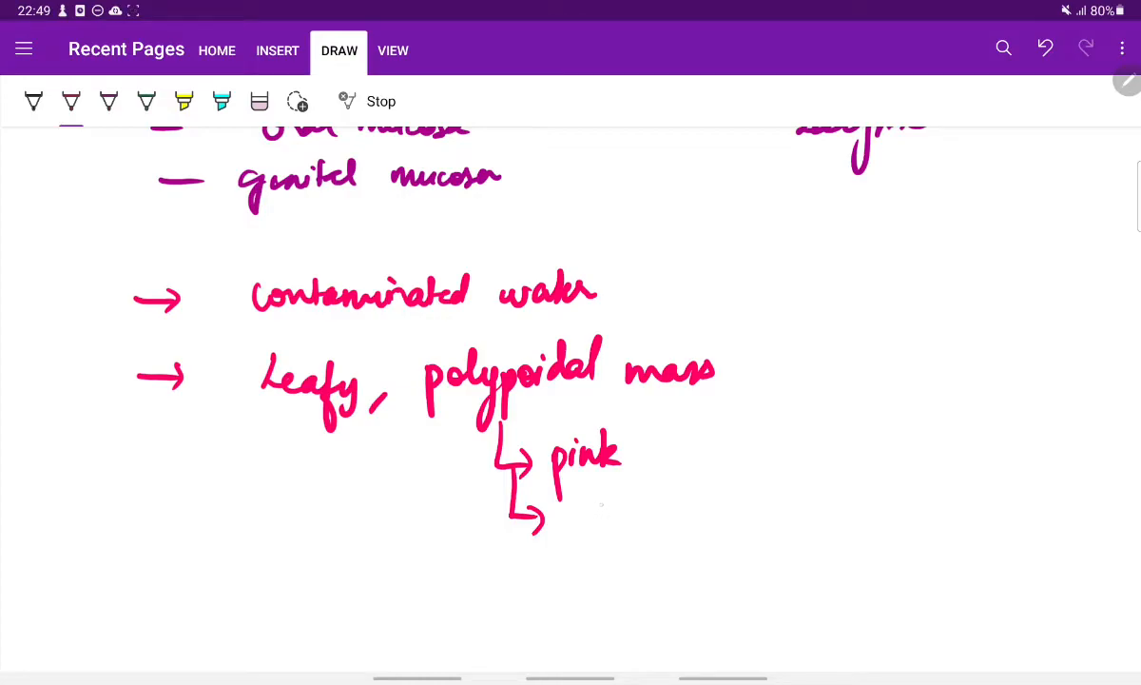
drag(601, 504, 681, 504)
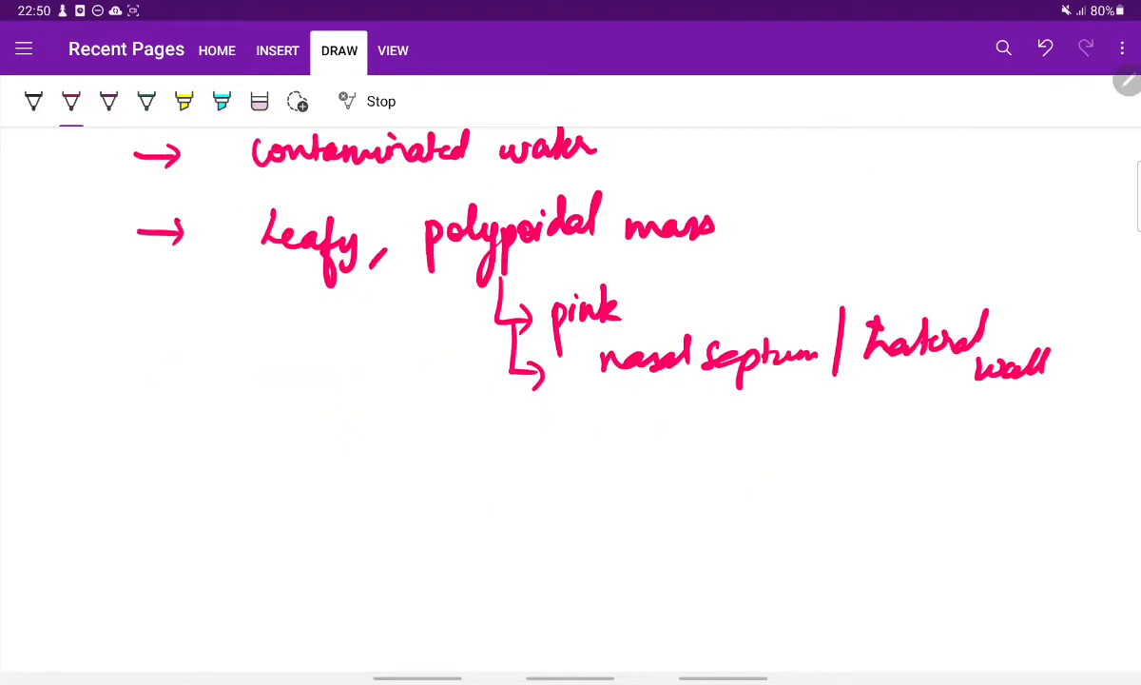
Write the third point 'Very Vascular' with a branch to 'bleeds on touch'
drag(137, 435, 186, 436)
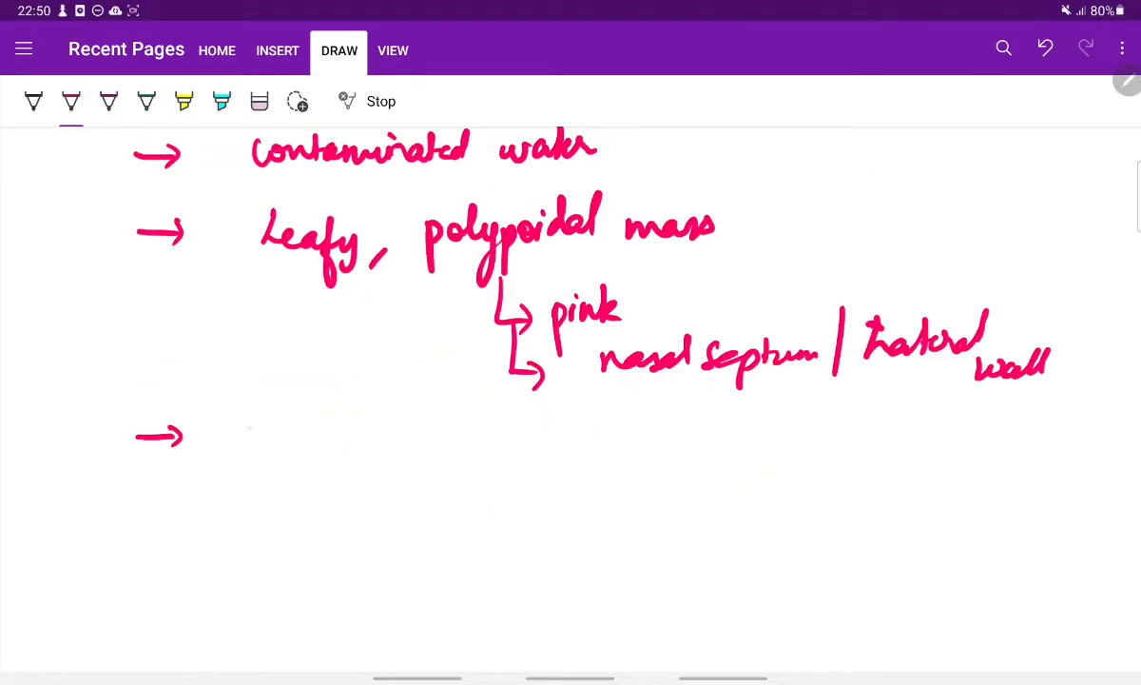
drag(247, 409, 323, 476)
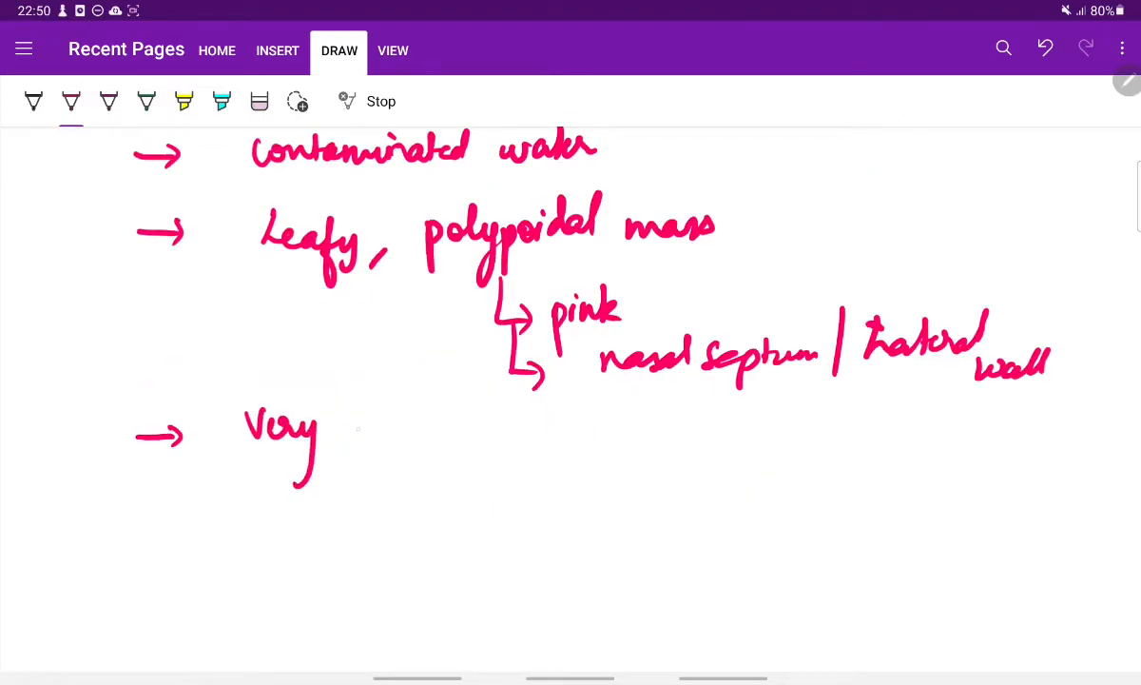
drag(362, 428, 491, 447)
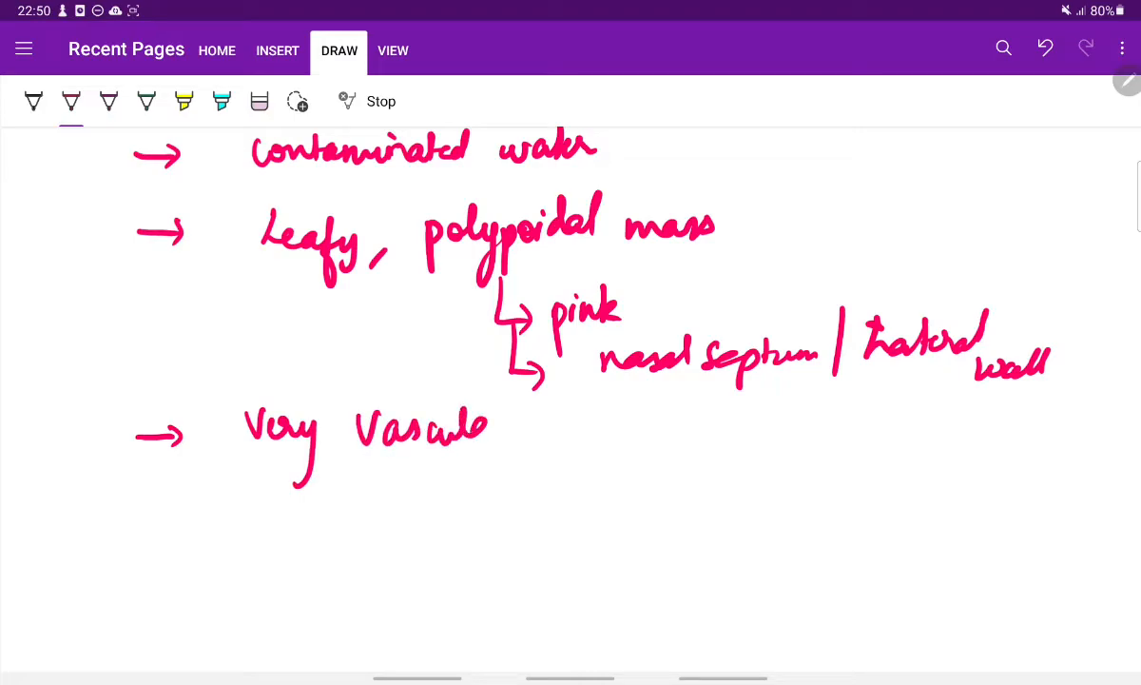
drag(456, 429, 514, 428)
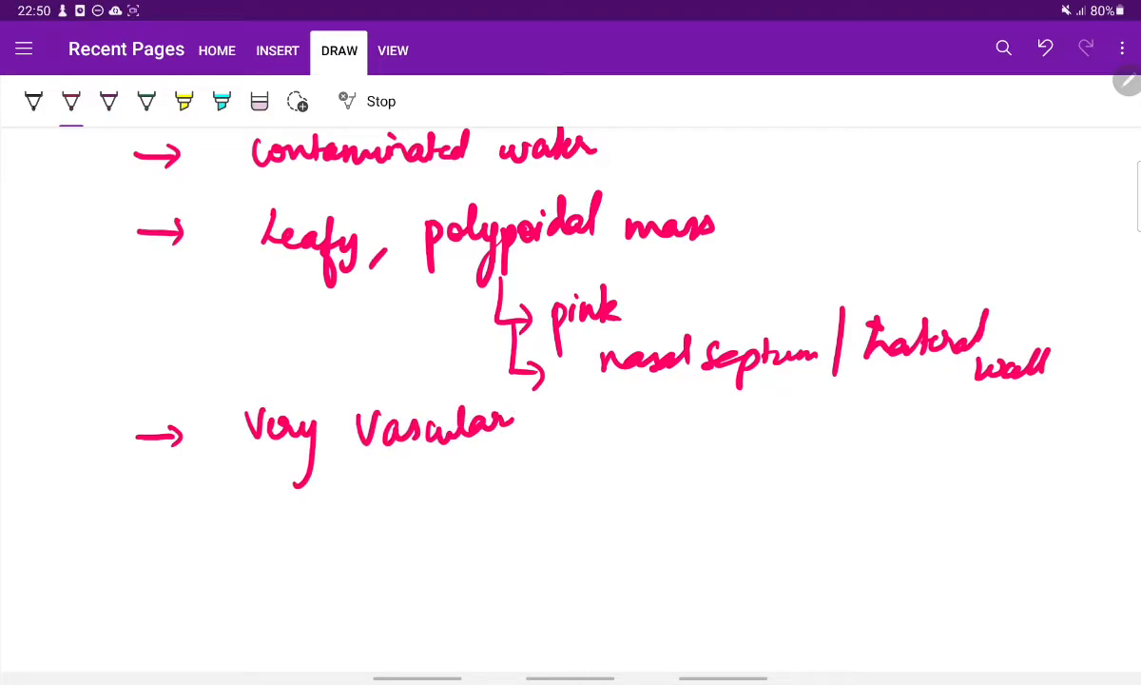
drag(343, 476, 460, 505)
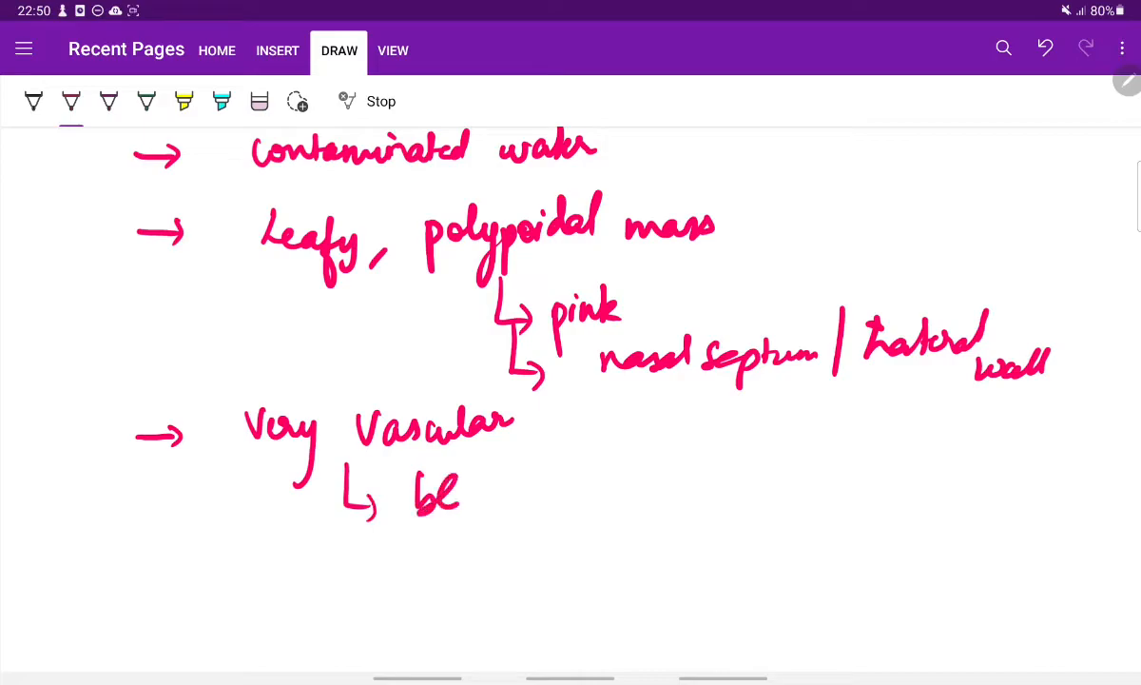
drag(438, 494, 586, 498)
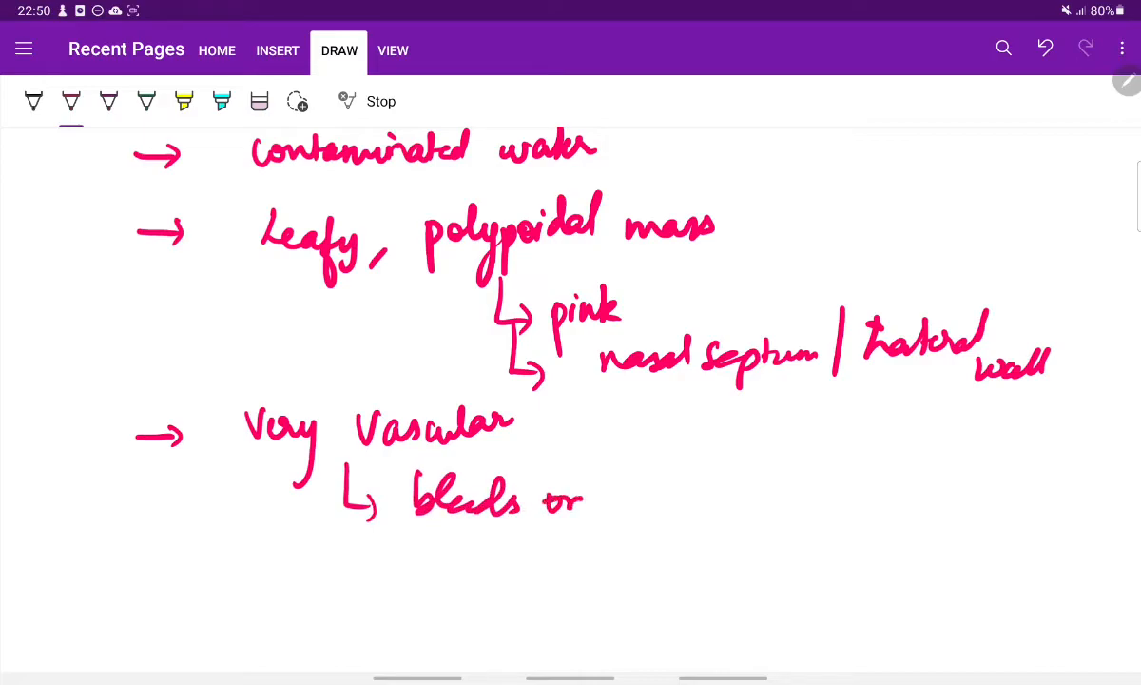
drag(589, 494, 719, 495)
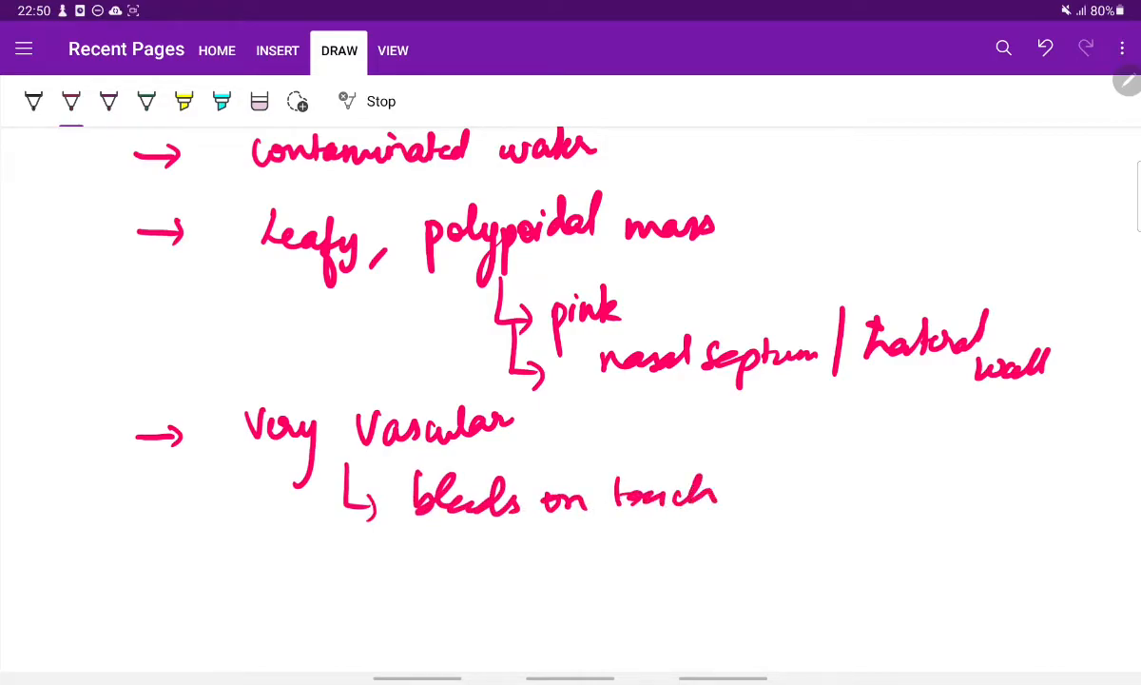
scroll(down, 3)
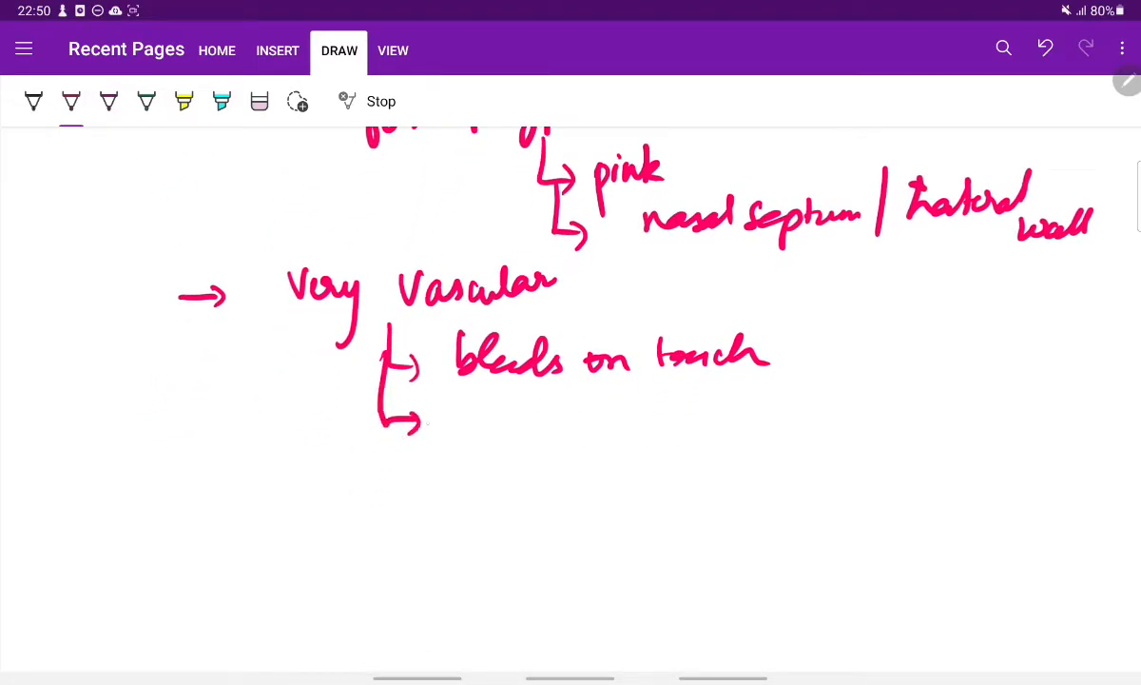
Add a 'white dots' branch under Very Vascular with a downward arrow below it
drag(466, 409, 556, 403)
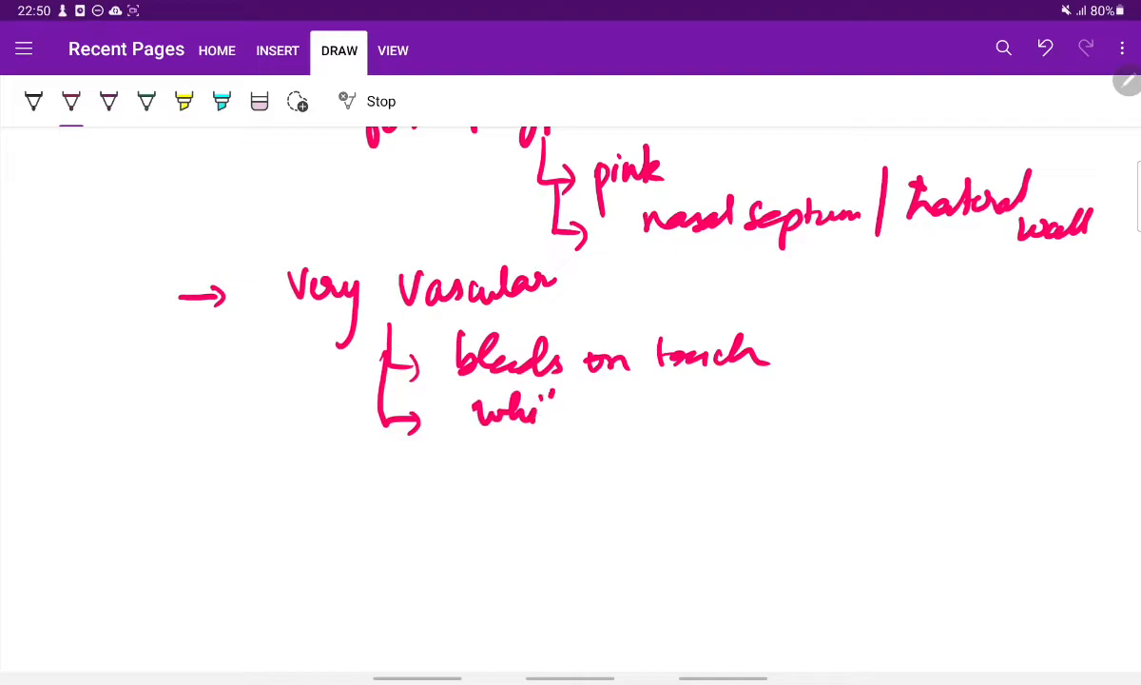
drag(533, 409, 695, 409)
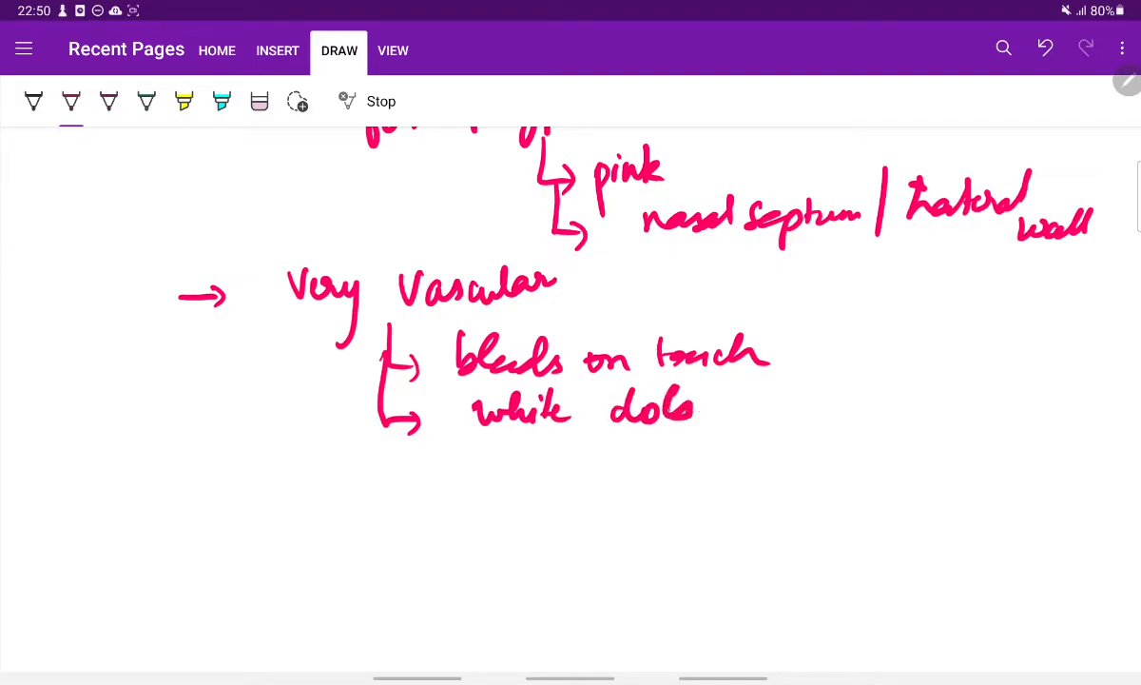
drag(666, 409, 685, 400)
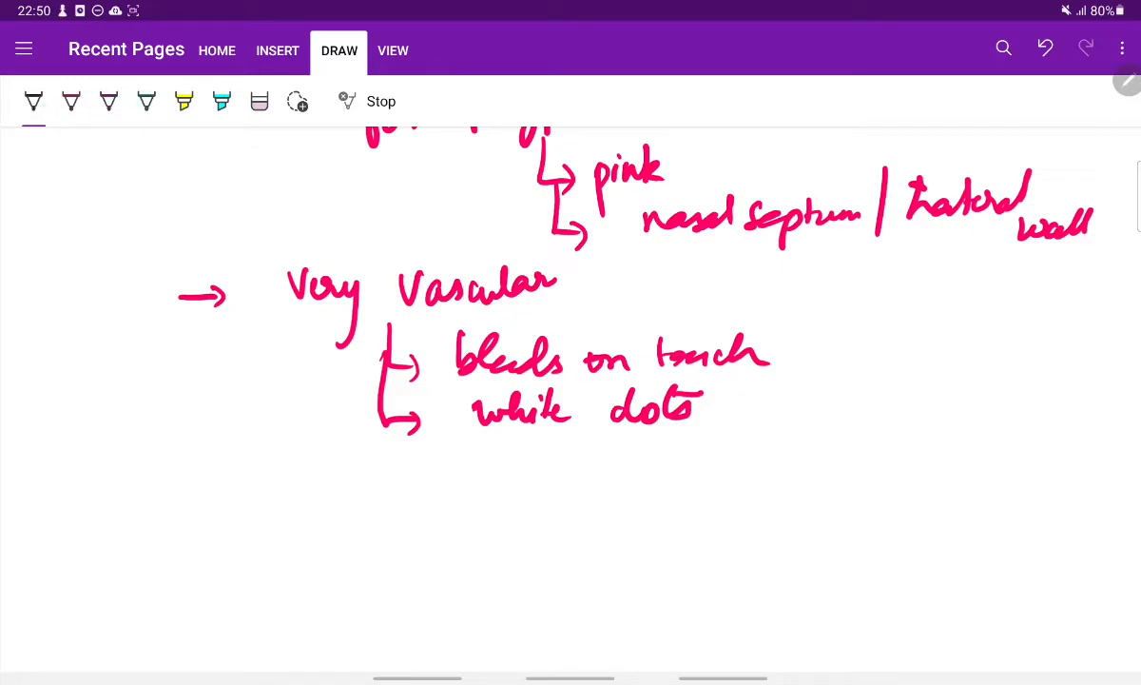
drag(561, 452, 548, 494)
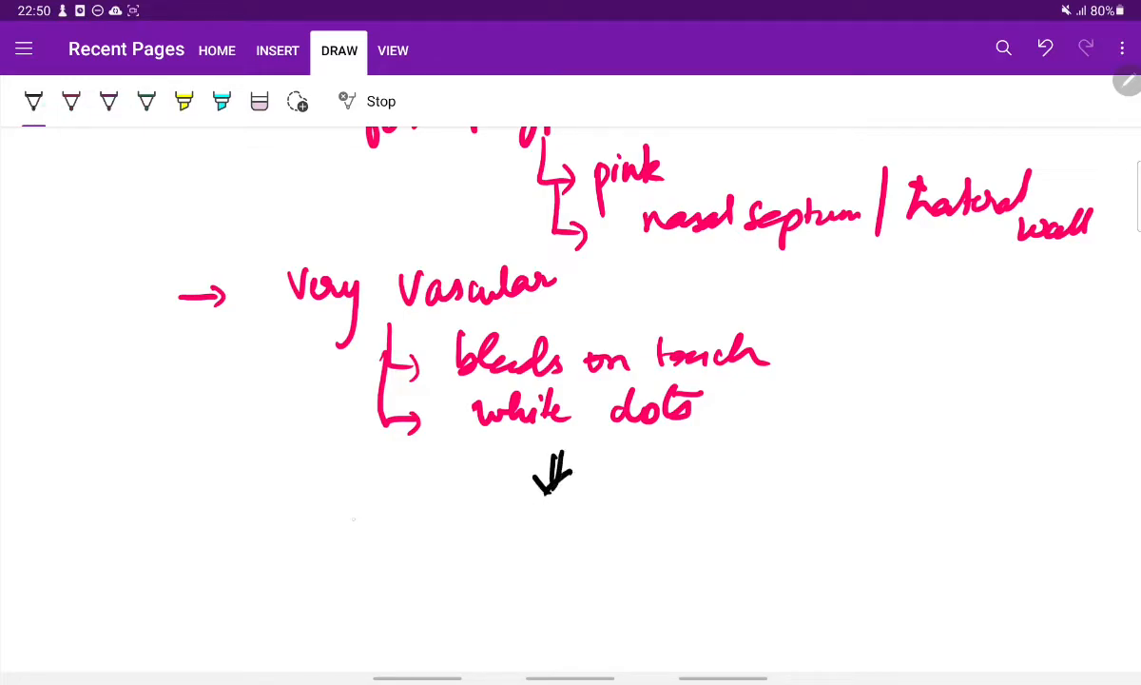
Write and underline the black heading 'STRAWBERRY POLYP'
drag(357, 547, 409, 529)
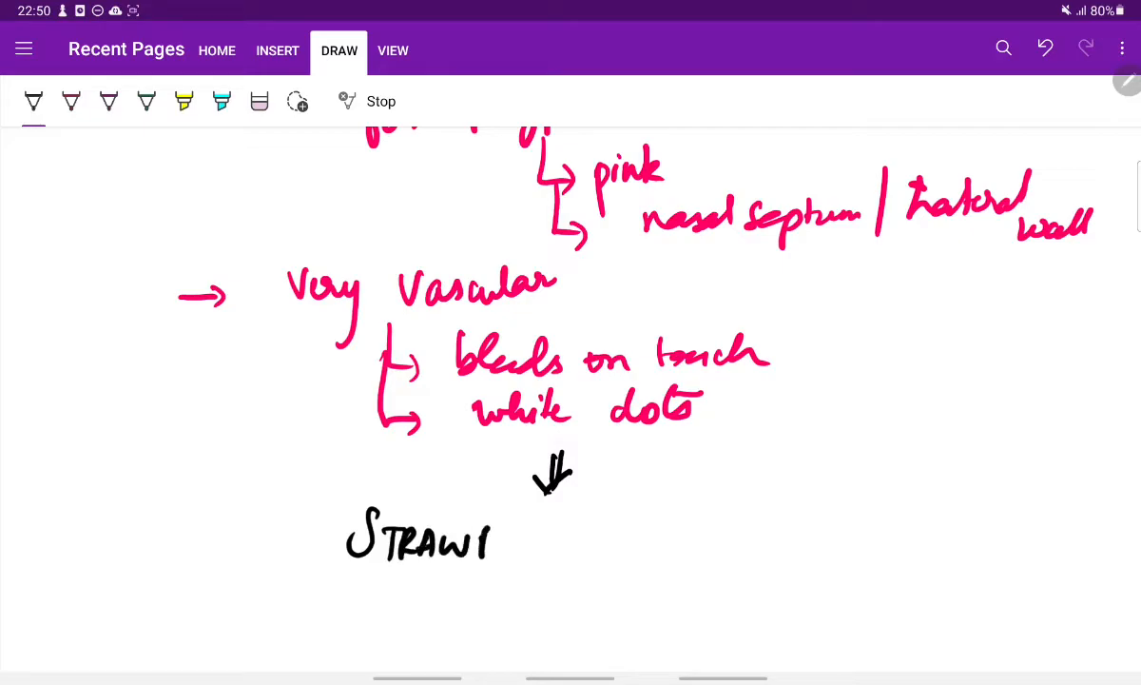
drag(491, 542, 548, 548)
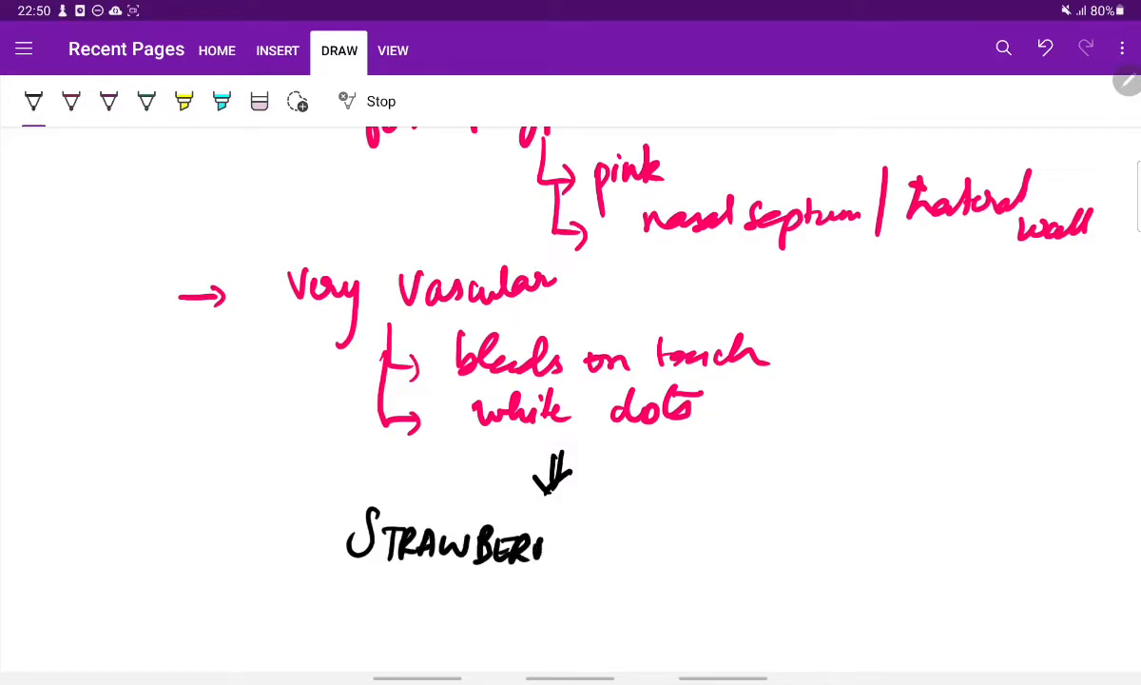
drag(533, 548, 676, 552)
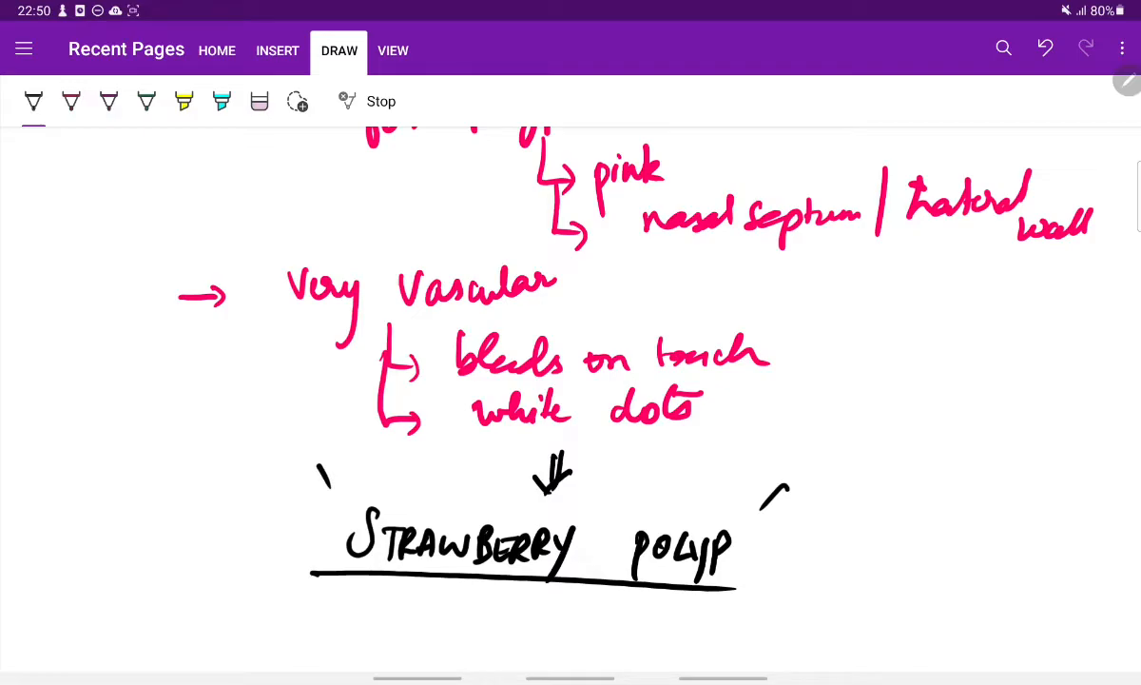
scroll(down, 3)
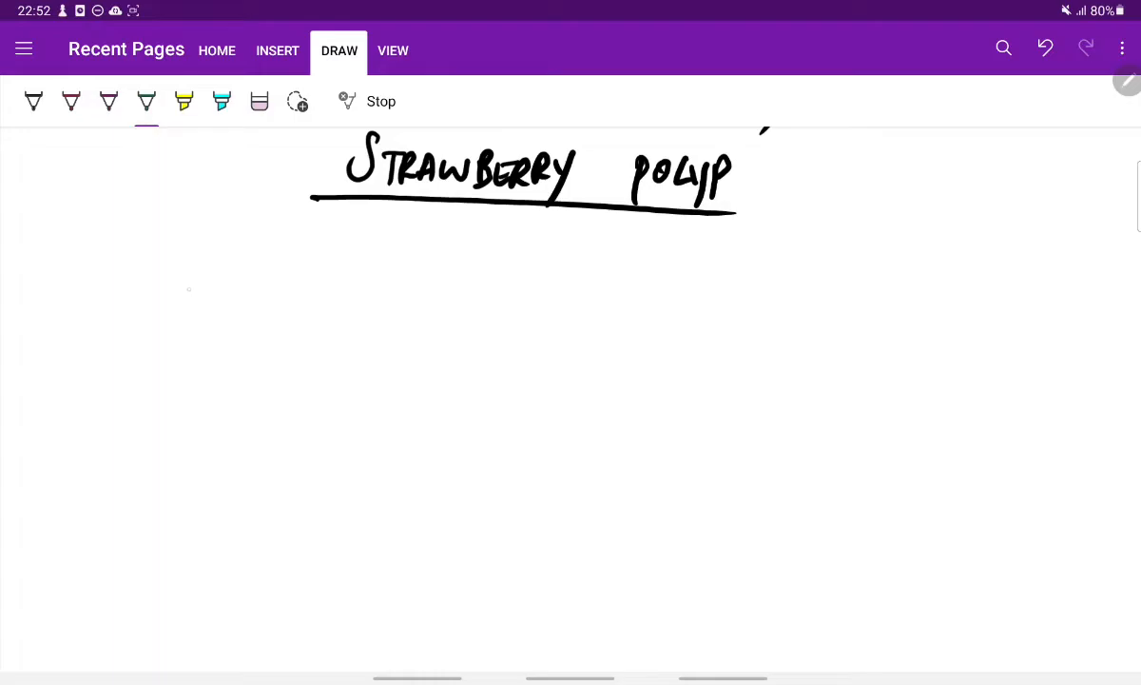
Write the green symptom line 'Nasal discharge – blood stained'
drag(183, 297, 217, 293)
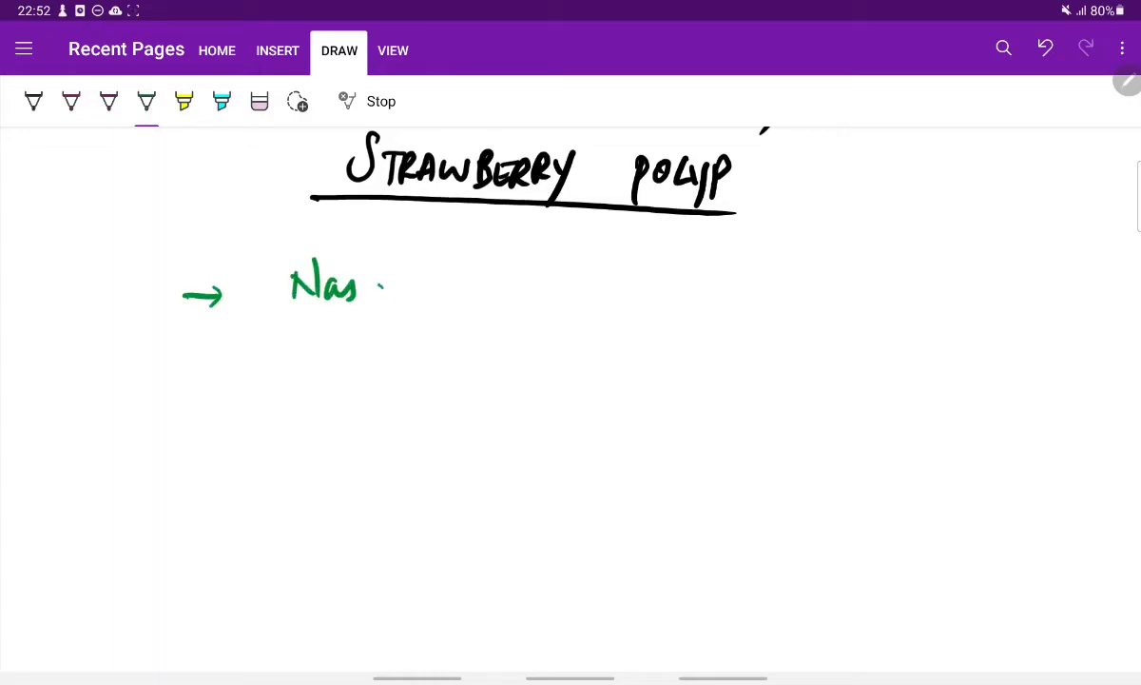
drag(371, 285, 495, 285)
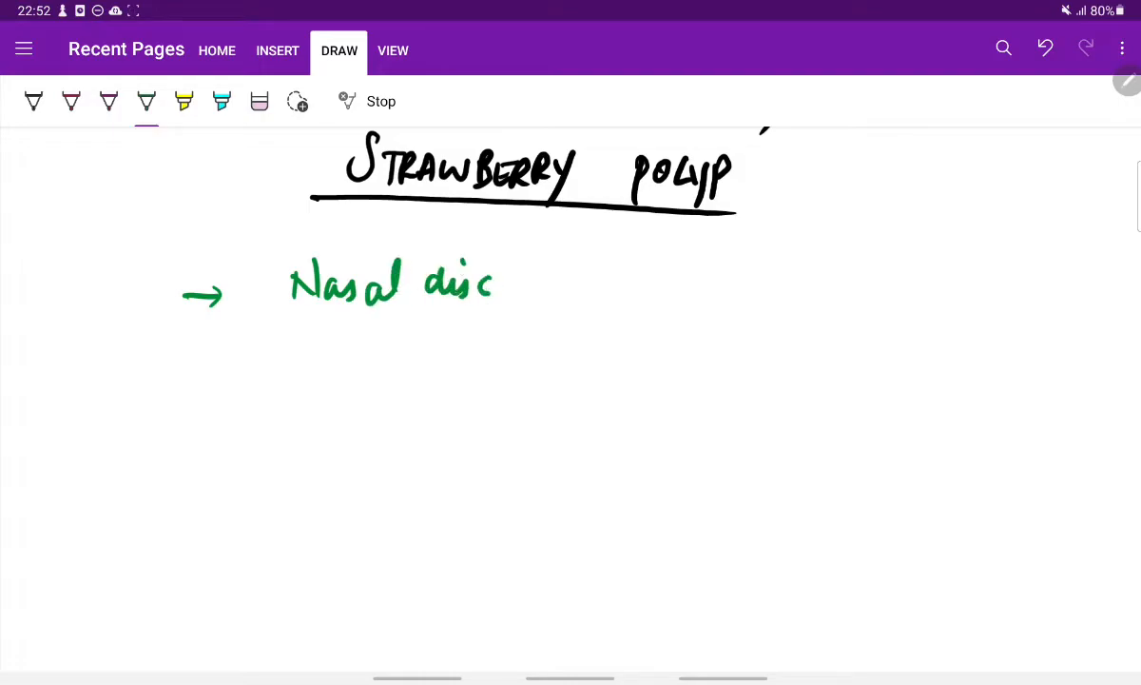
drag(485, 285, 586, 295)
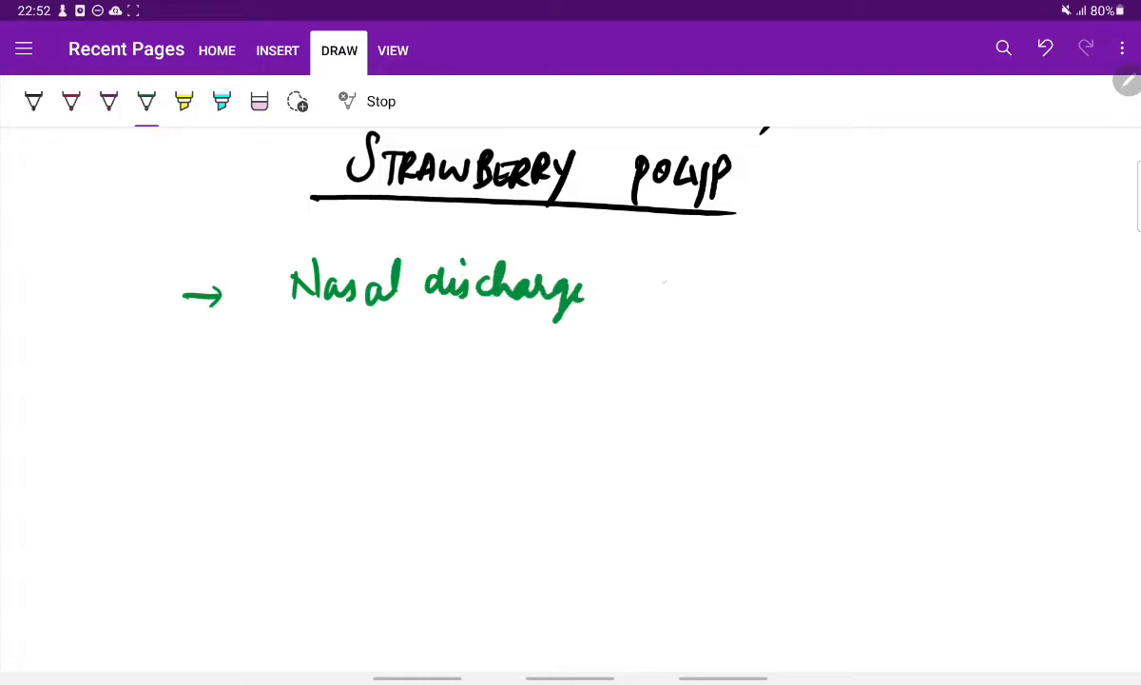
drag(627, 286, 784, 289)
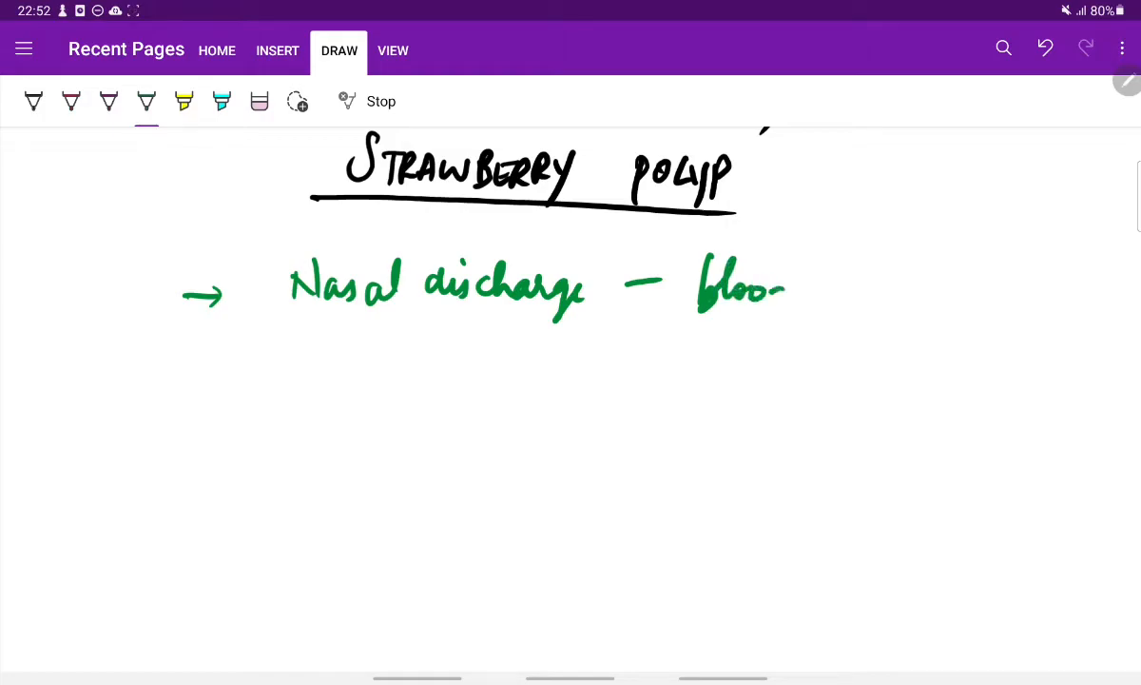
drag(761, 285, 847, 285)
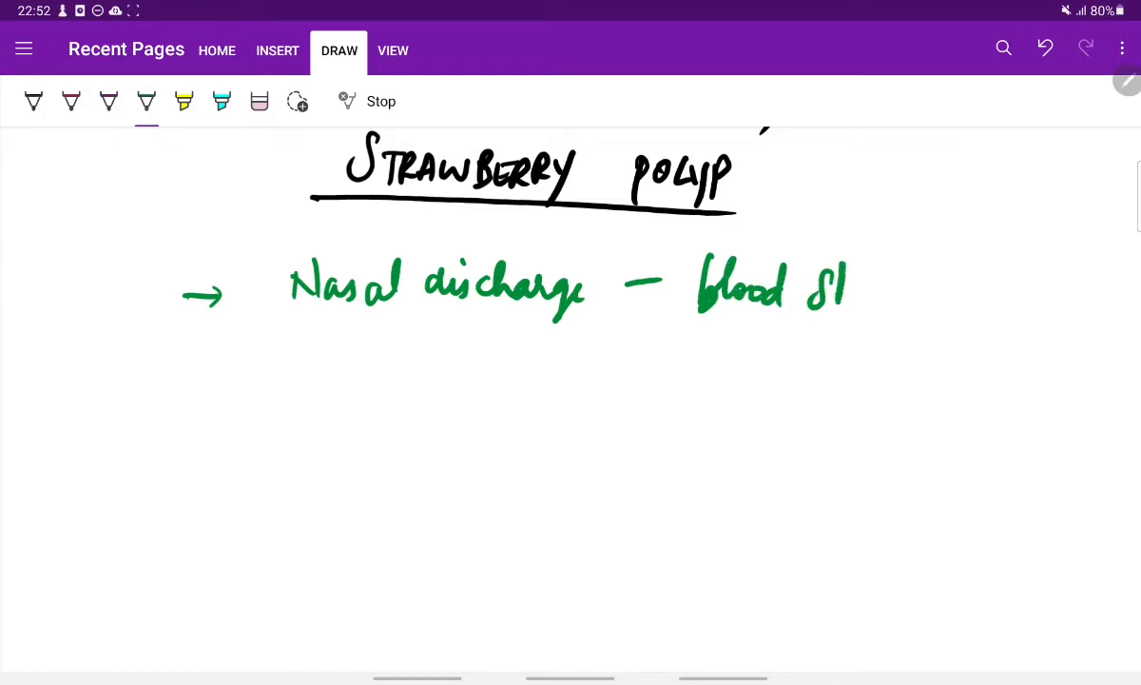
drag(828, 285, 932, 285)
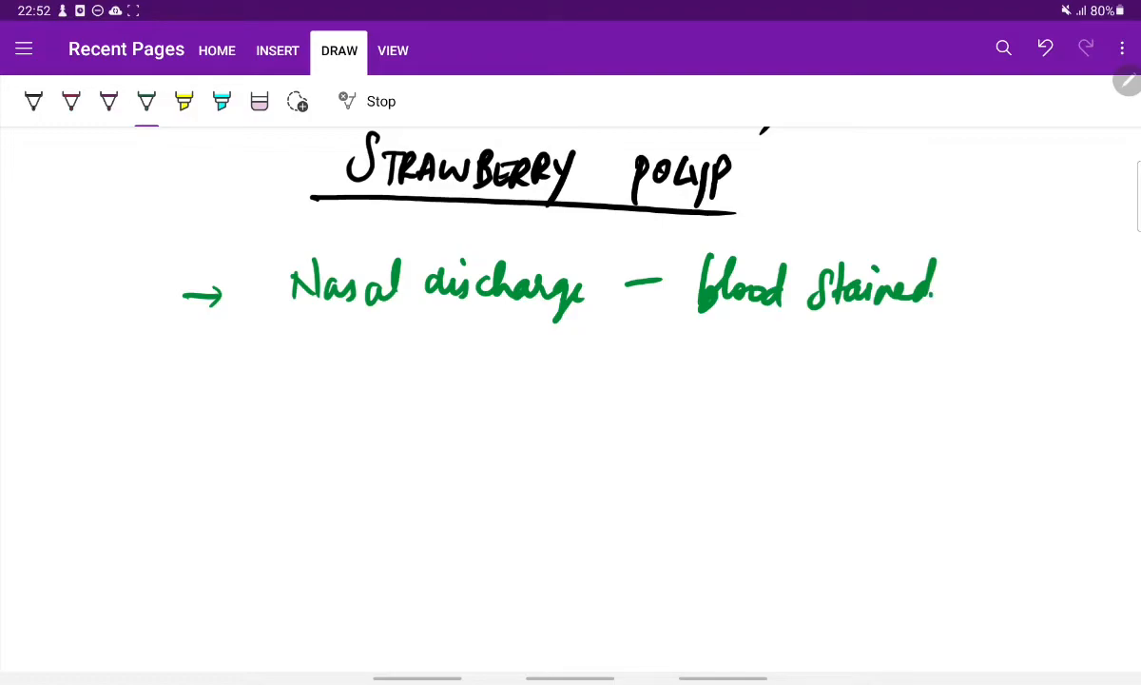
Add 'Stuffiness' and the '→ Epistaxis' bullet below it
drag(343, 323, 338, 358)
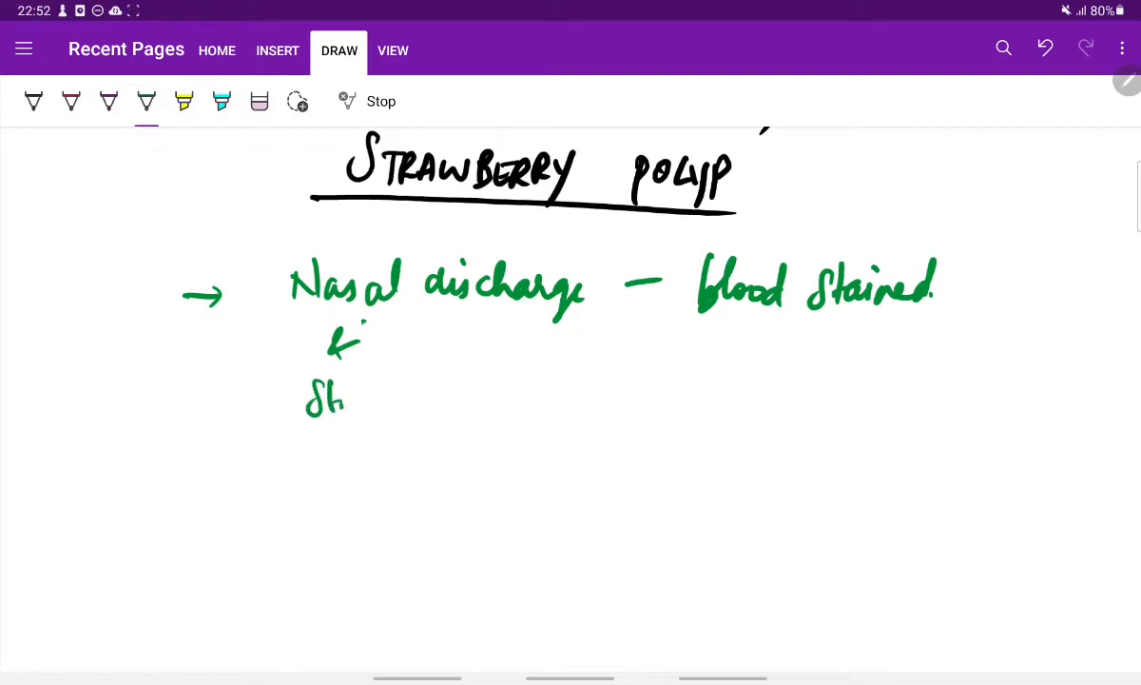
drag(339, 399, 422, 409)
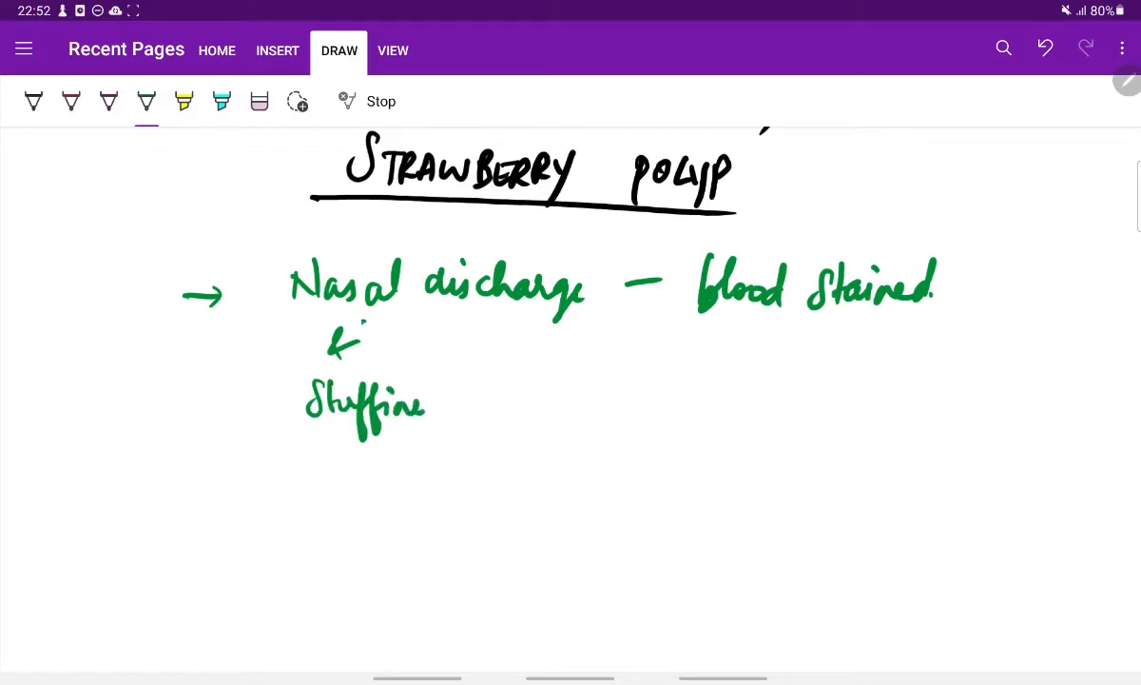
drag(409, 403, 447, 404)
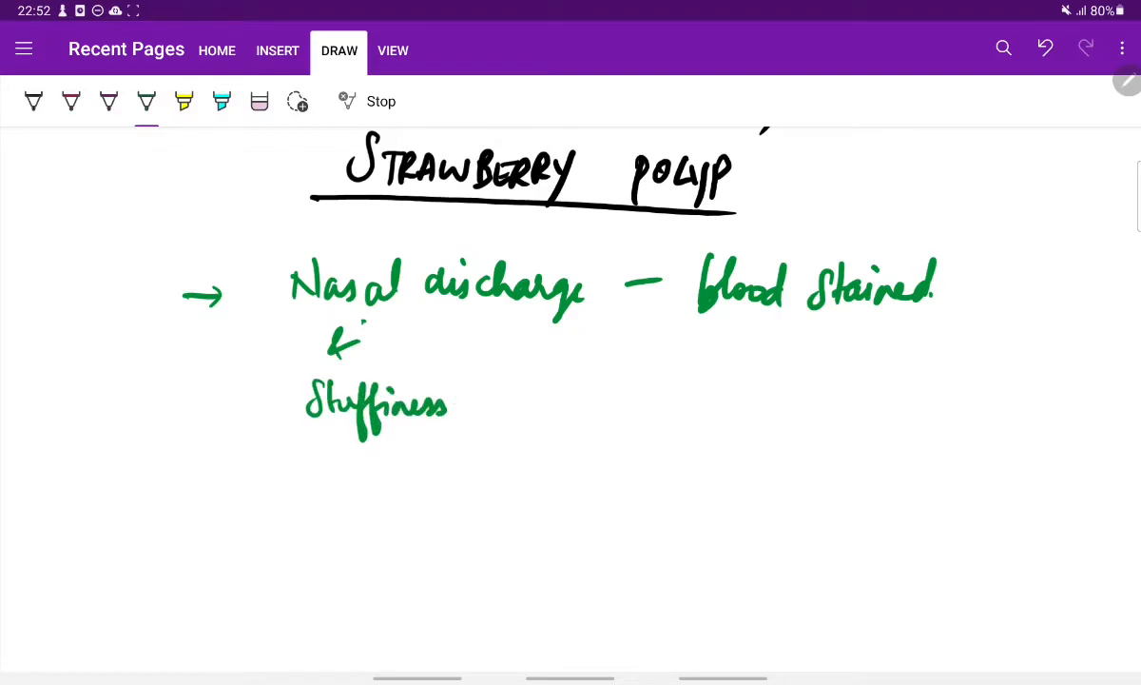
drag(191, 491, 362, 494)
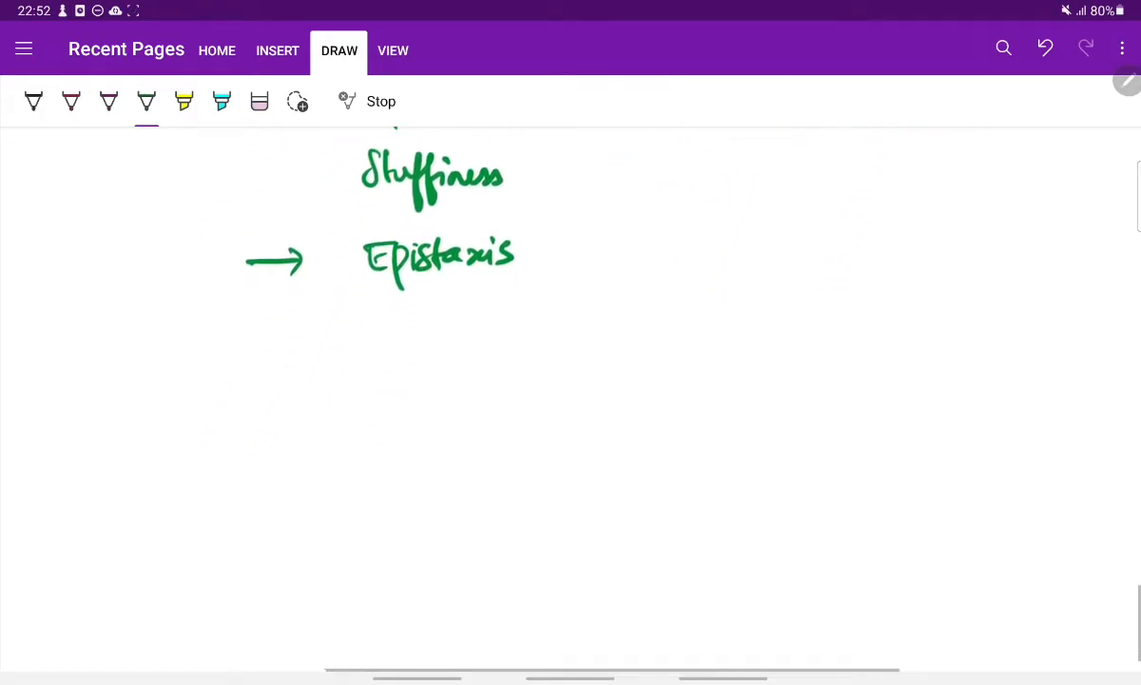
Write and double-underline the 'Diagnosis :-' heading in black
scroll(up, 3)
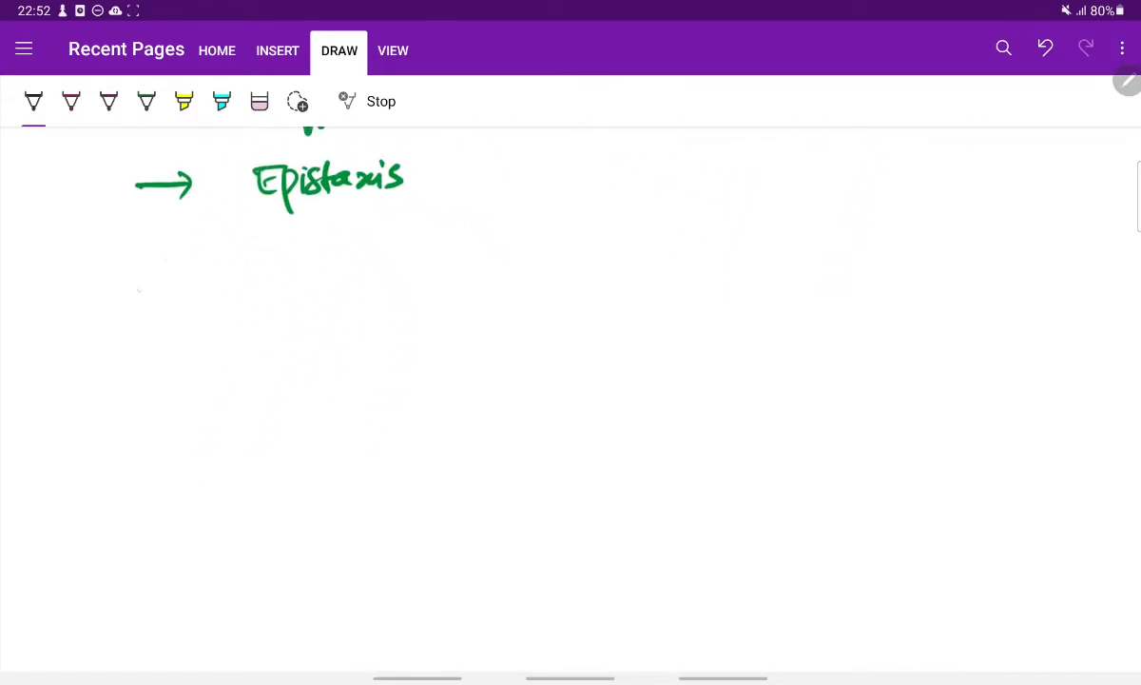
drag(122, 286, 229, 342)
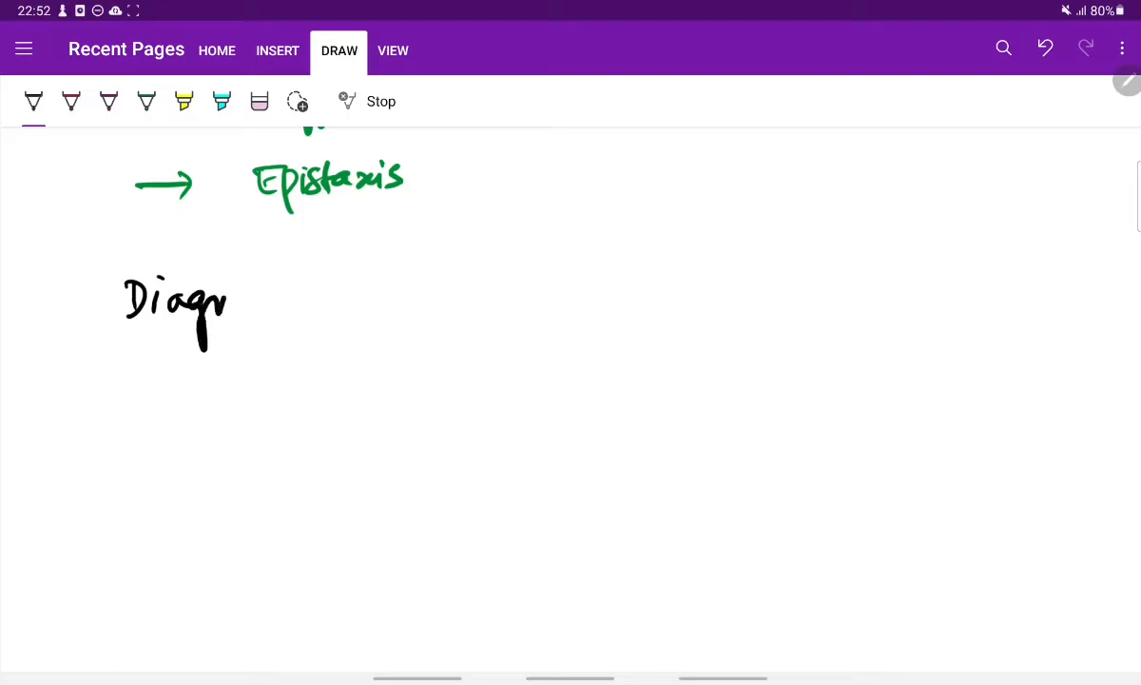
drag(229, 304, 333, 327)
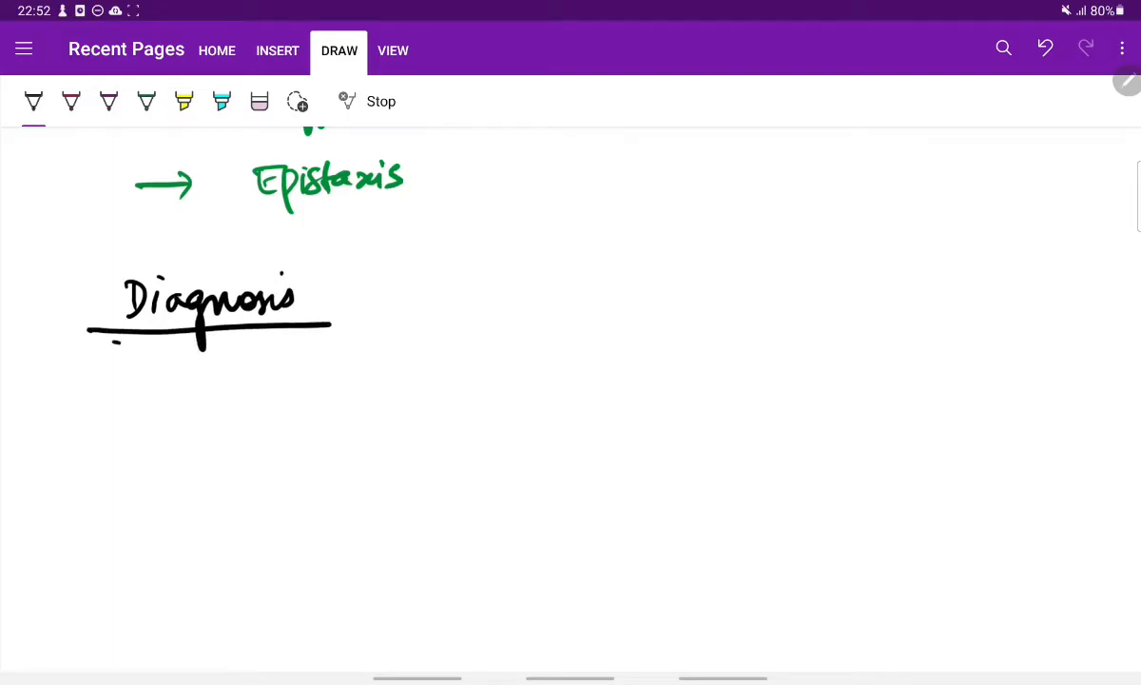
drag(343, 304, 399, 305)
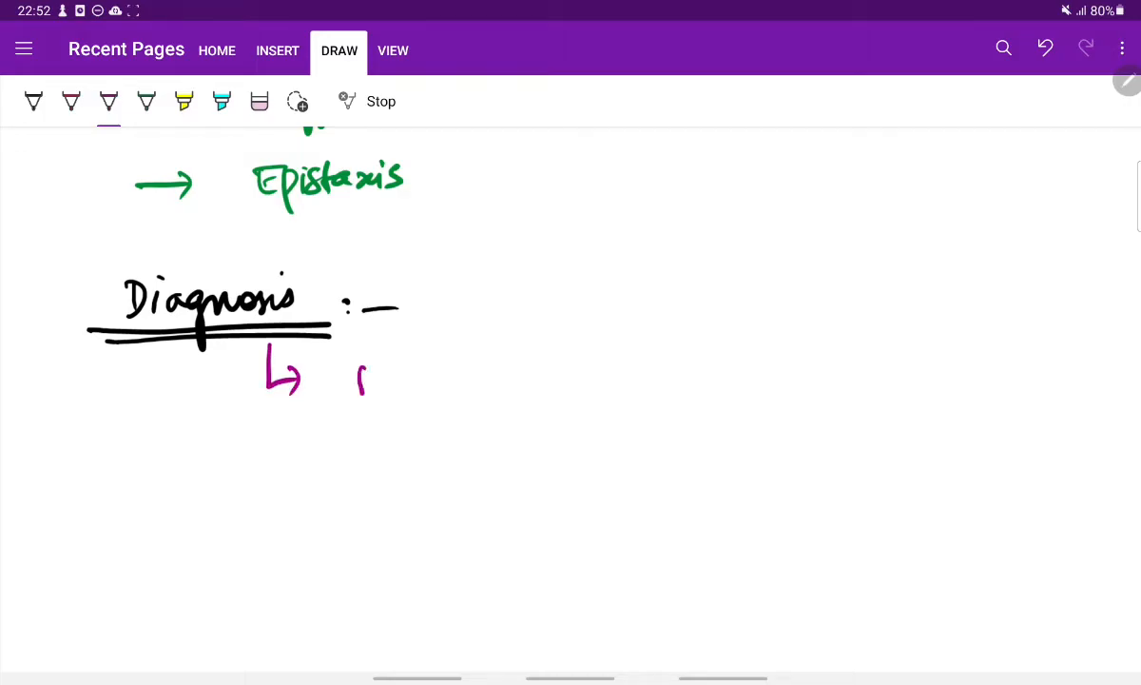
Add 'Biopsy → Sporangia' in purple, then write and underline the 'Treatment :-' heading
drag(358, 384, 447, 390)
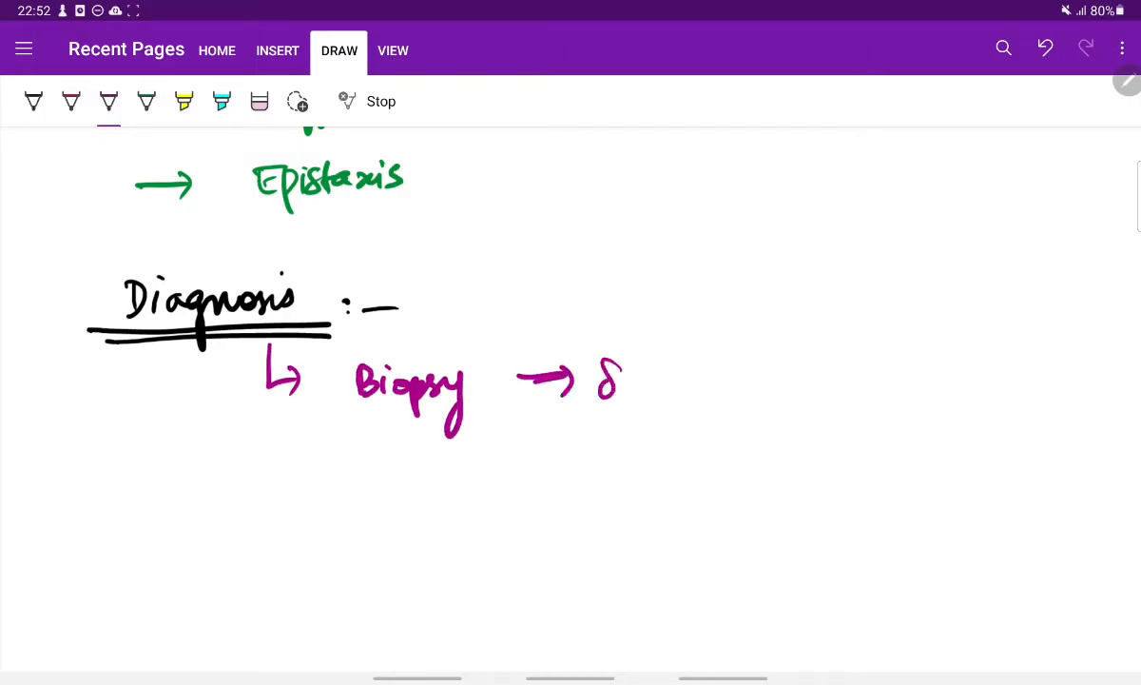
drag(599, 380, 723, 394)
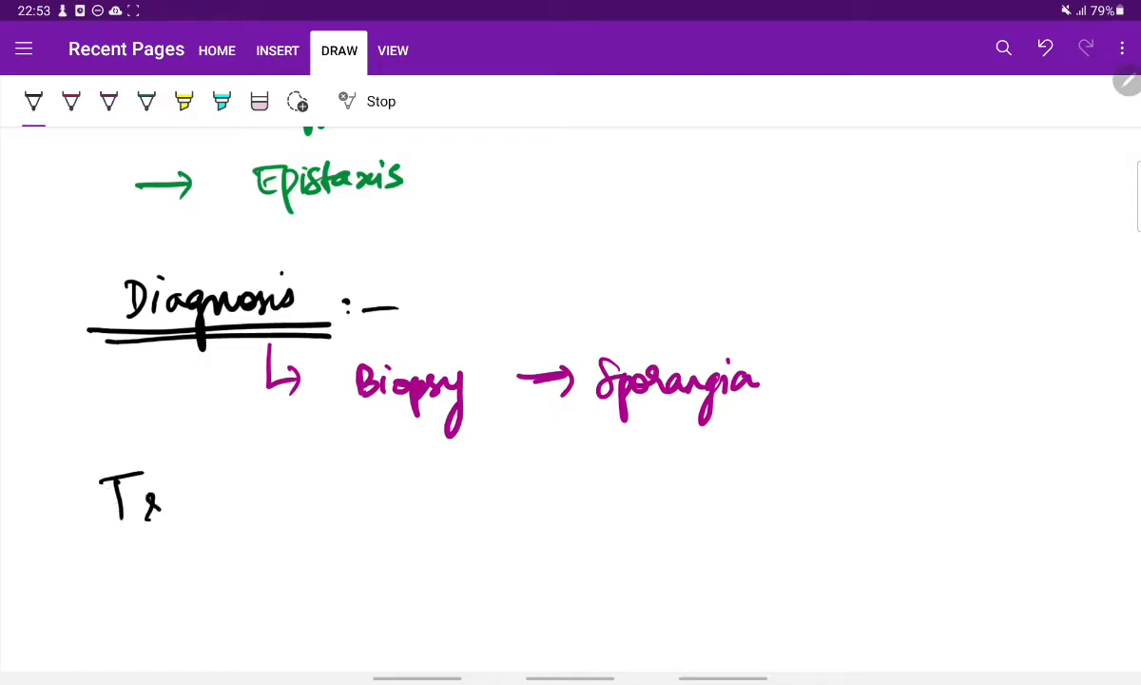
drag(152, 504, 257, 504)
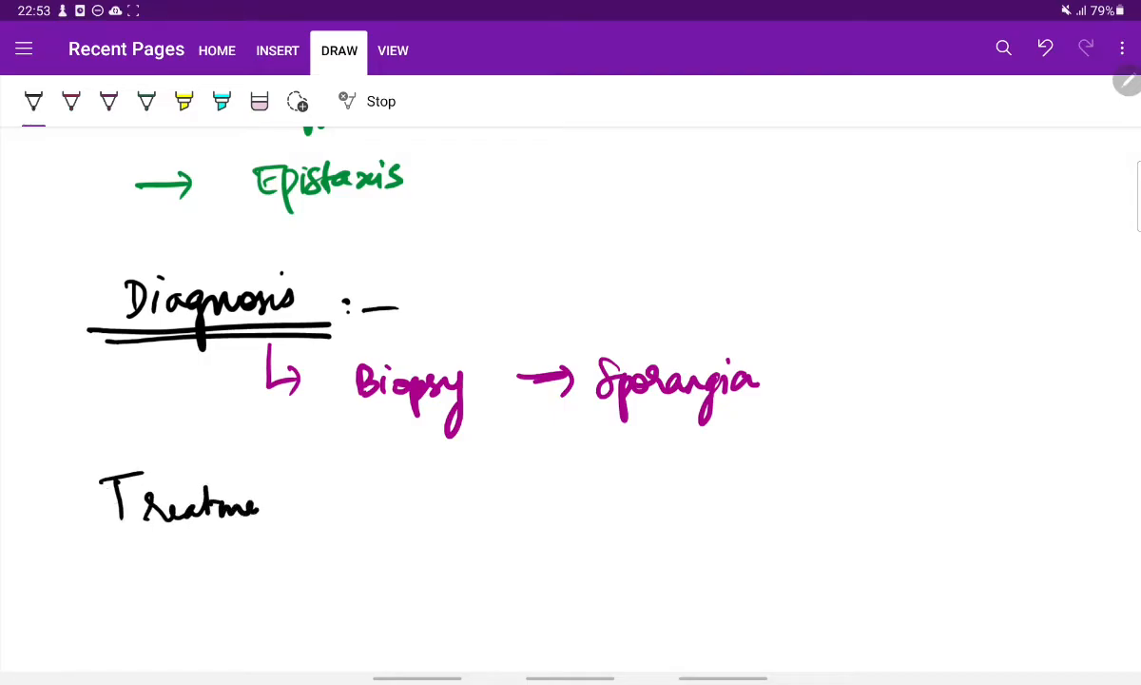
drag(256, 504, 295, 542)
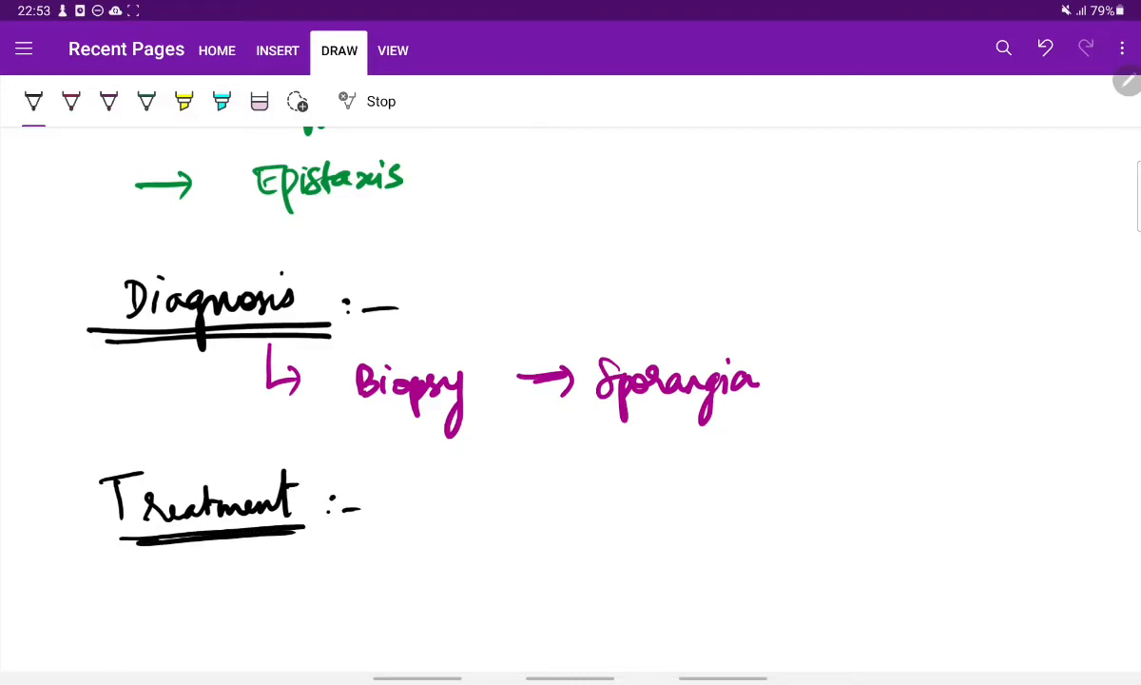
Handwrite 'Excision c Diathermy Knife' in pink under the Treatment heading
scroll(up, 3)
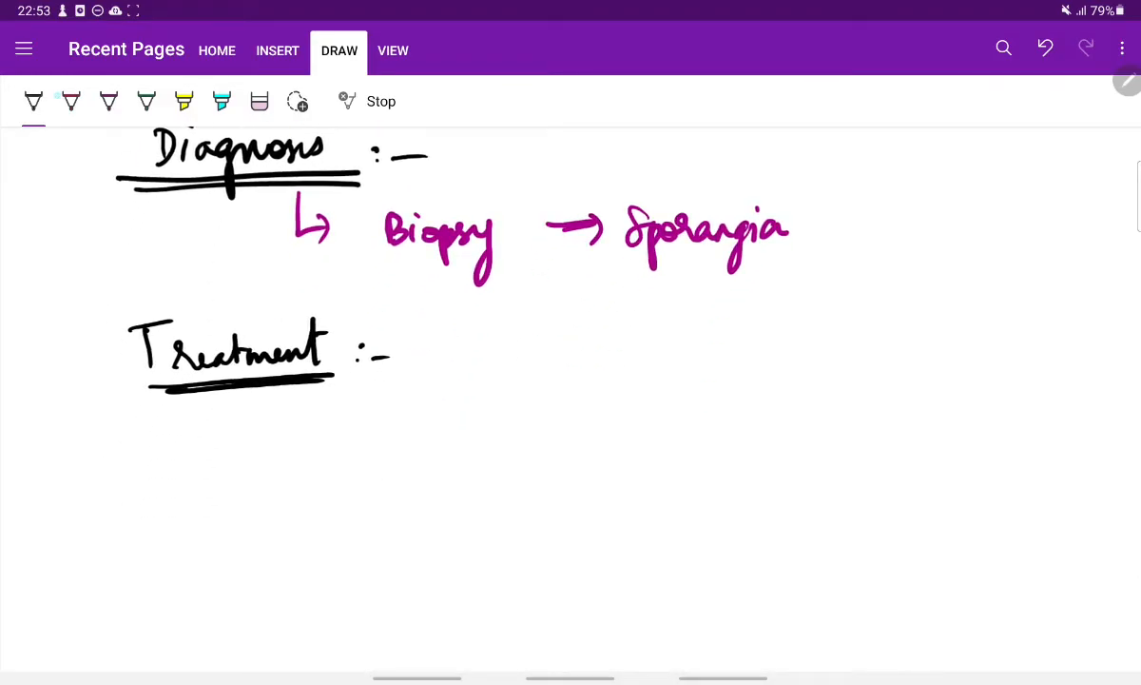
drag(267, 409, 371, 442)
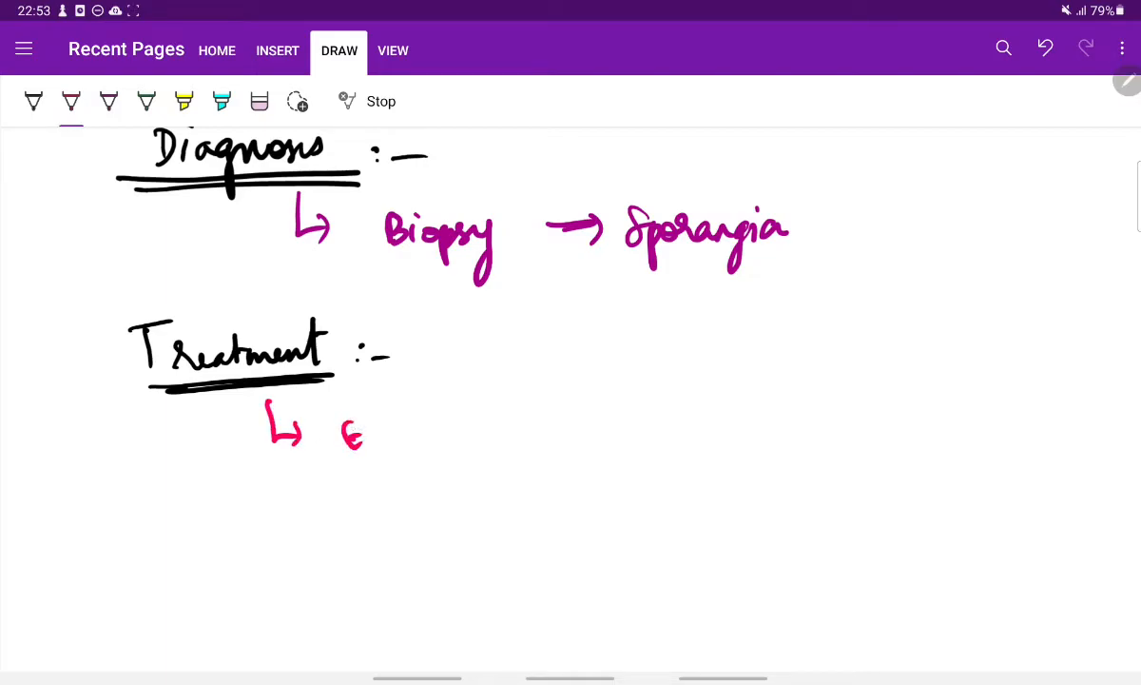
drag(342, 434, 460, 434)
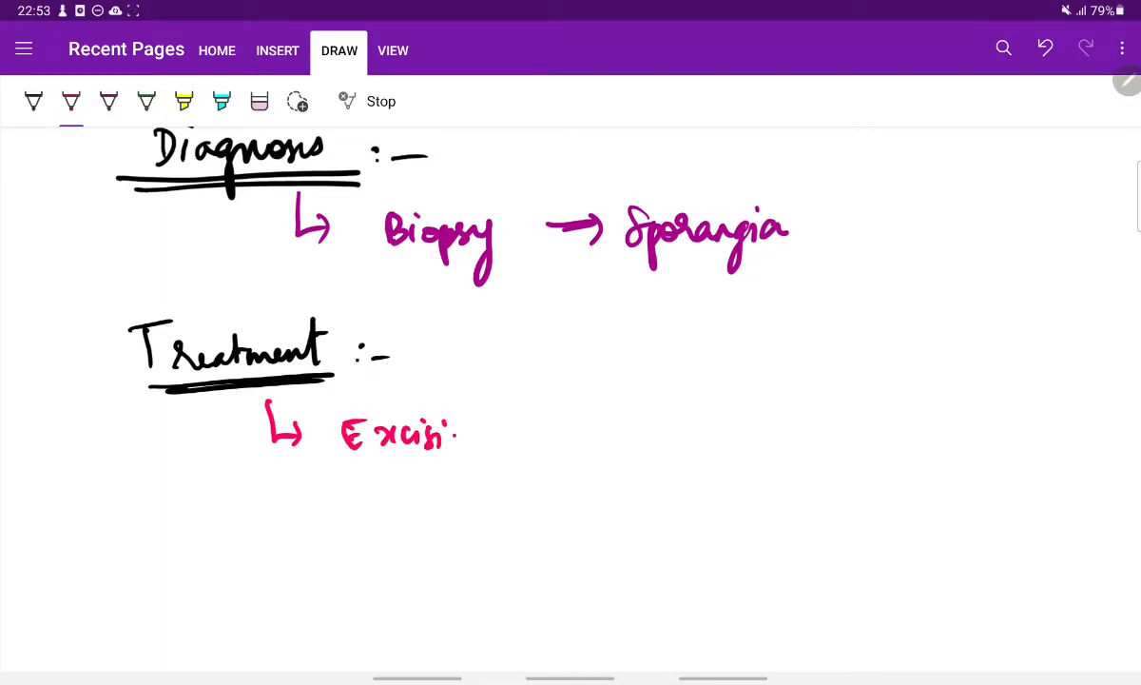
drag(456, 434, 487, 438)
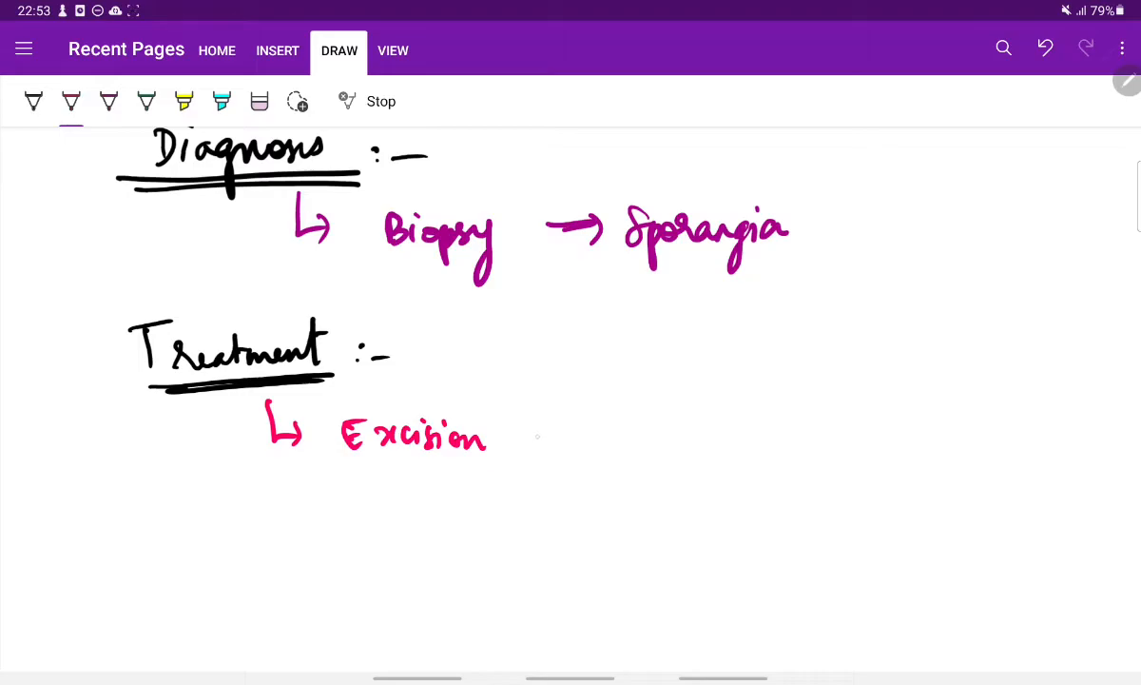
drag(529, 438, 685, 438)
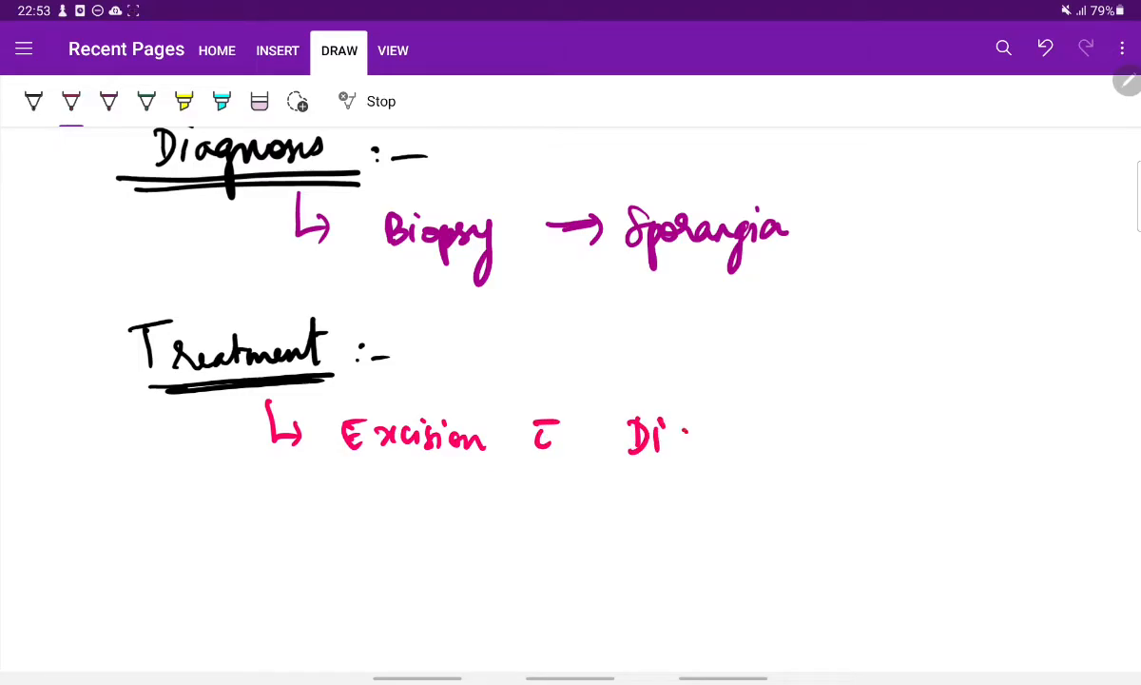
drag(666, 435, 776, 442)
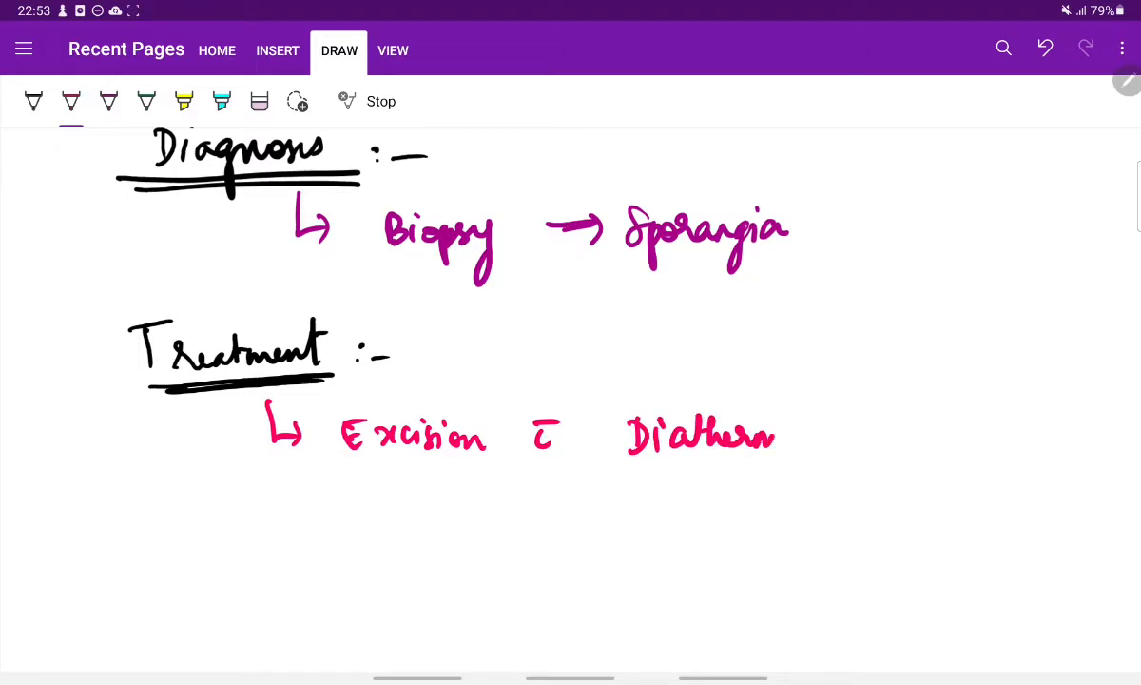
drag(780, 438, 903, 438)
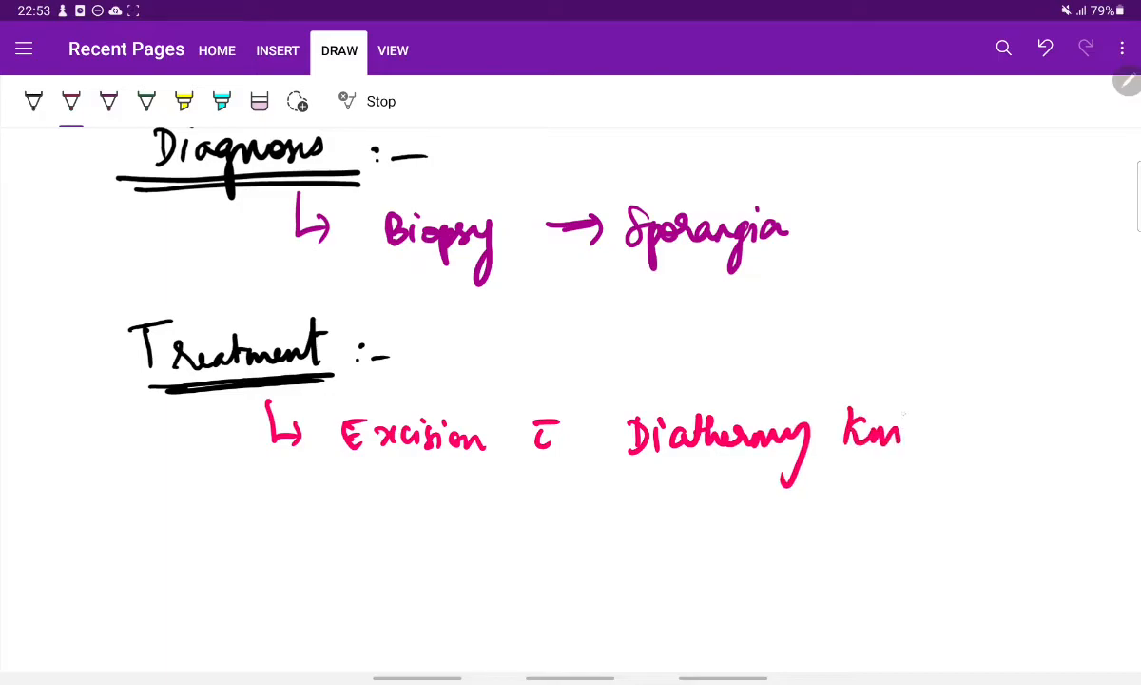
drag(885, 437, 928, 438)
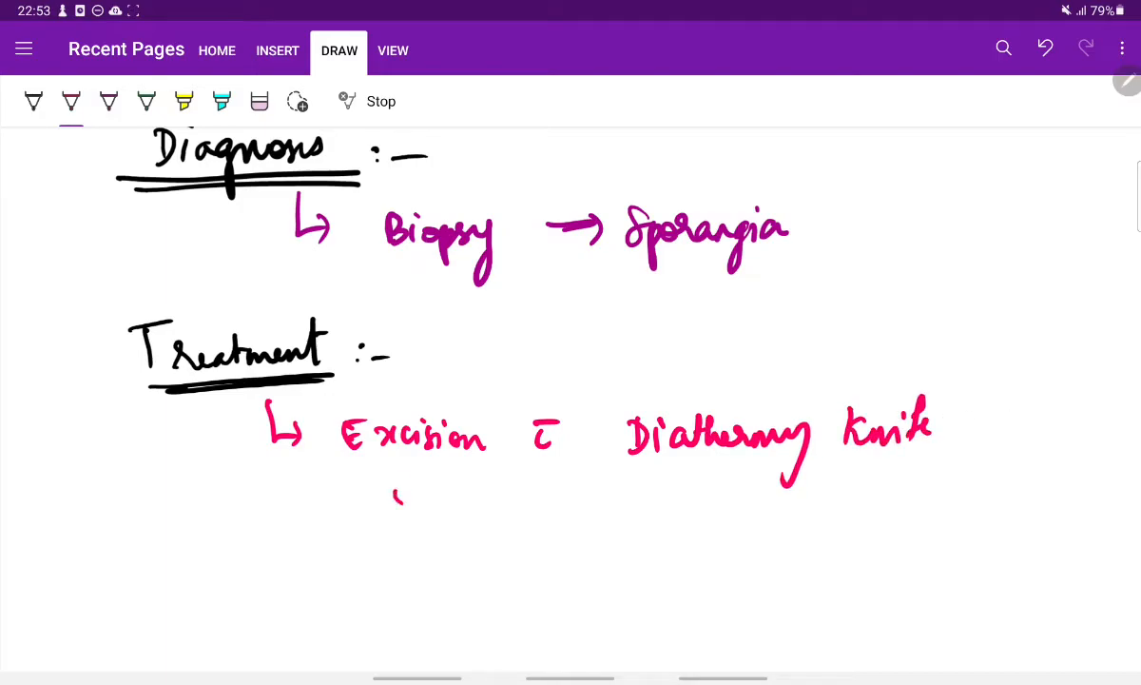
Add '& Cauterisation' and '→ Dapsone' as further treatment lines in pink
drag(390, 504, 552, 510)
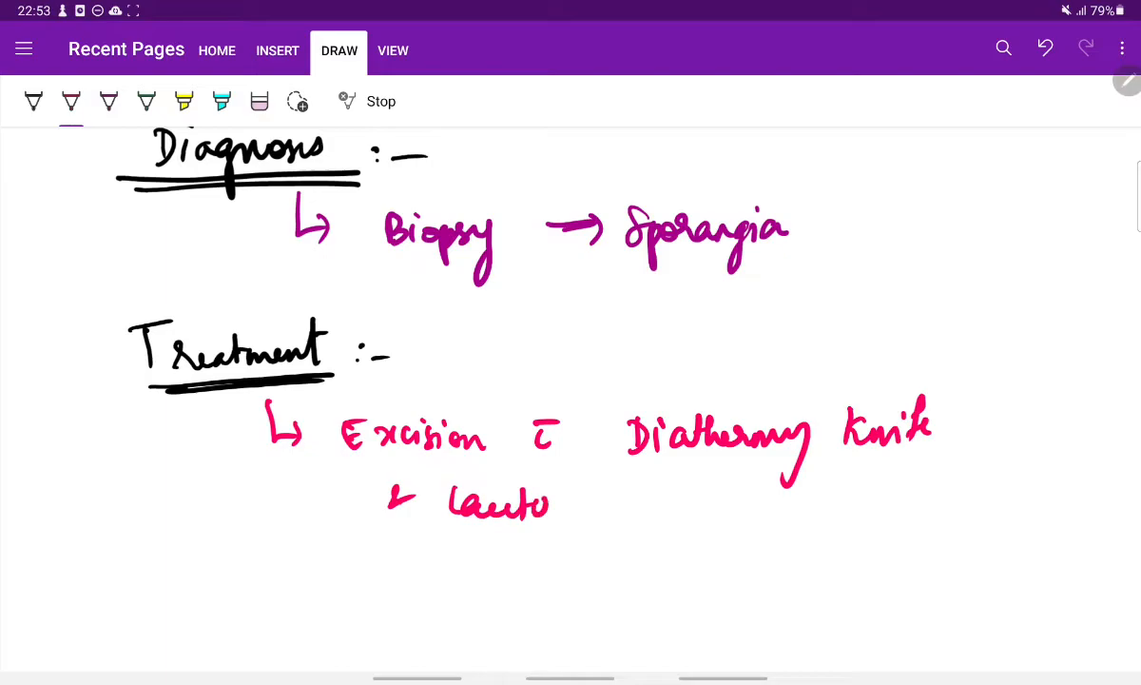
drag(533, 499, 609, 510)
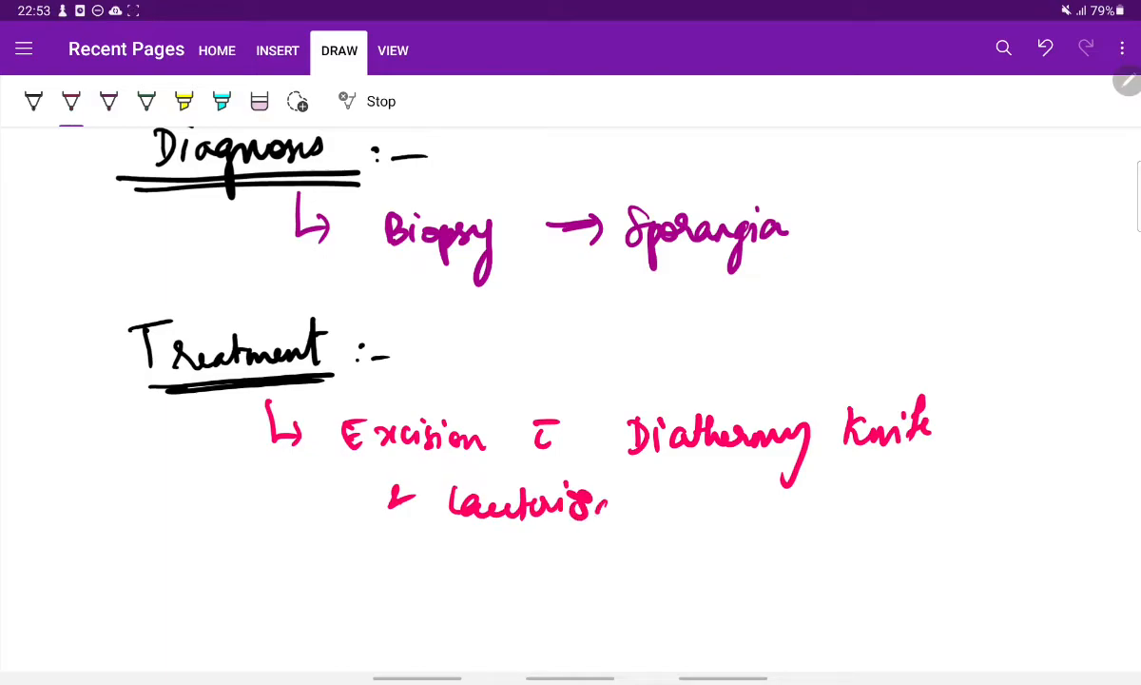
drag(609, 498, 669, 504)
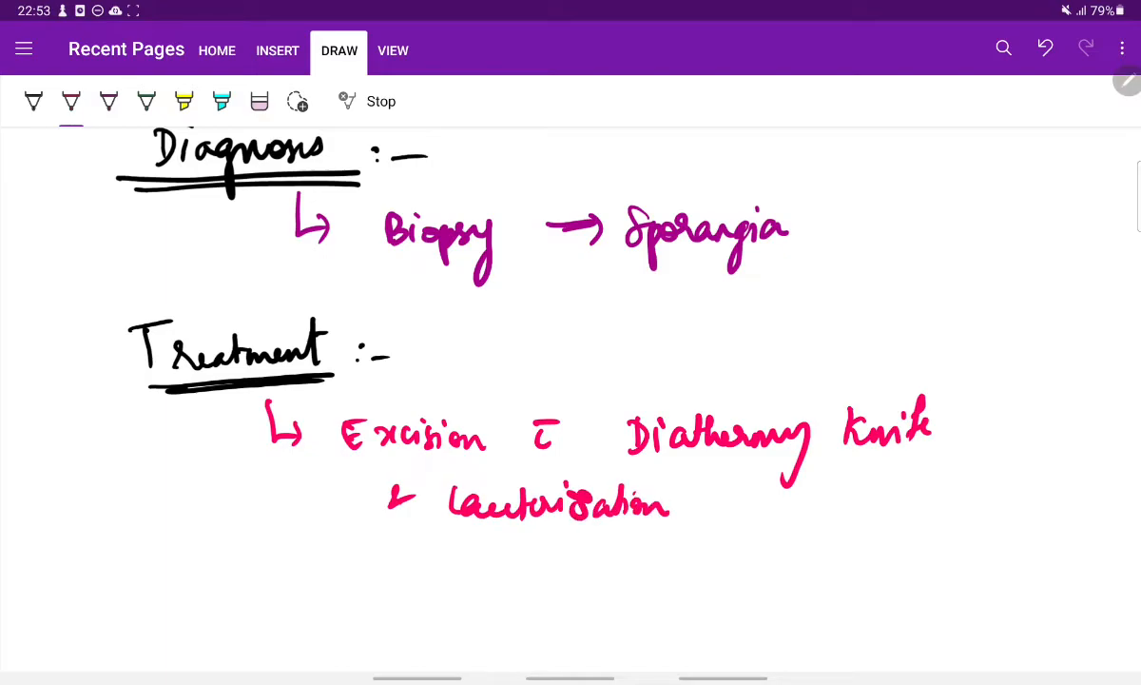
scroll(up, 3)
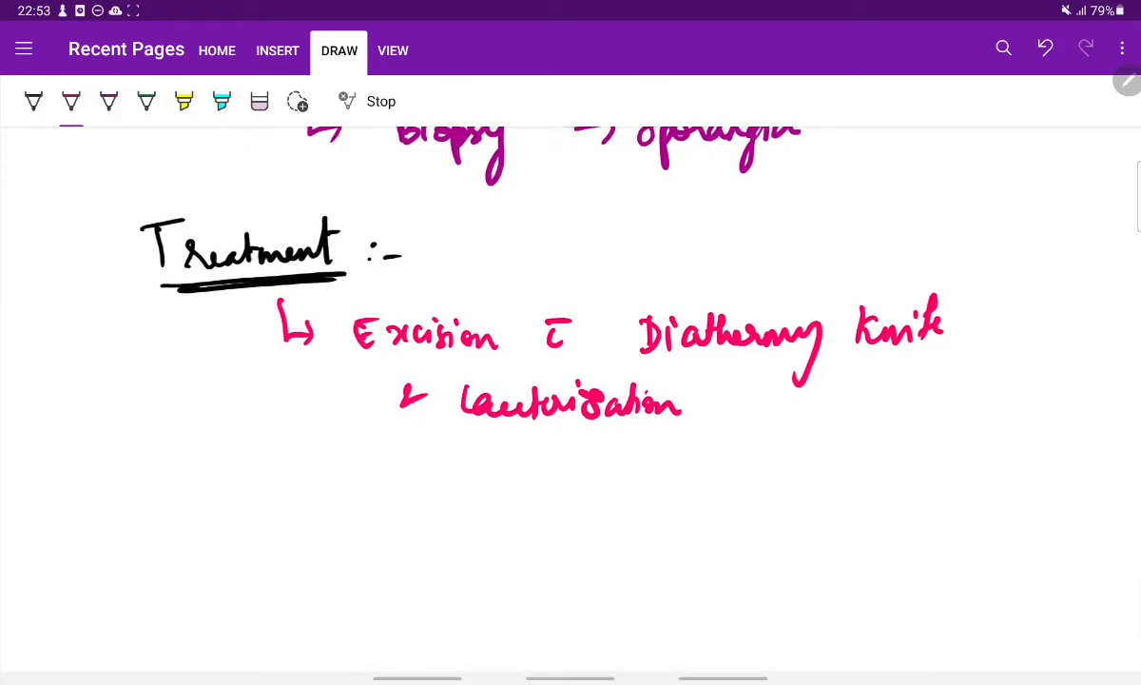
drag(285, 485, 422, 475)
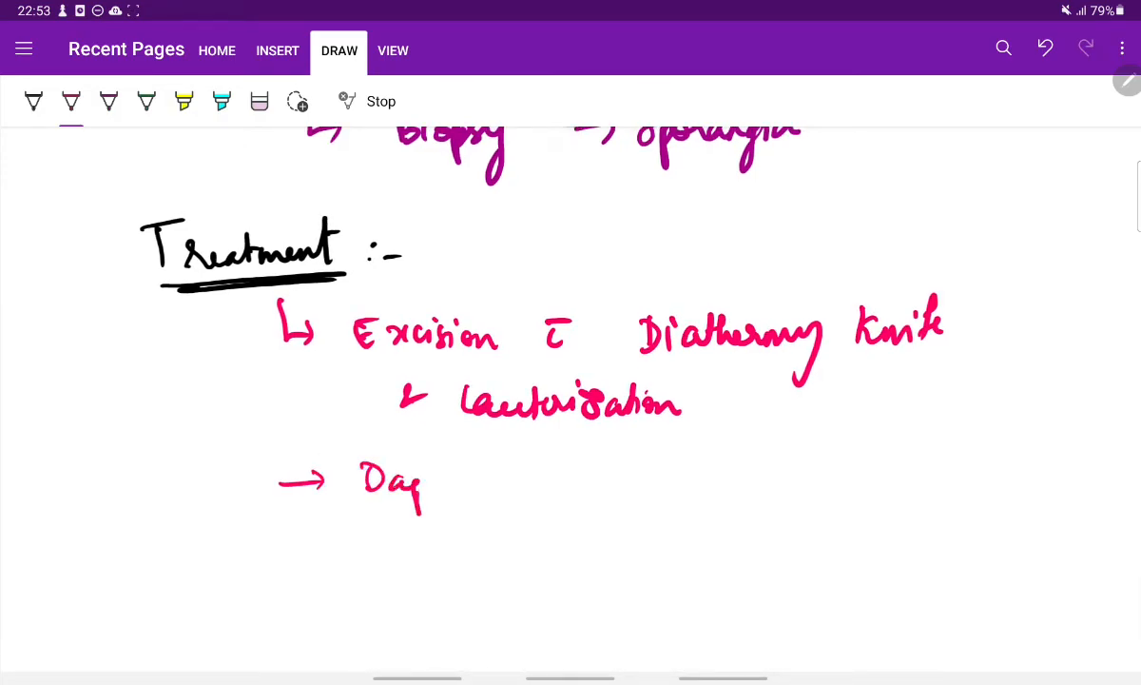
drag(395, 486, 521, 486)
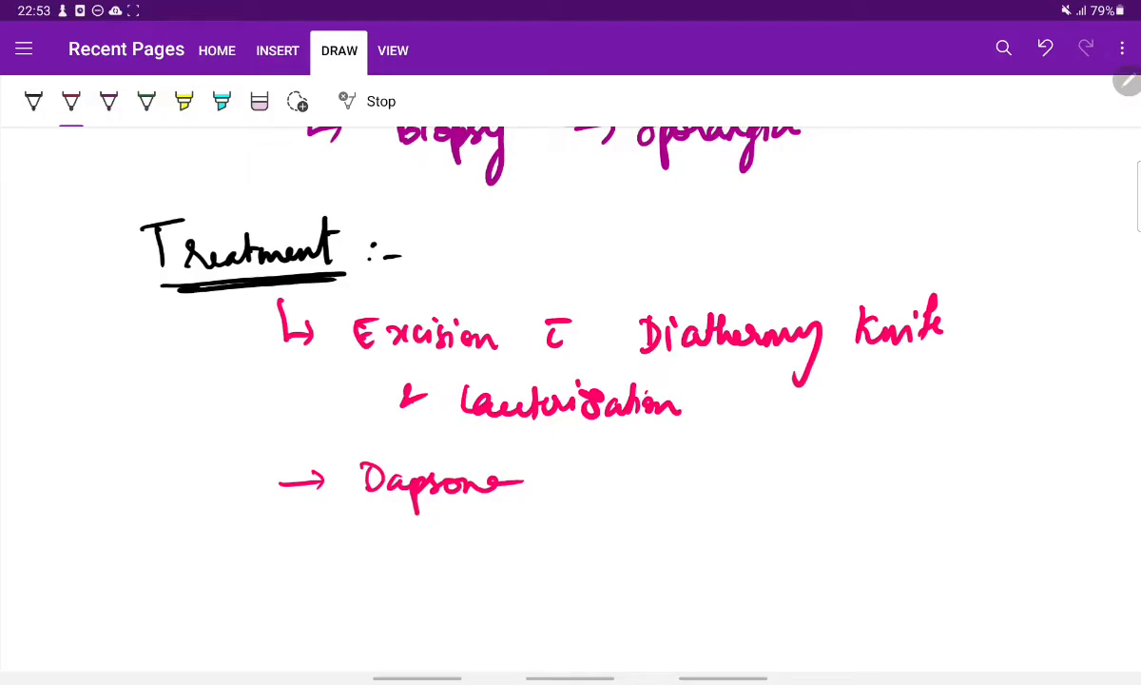
scroll(down, 3)
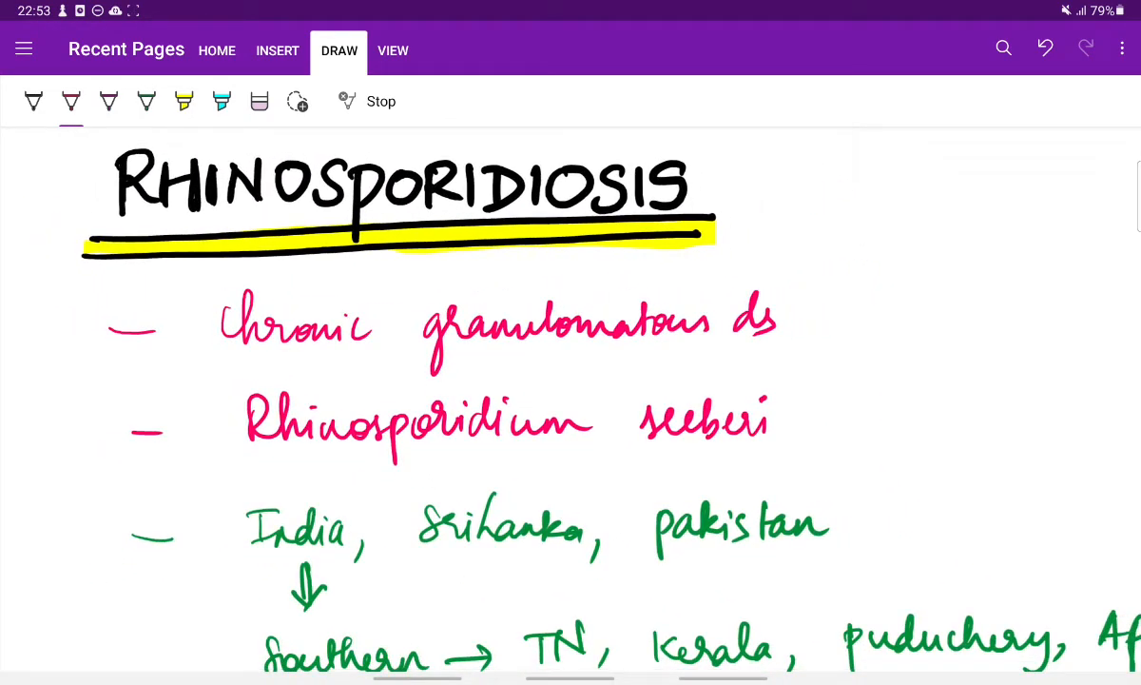
scroll(down, 3)
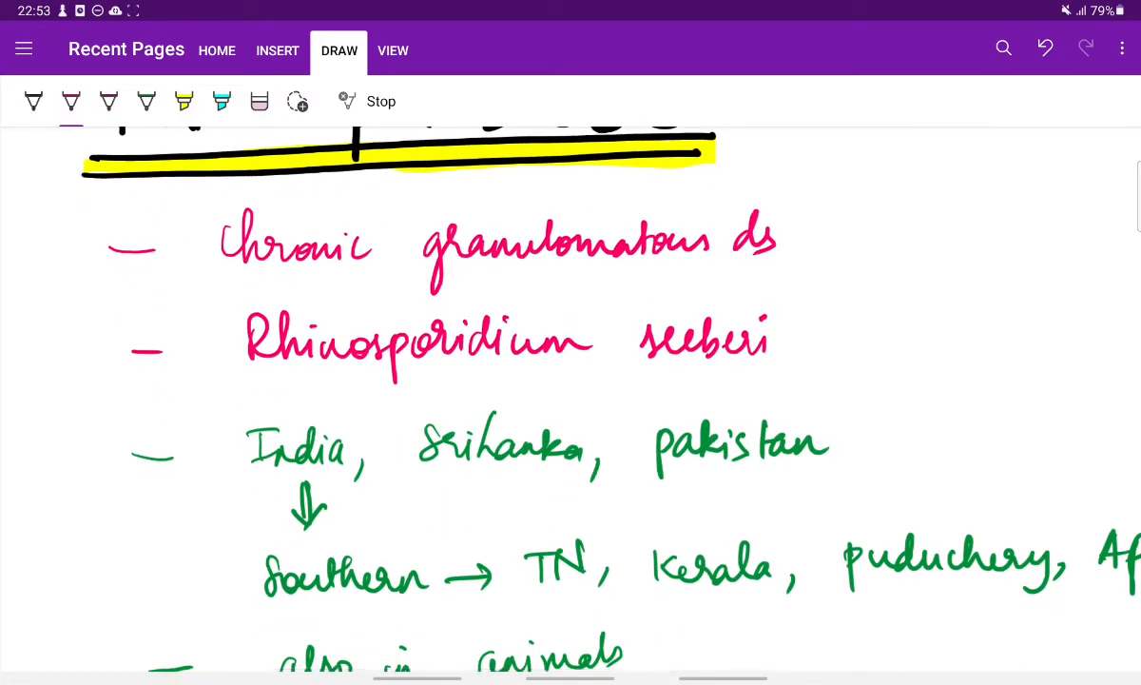
scroll(down, 3)
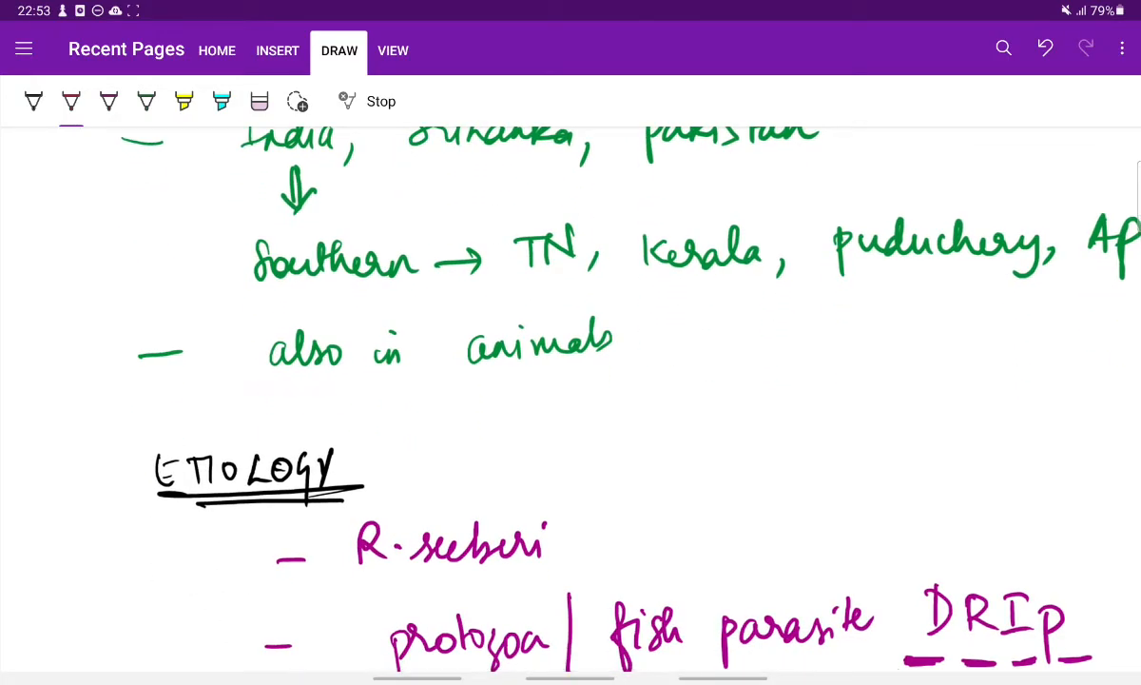
scroll(down, 3)
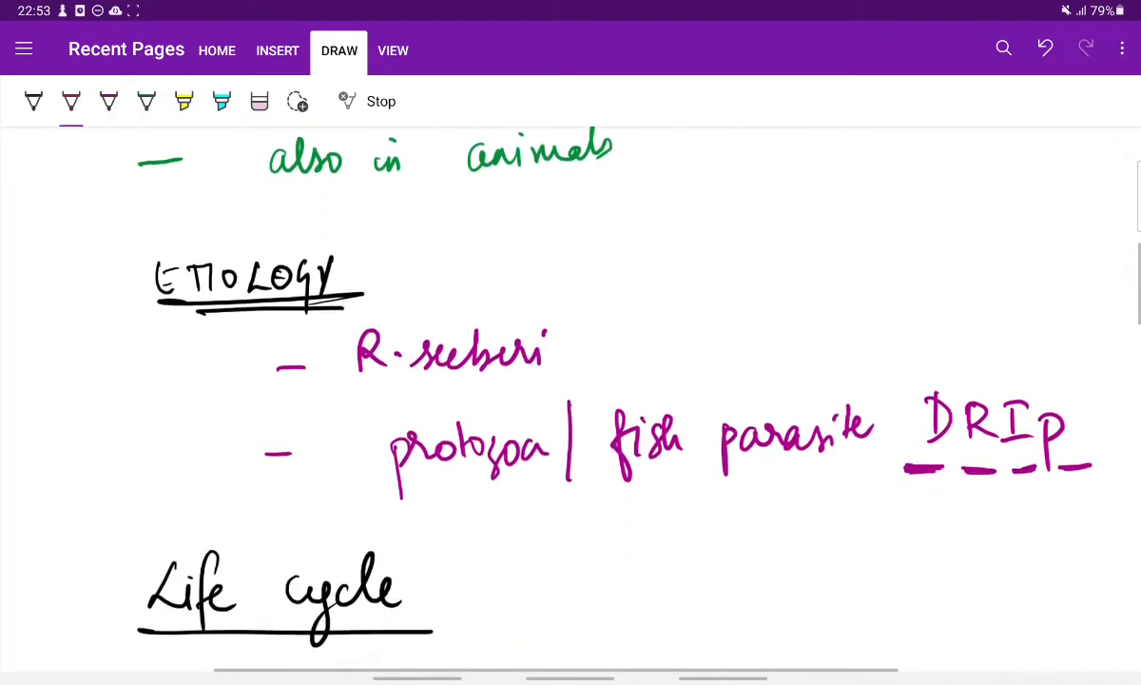
scroll(down, 3)
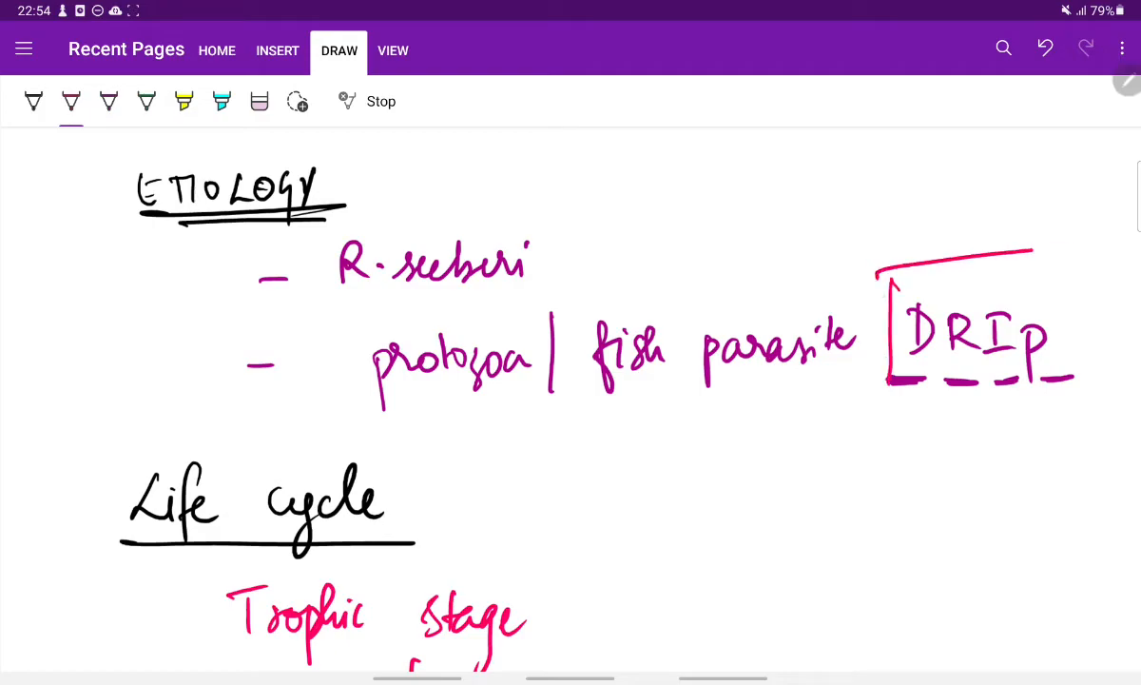
scroll(down, 3)
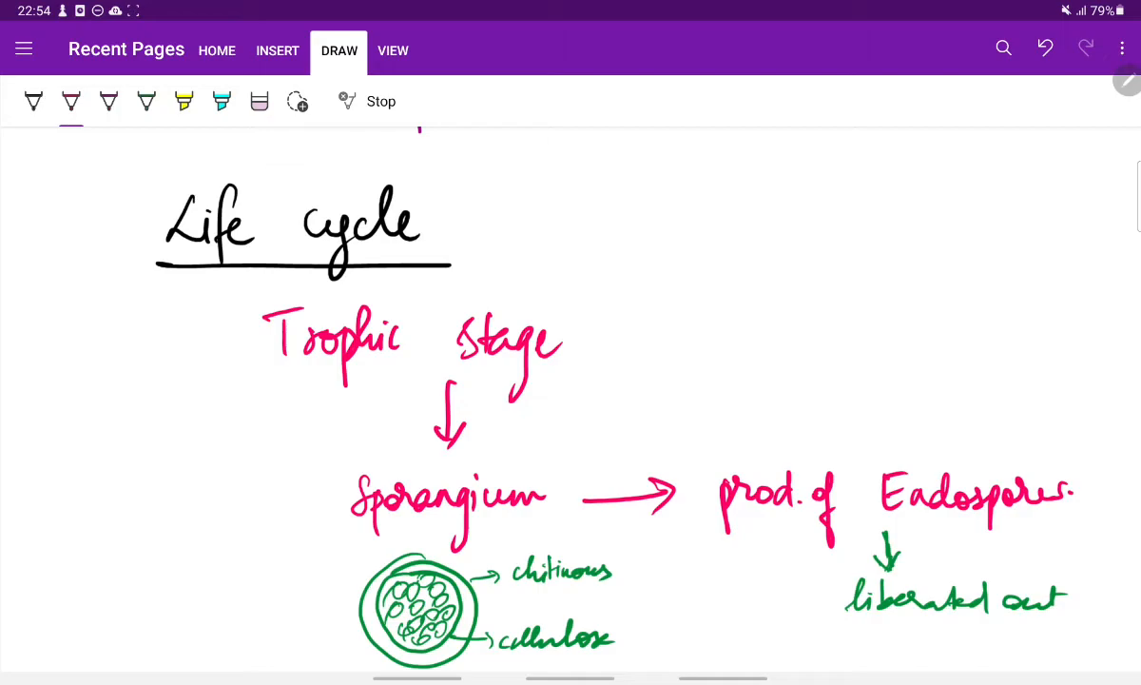
scroll(up, 3)
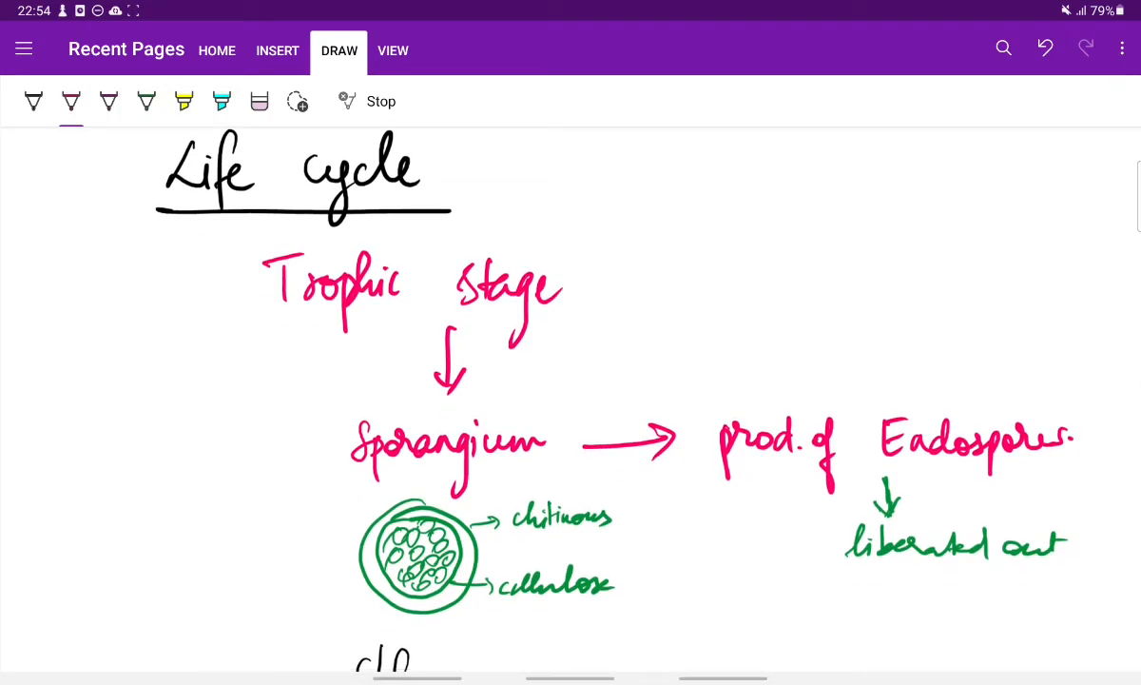
scroll(down, 3)
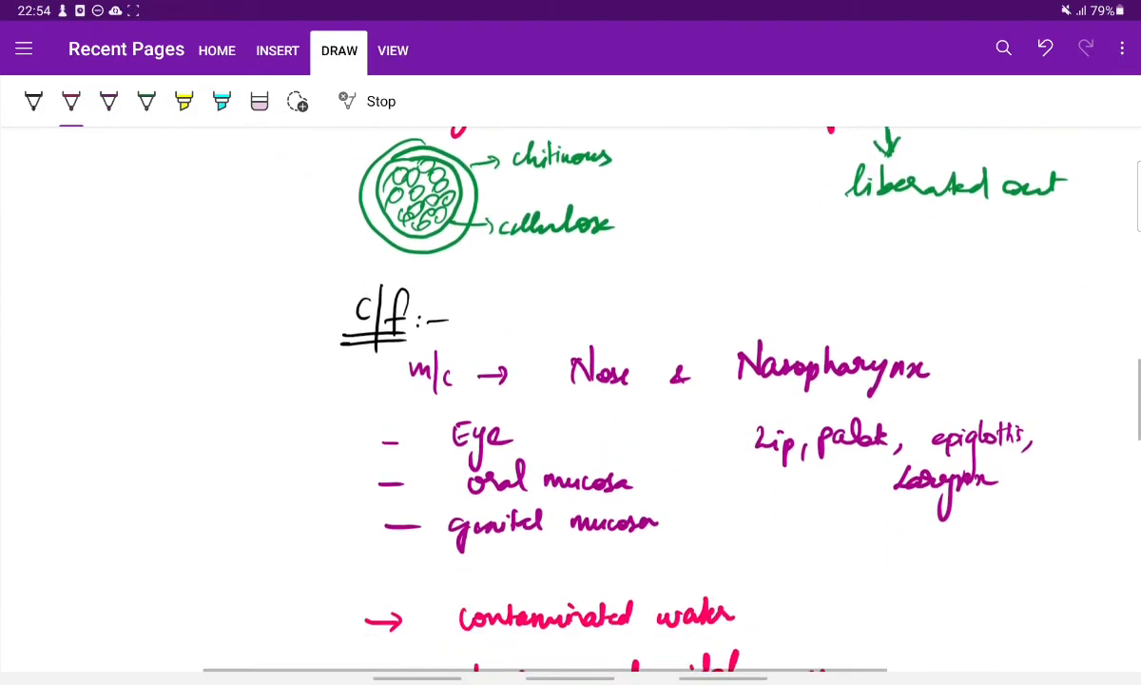
scroll(down, 3)
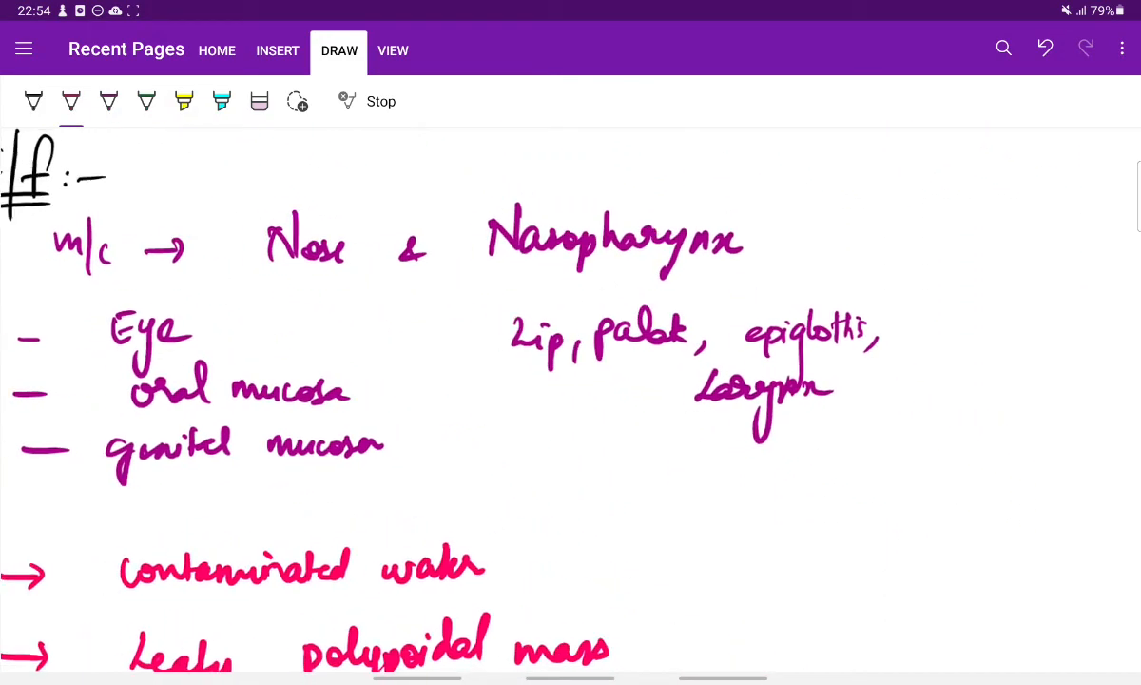
scroll(down, 3)
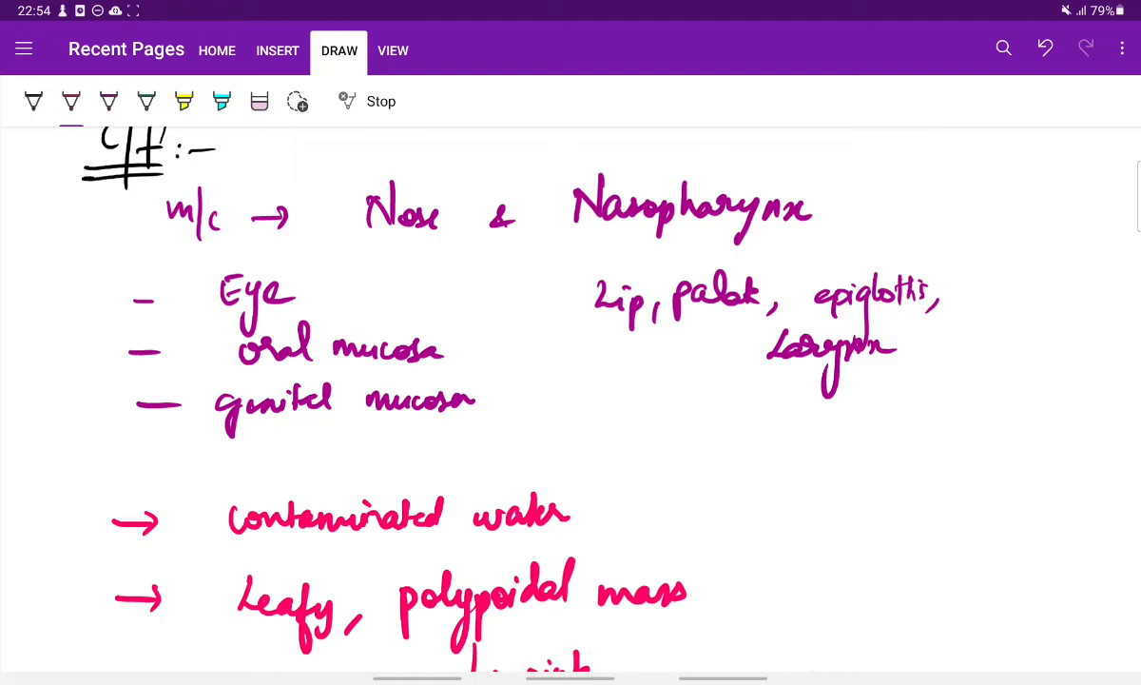
scroll(down, 3)
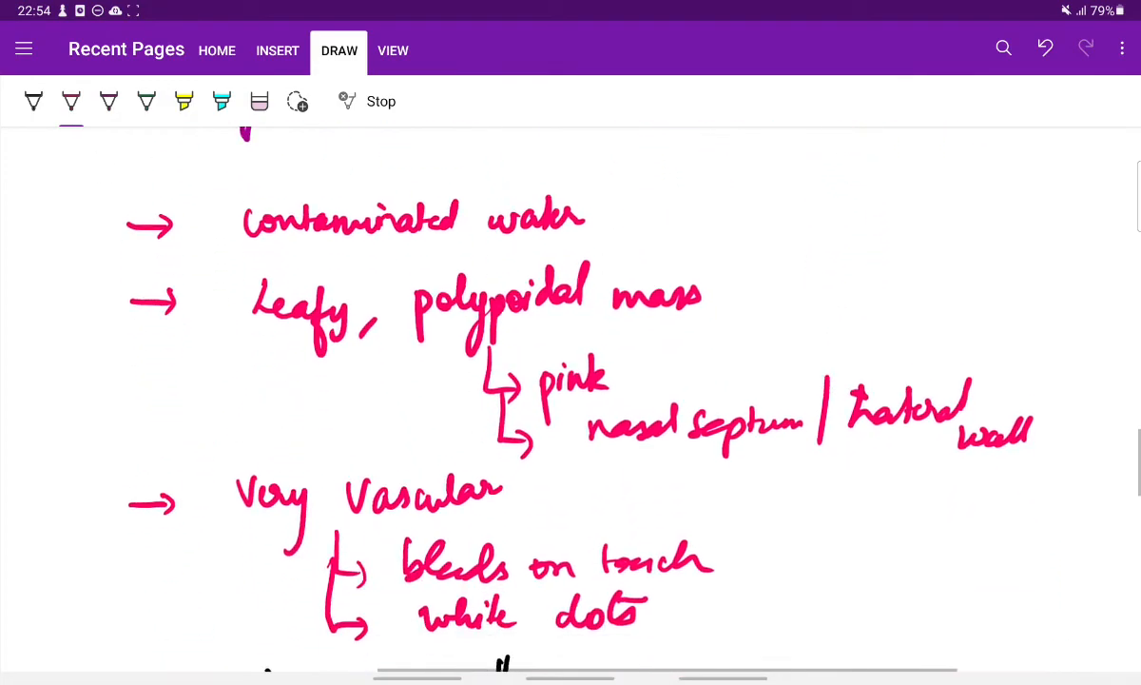
scroll(up, 3)
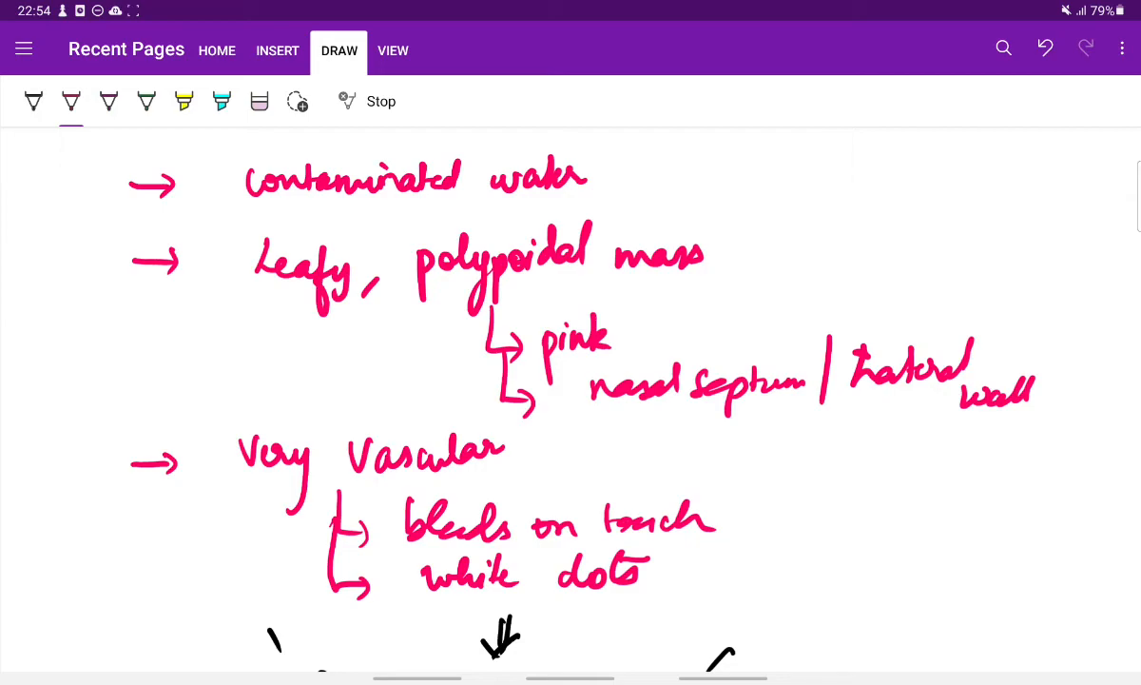
scroll(down, 3)
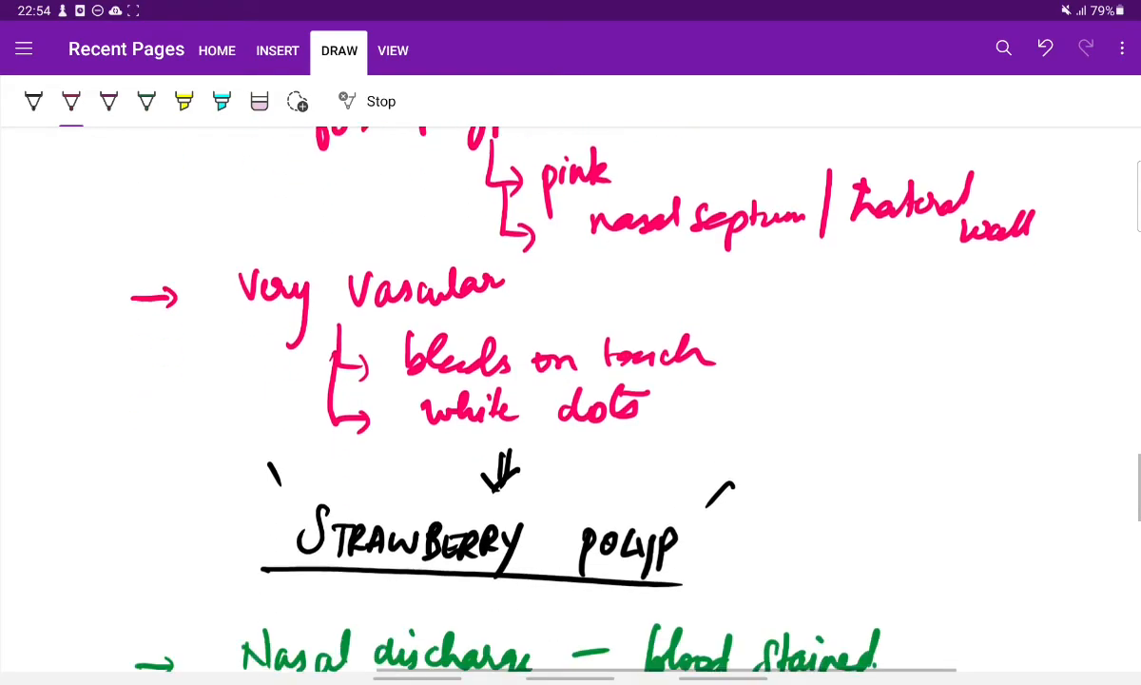
scroll(up, 3)
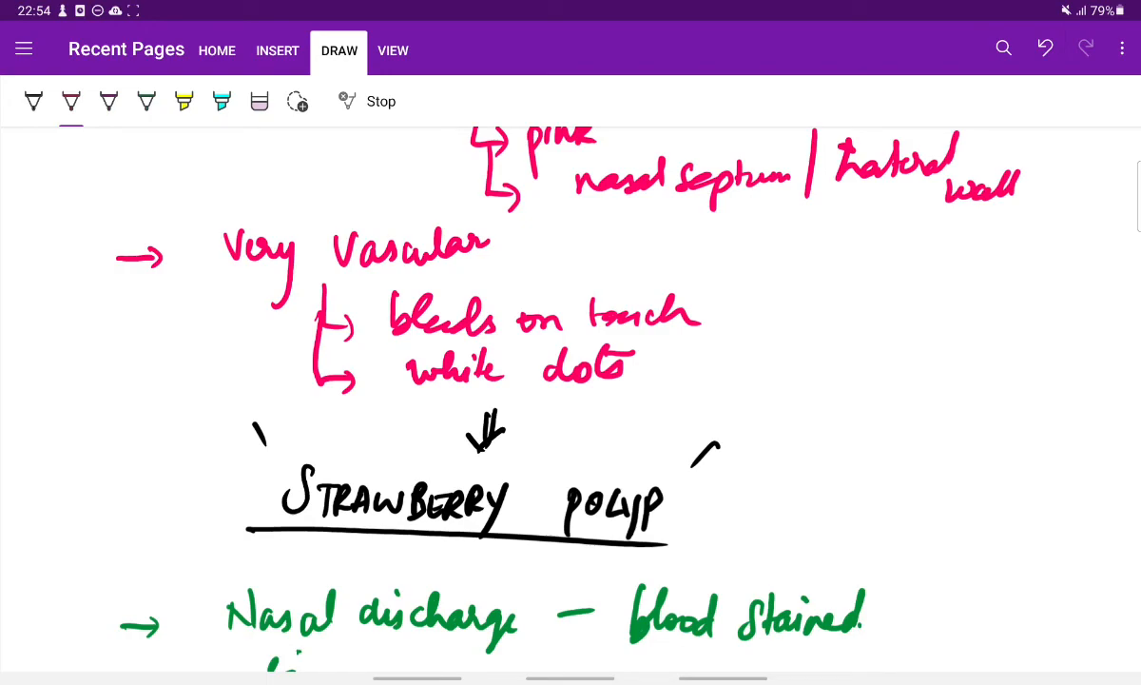
scroll(down, 3)
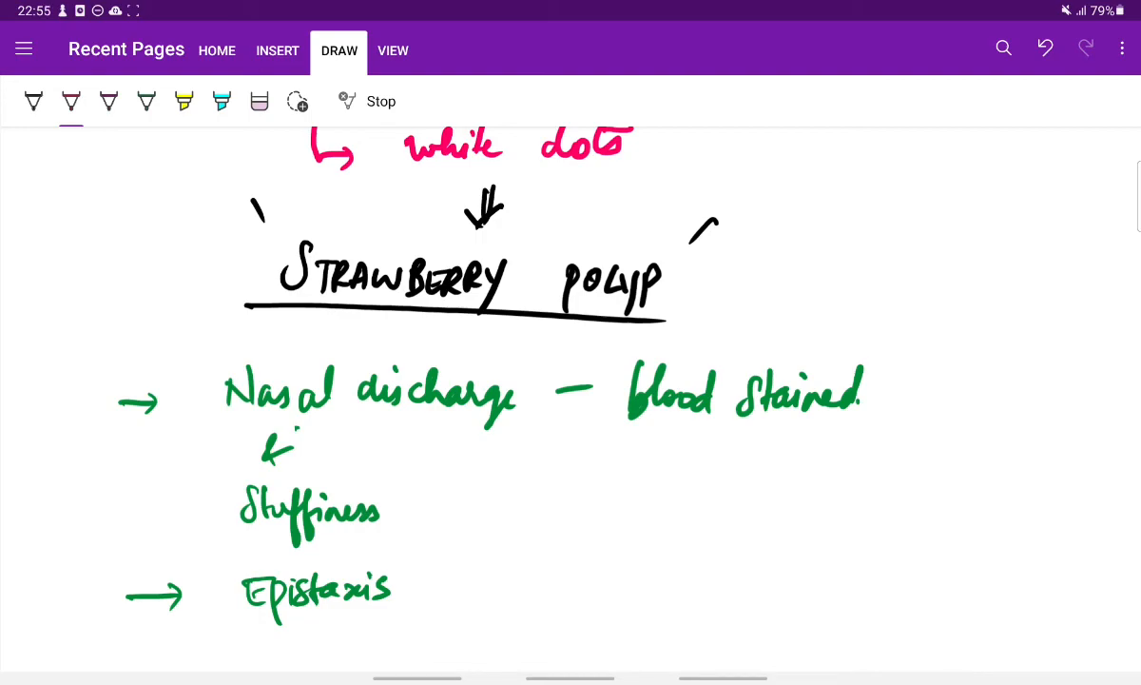
scroll(down, 3)
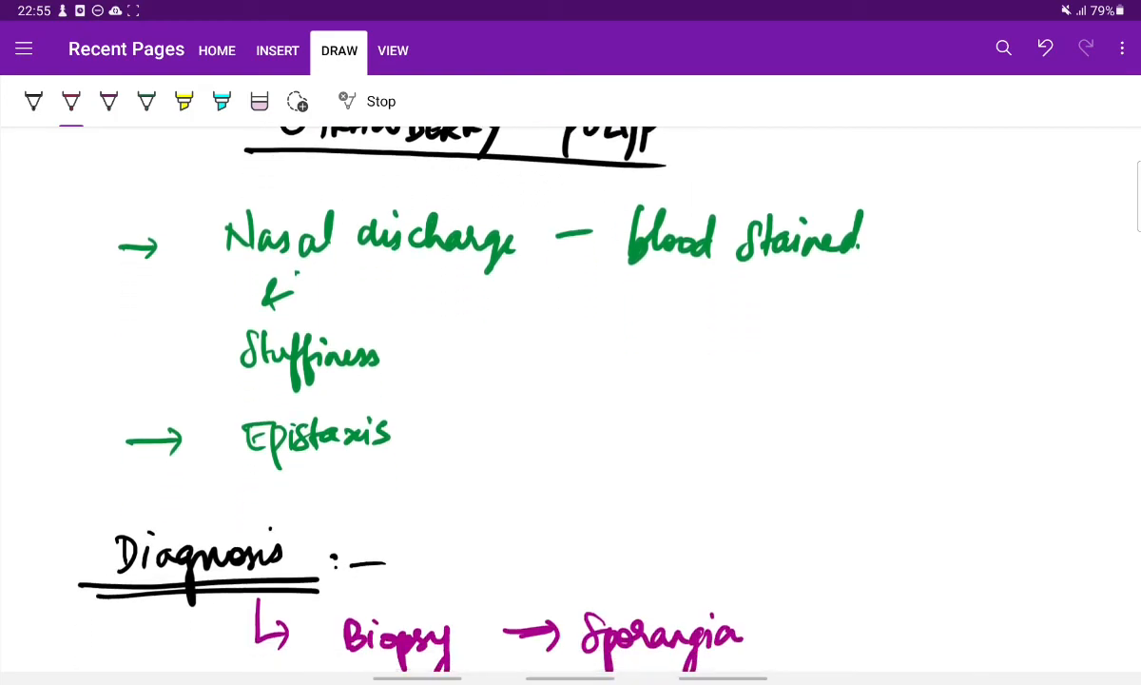
scroll(down, 3)
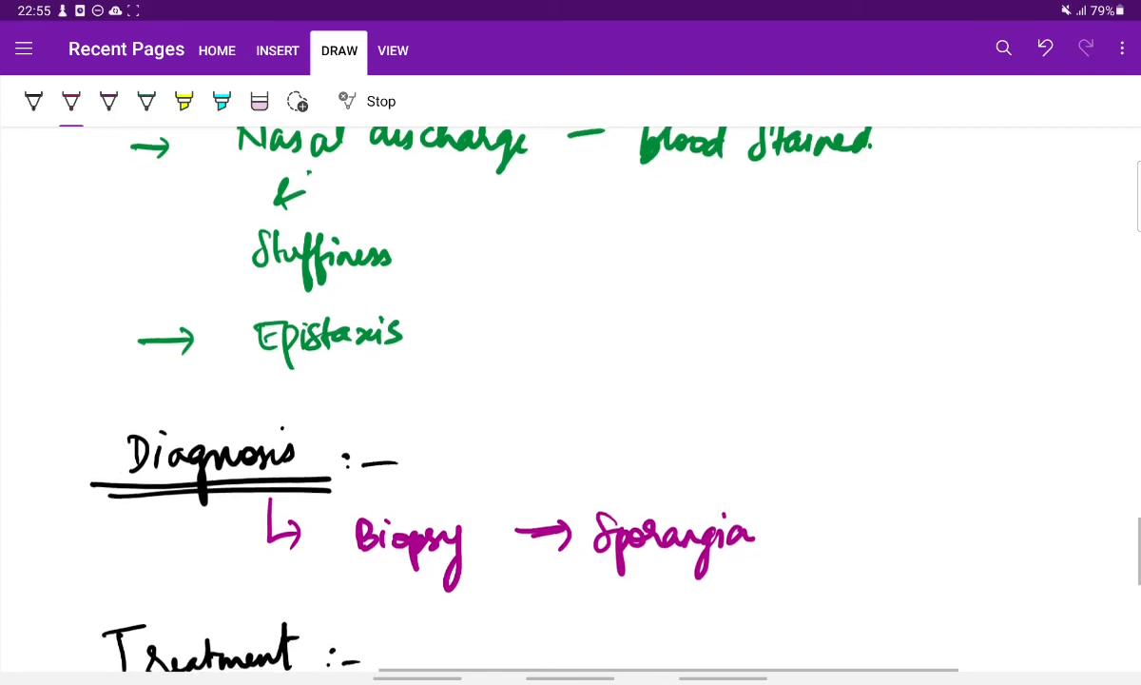
scroll(down, 3)
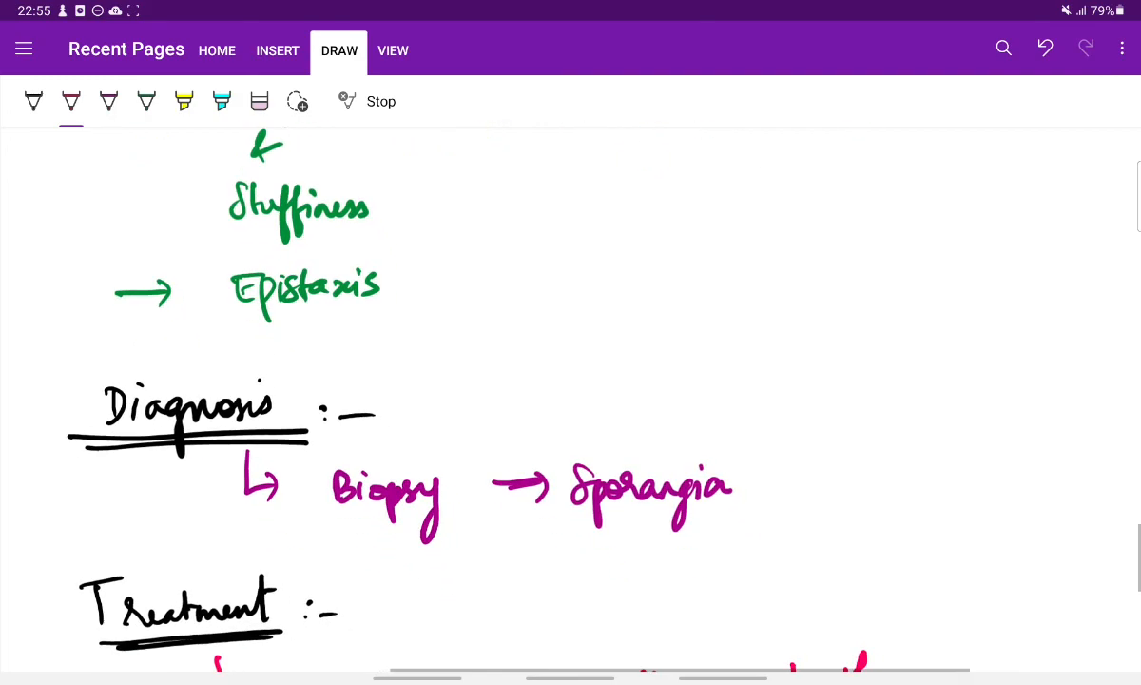
Draw a small green smiley face below the Dapsone treatment note
scroll(down, 3)
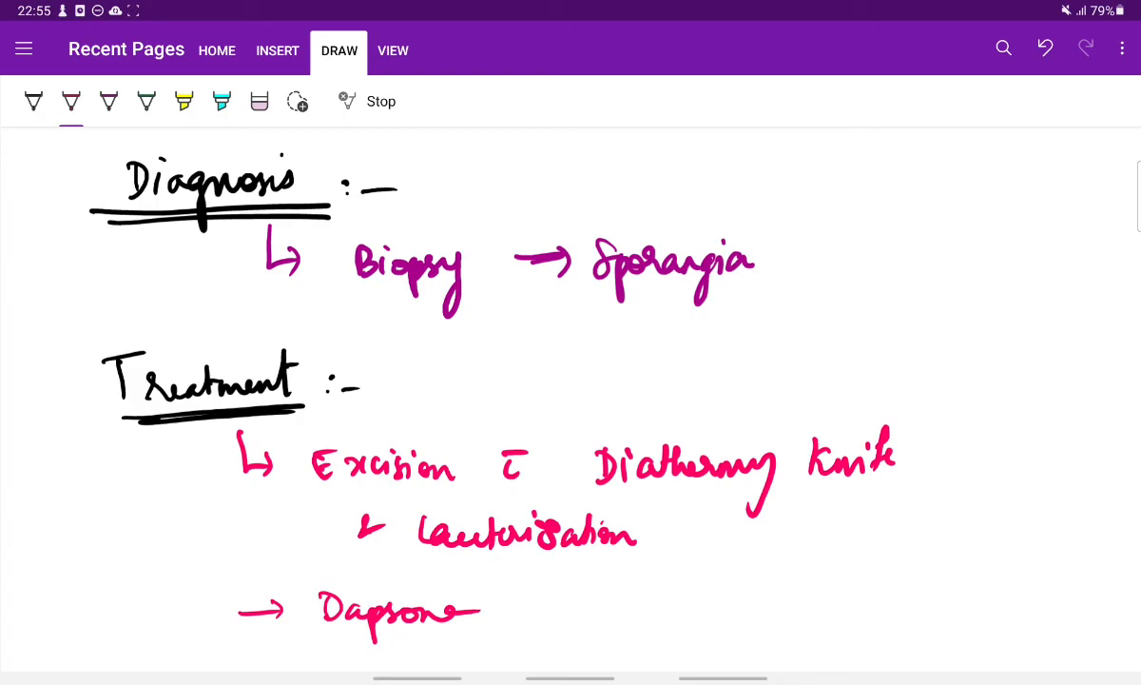
scroll(down, 3)
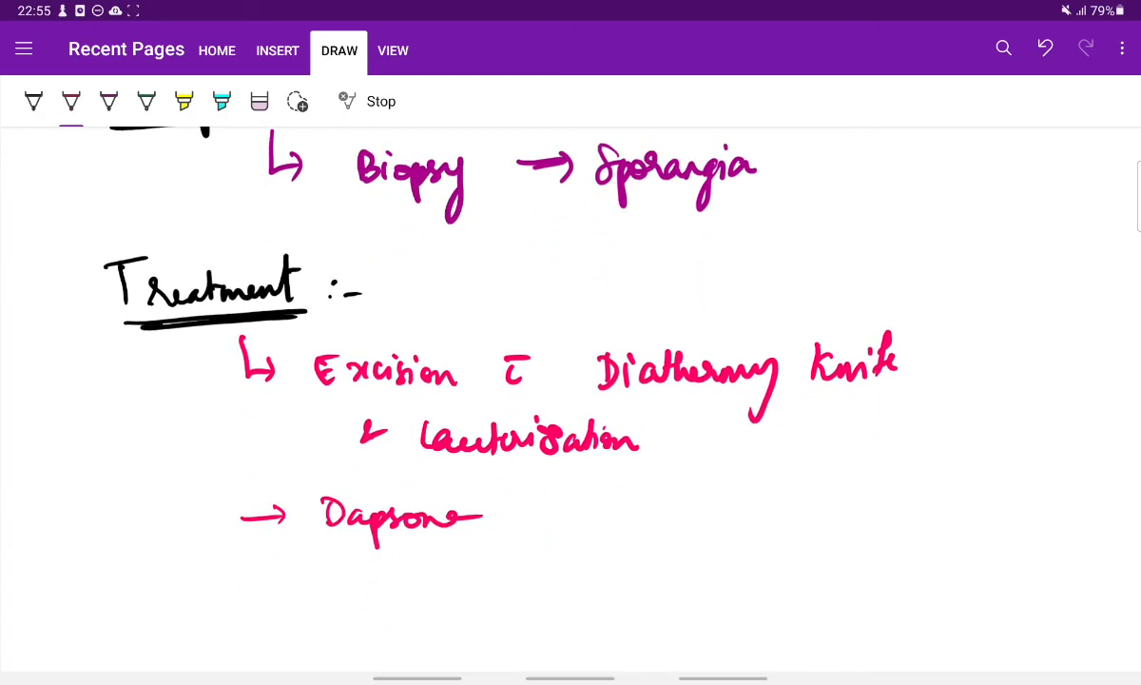
scroll(down, 3)
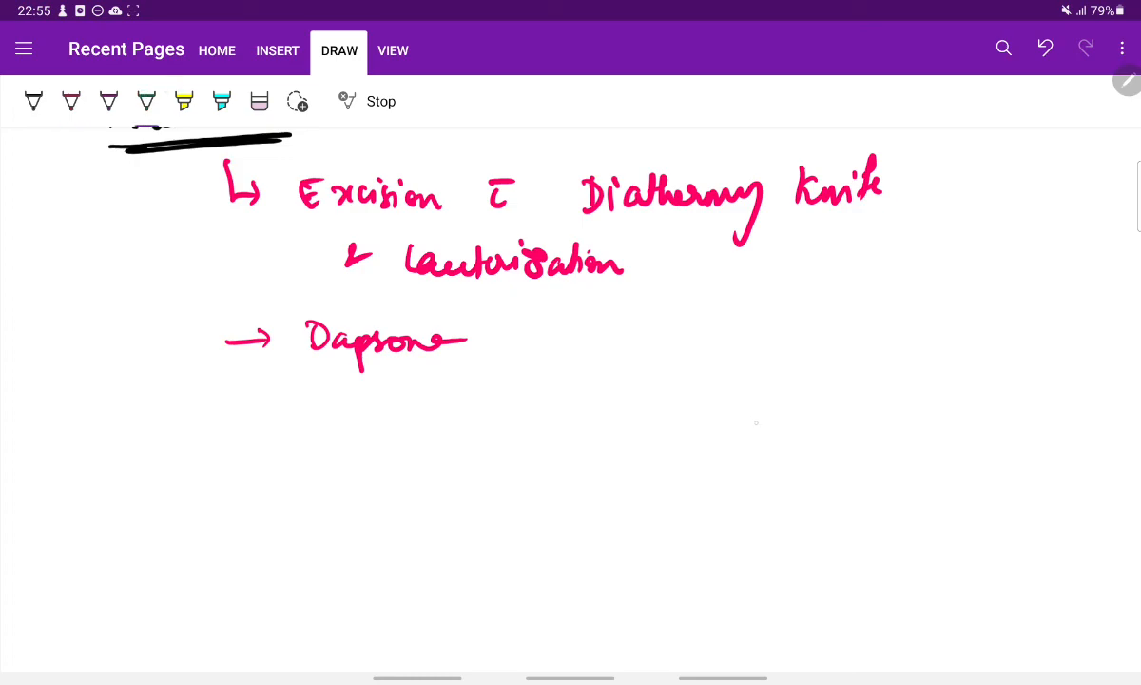
drag(765, 422, 795, 466)
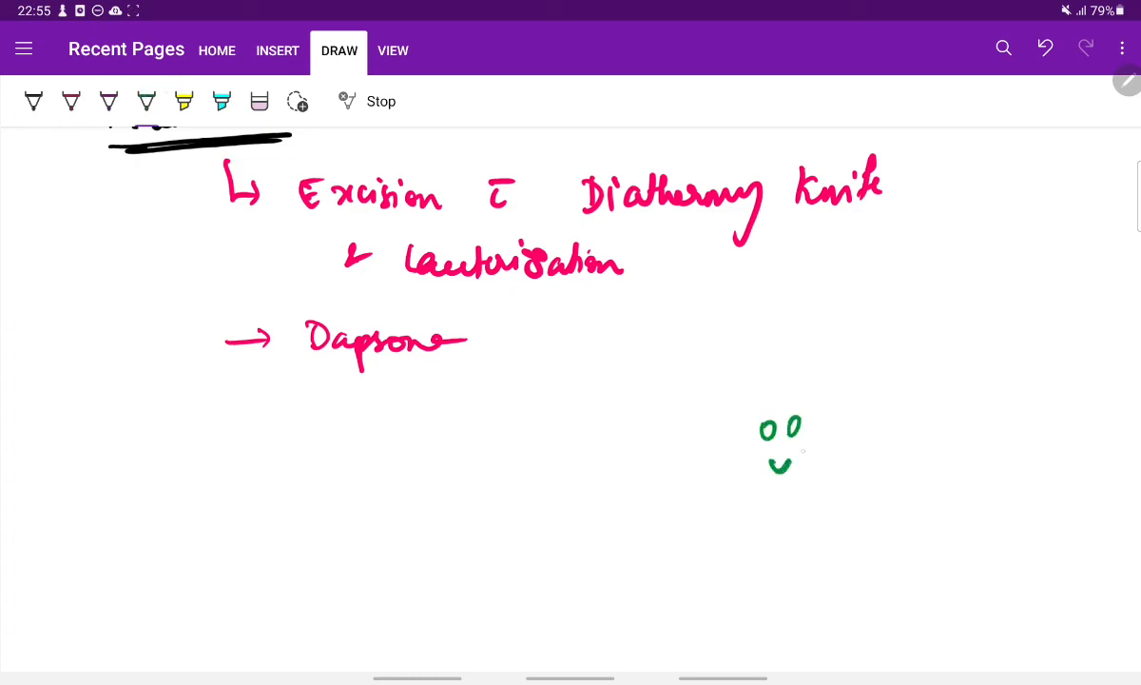